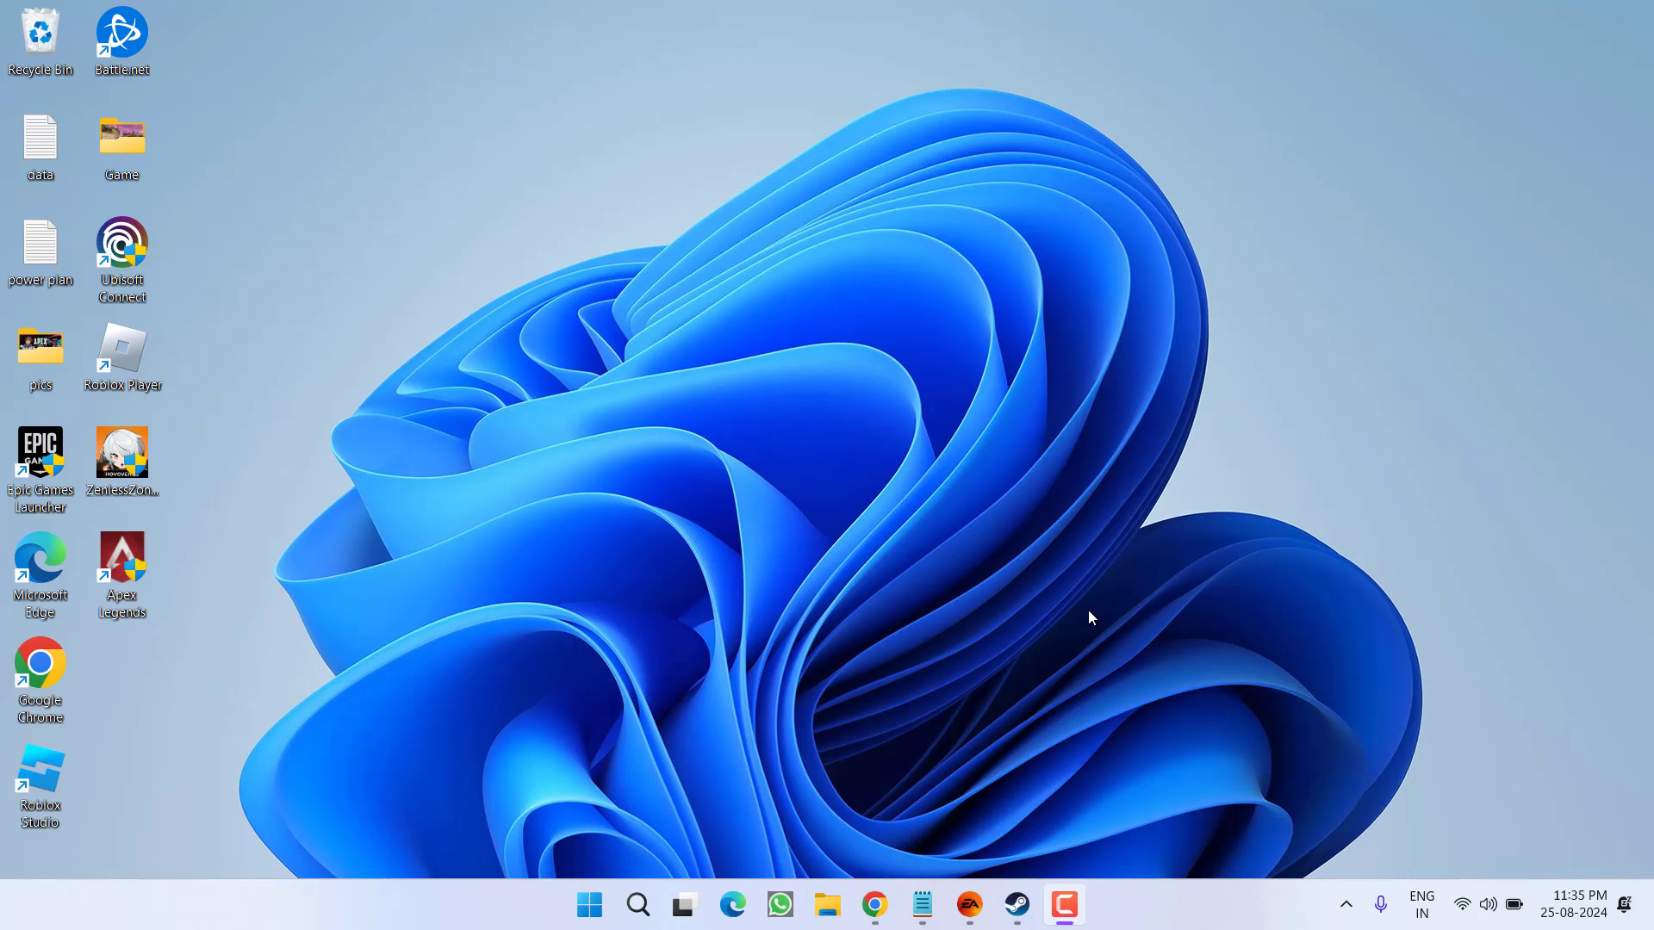
{"action": "mouse_move", "coordinate": [883, 614]}
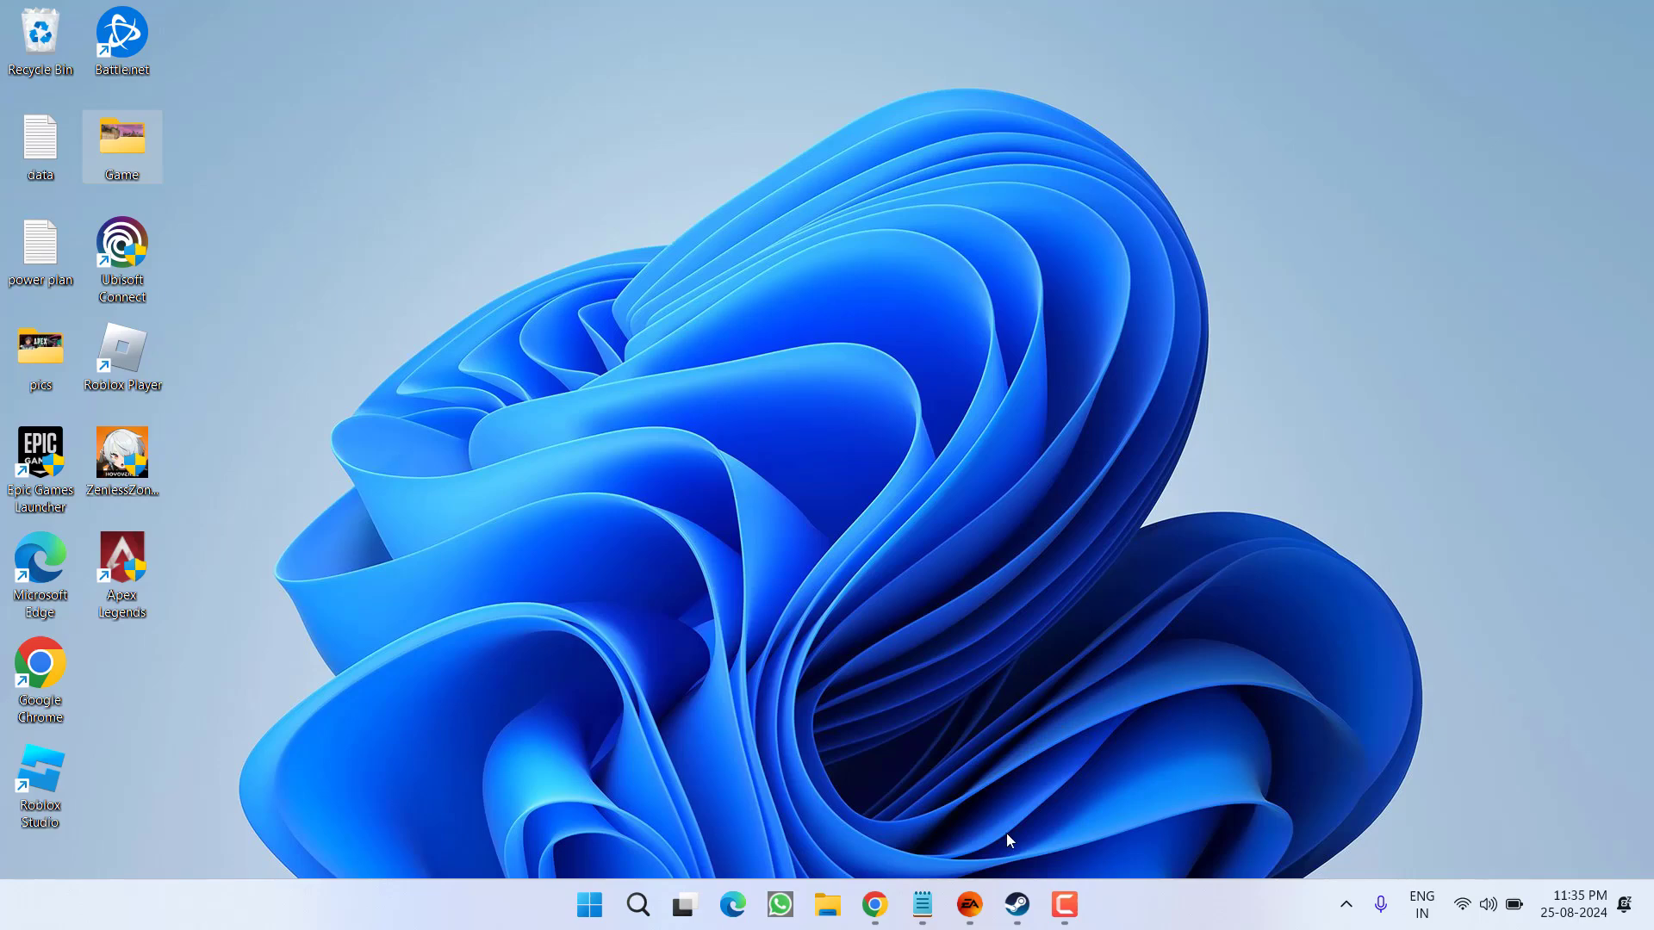
Step: Bring up the EA app from the taskbar
{"action": "left_click", "coordinate": [967, 904]}
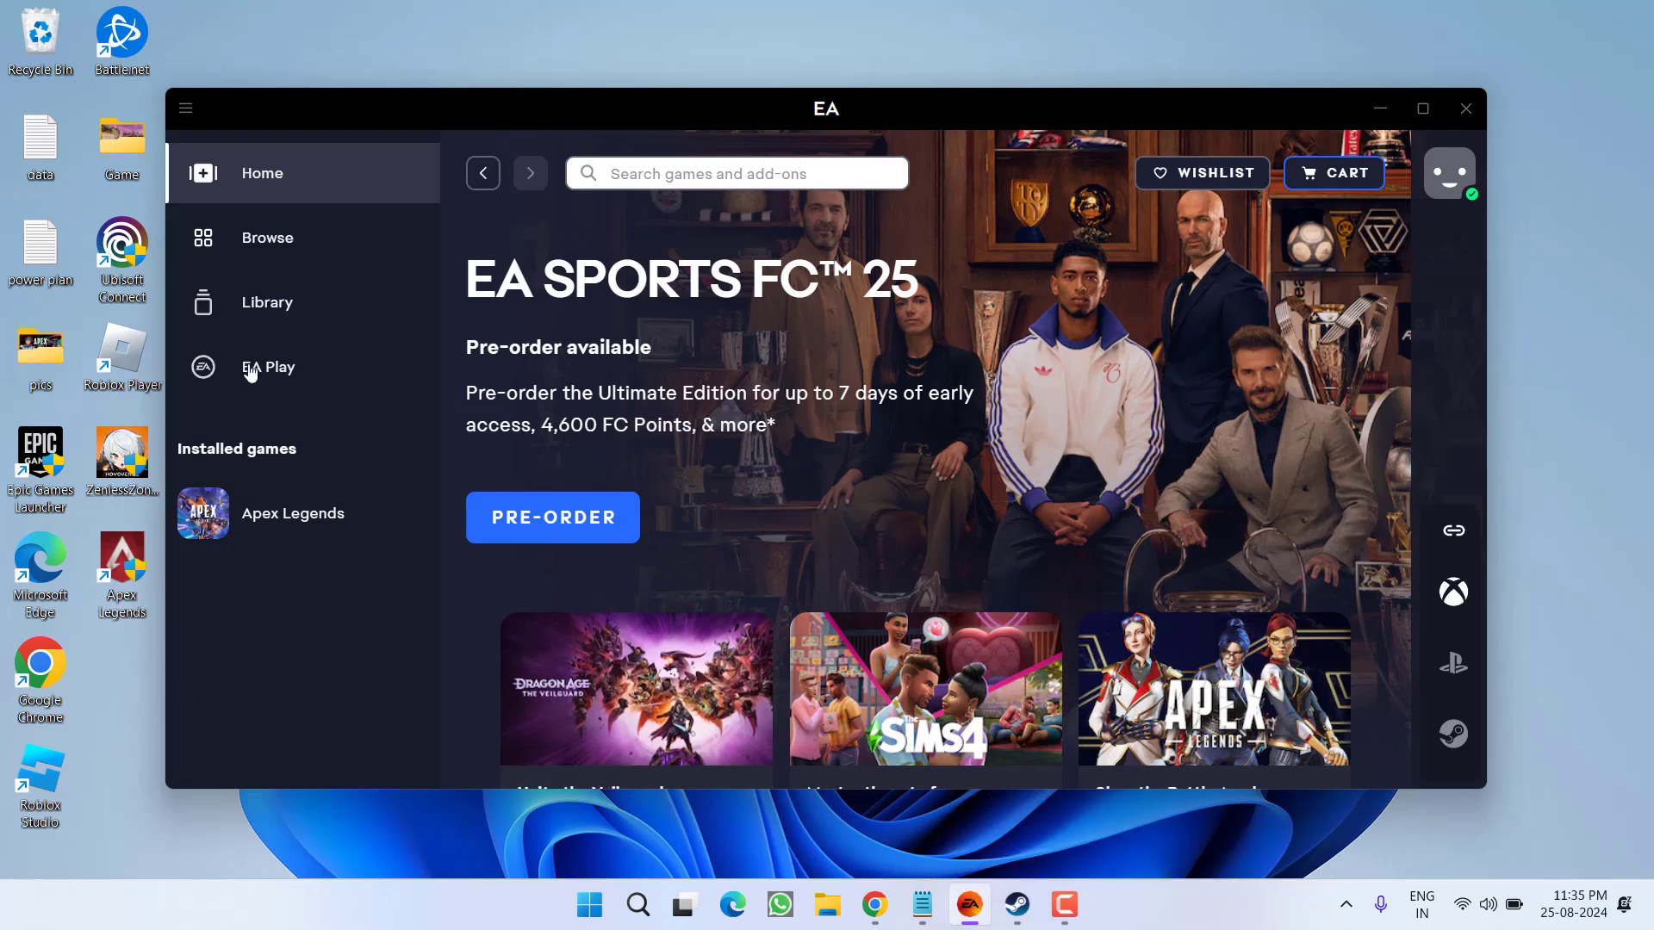
Step: Clear Apex Legends' existing launch options and select the launch command line in the notes
{"action": "left_click", "coordinate": [267, 303]}
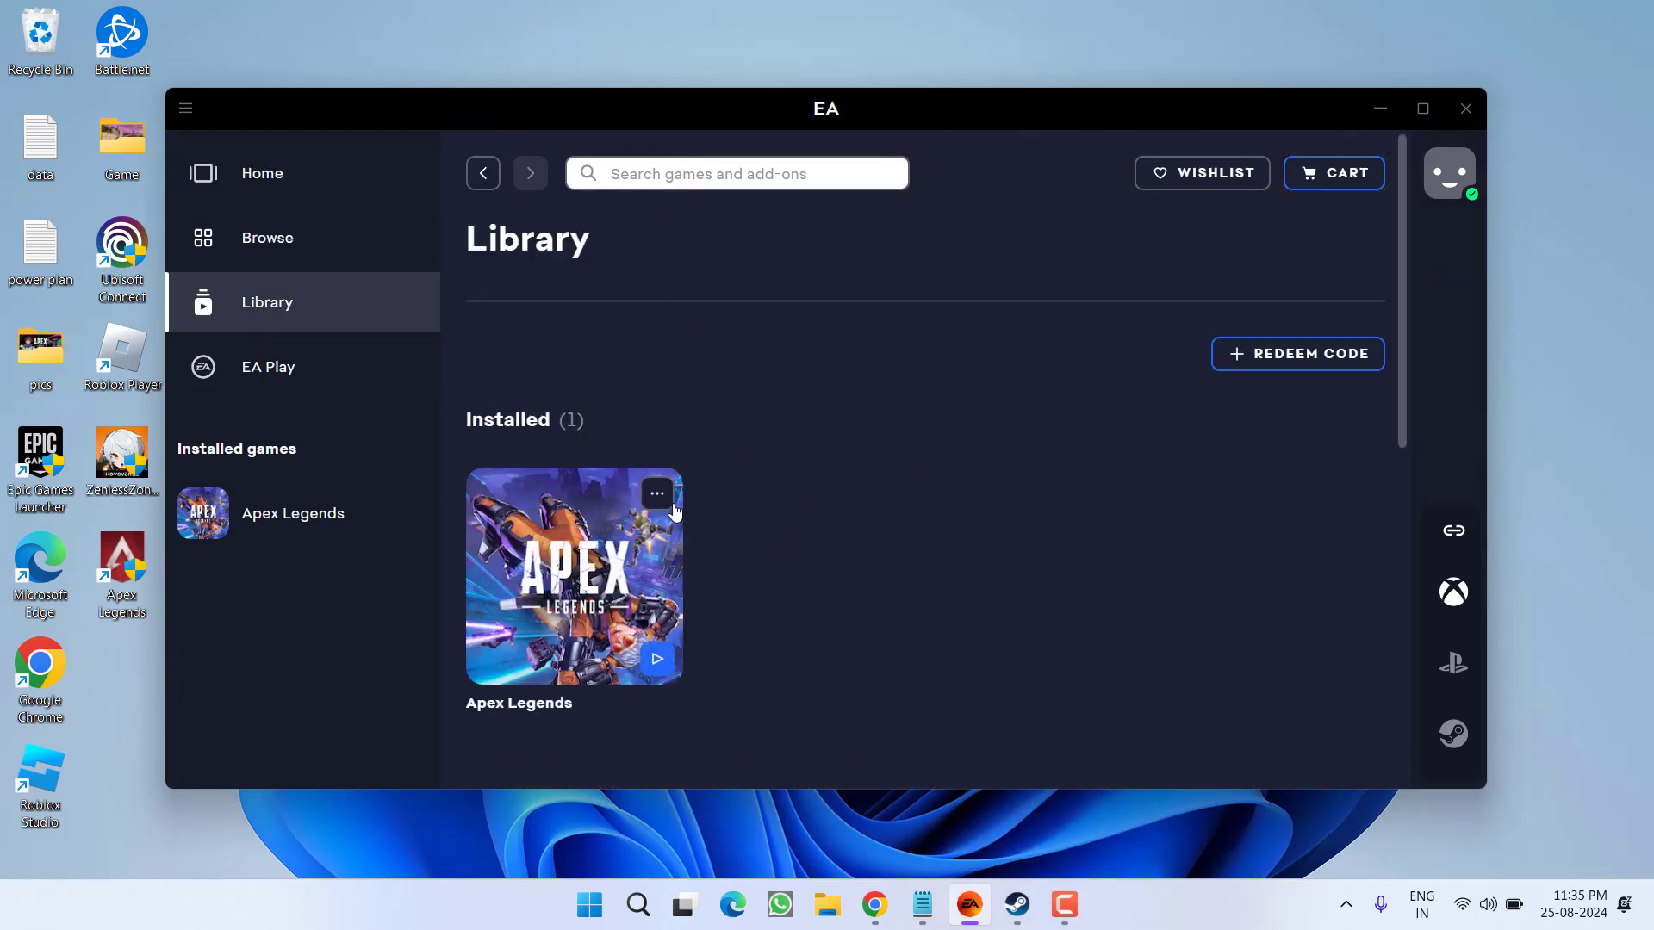
{"action": "left_click", "coordinate": [656, 486]}
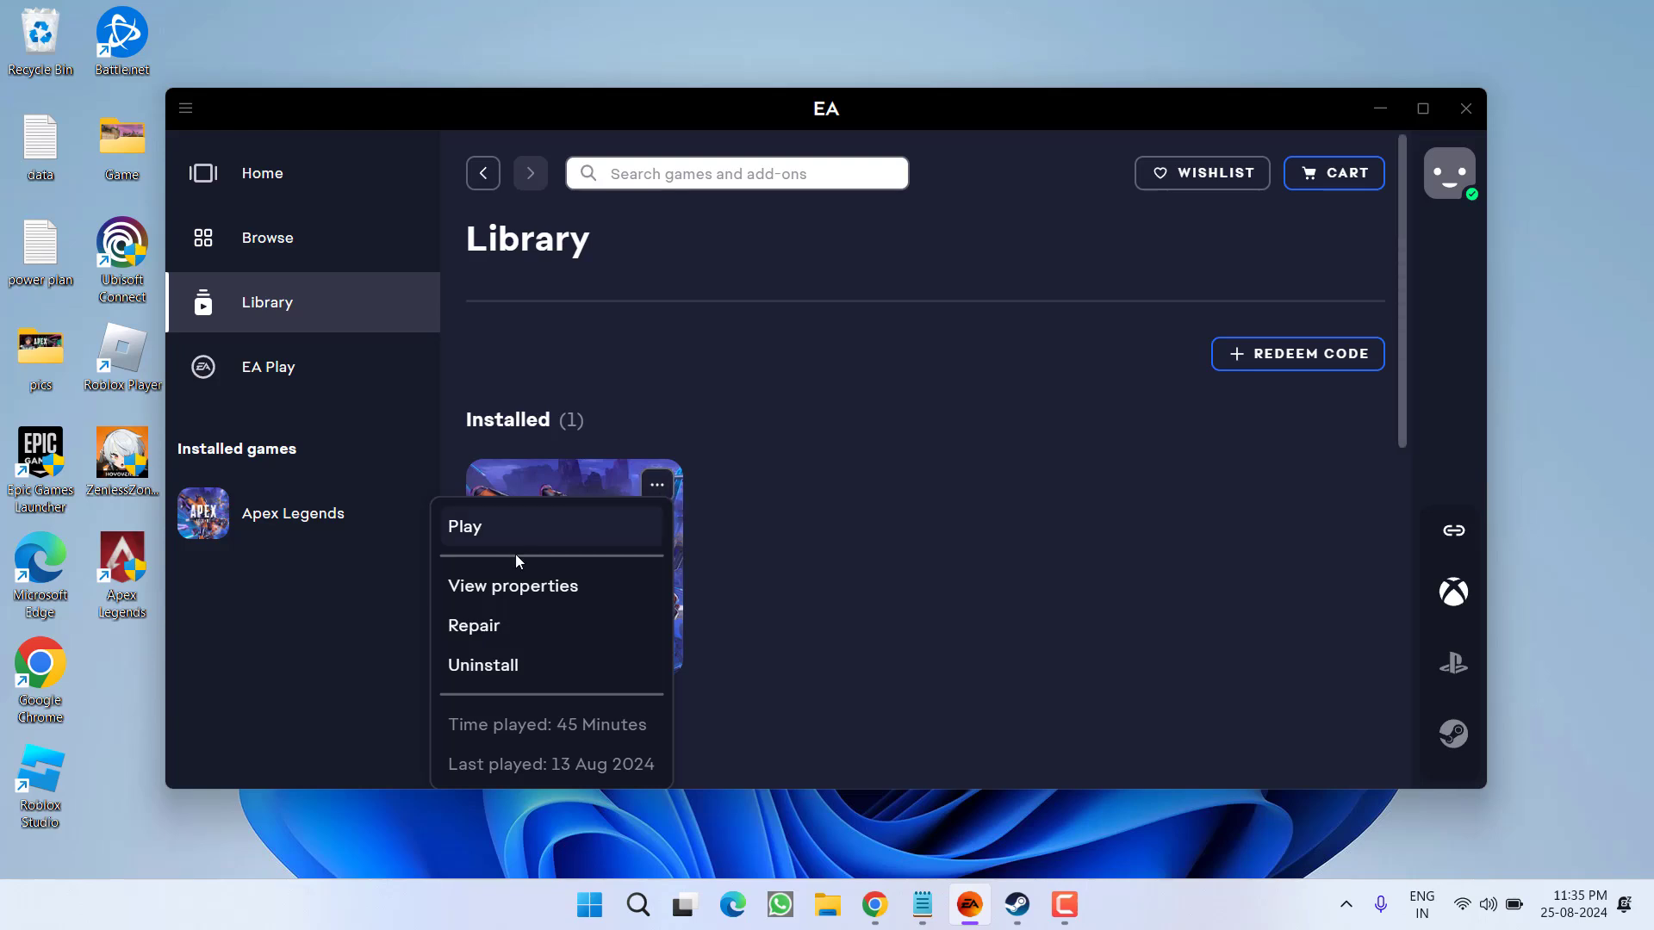
{"action": "left_click", "coordinate": [513, 586]}
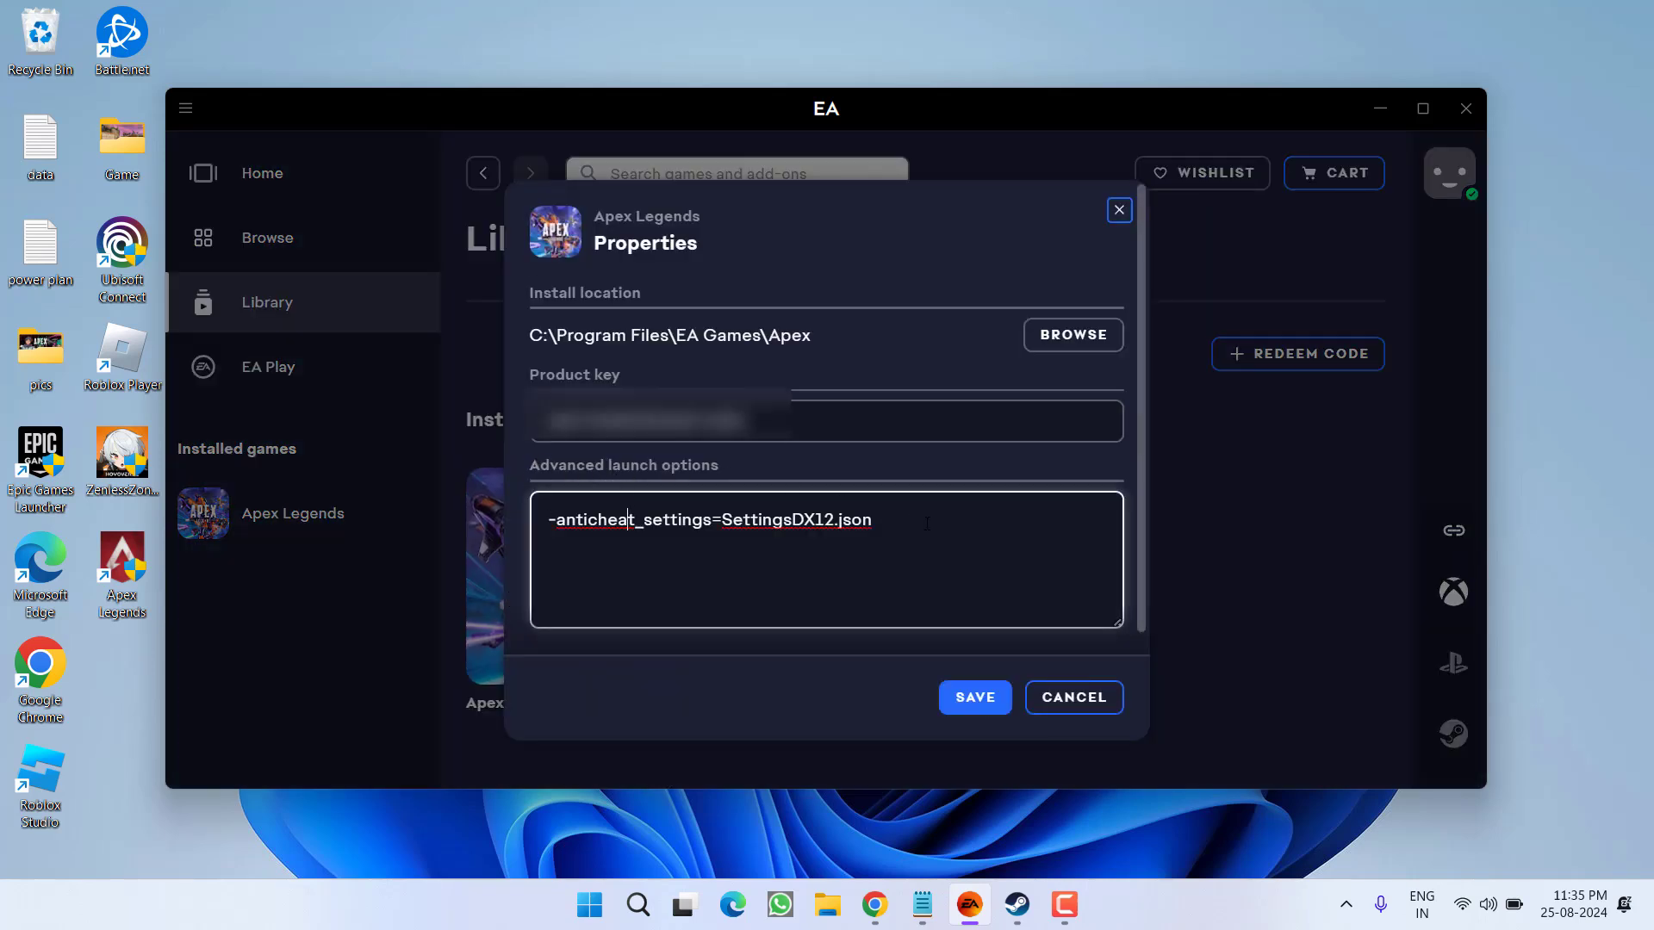
{"action": "triple_click", "coordinate": [709, 519]}
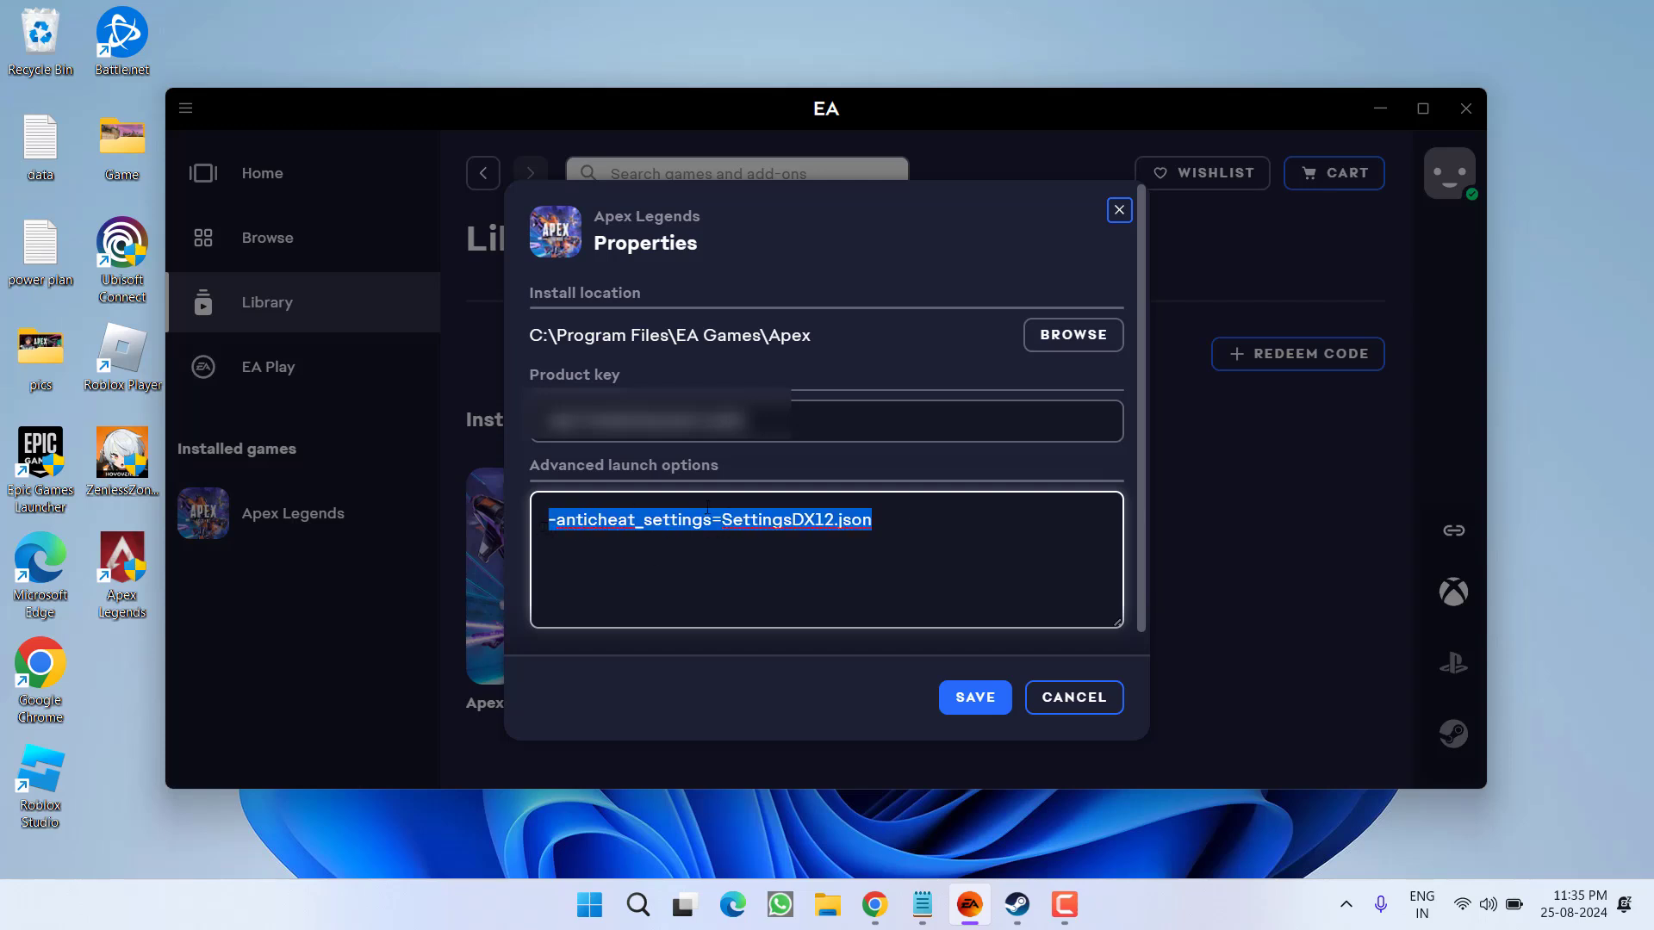
{"action": "key", "text": "Delete"}
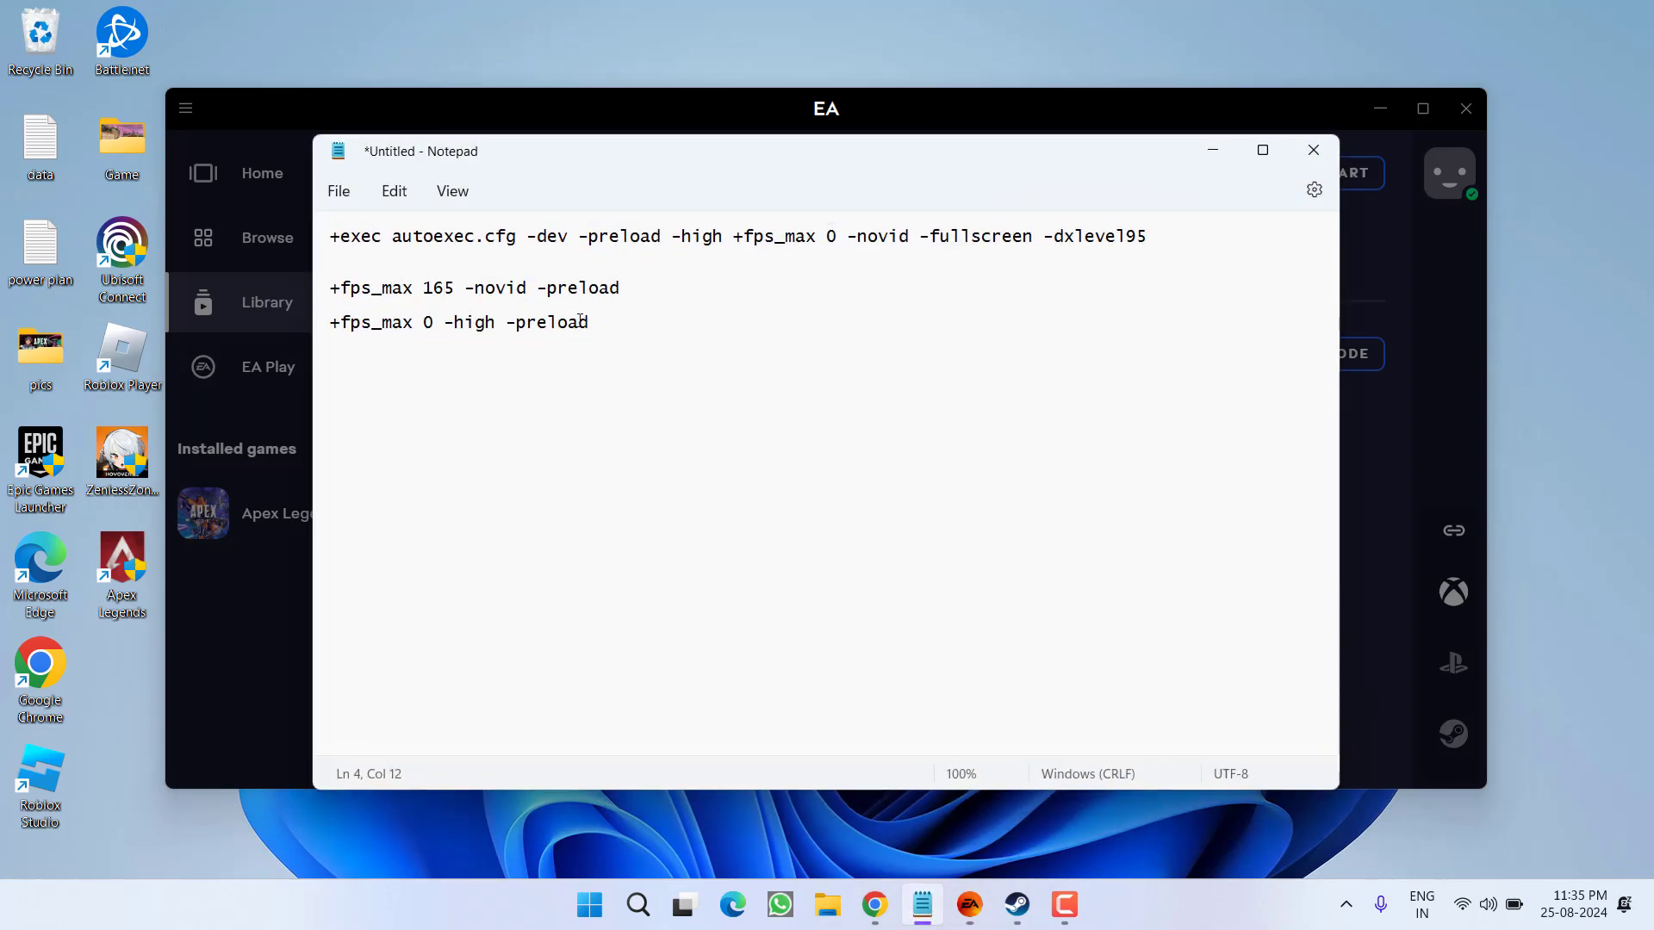
{"action": "key", "text": "ctrl+a"}
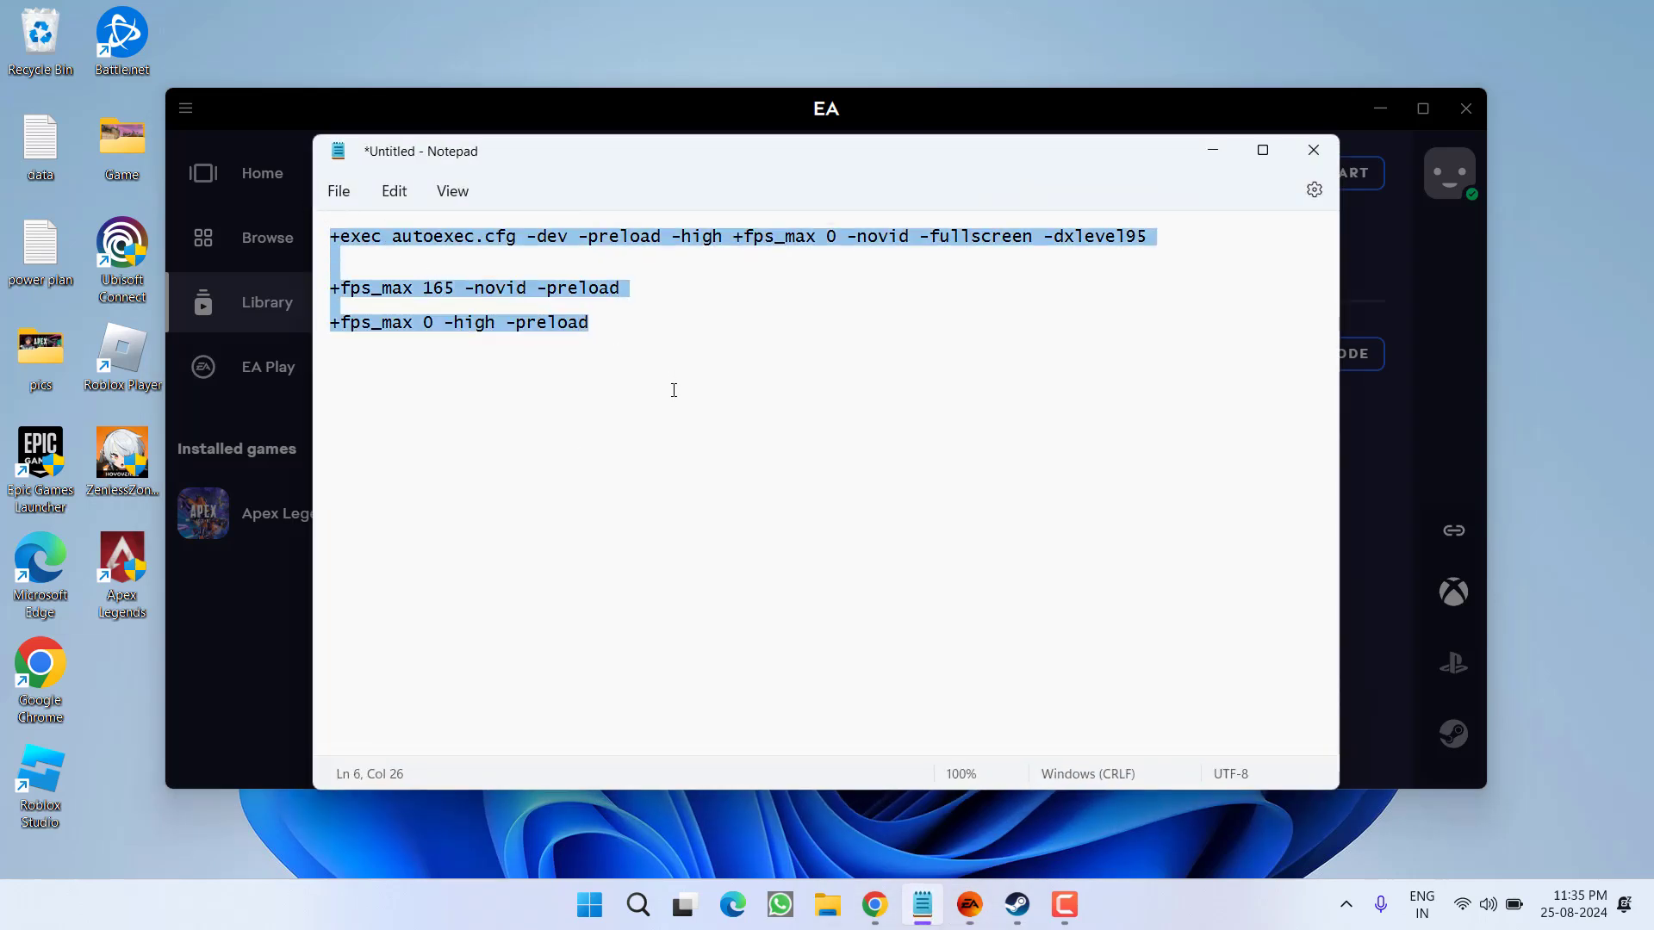
{"action": "left_click", "coordinate": [563, 418]}
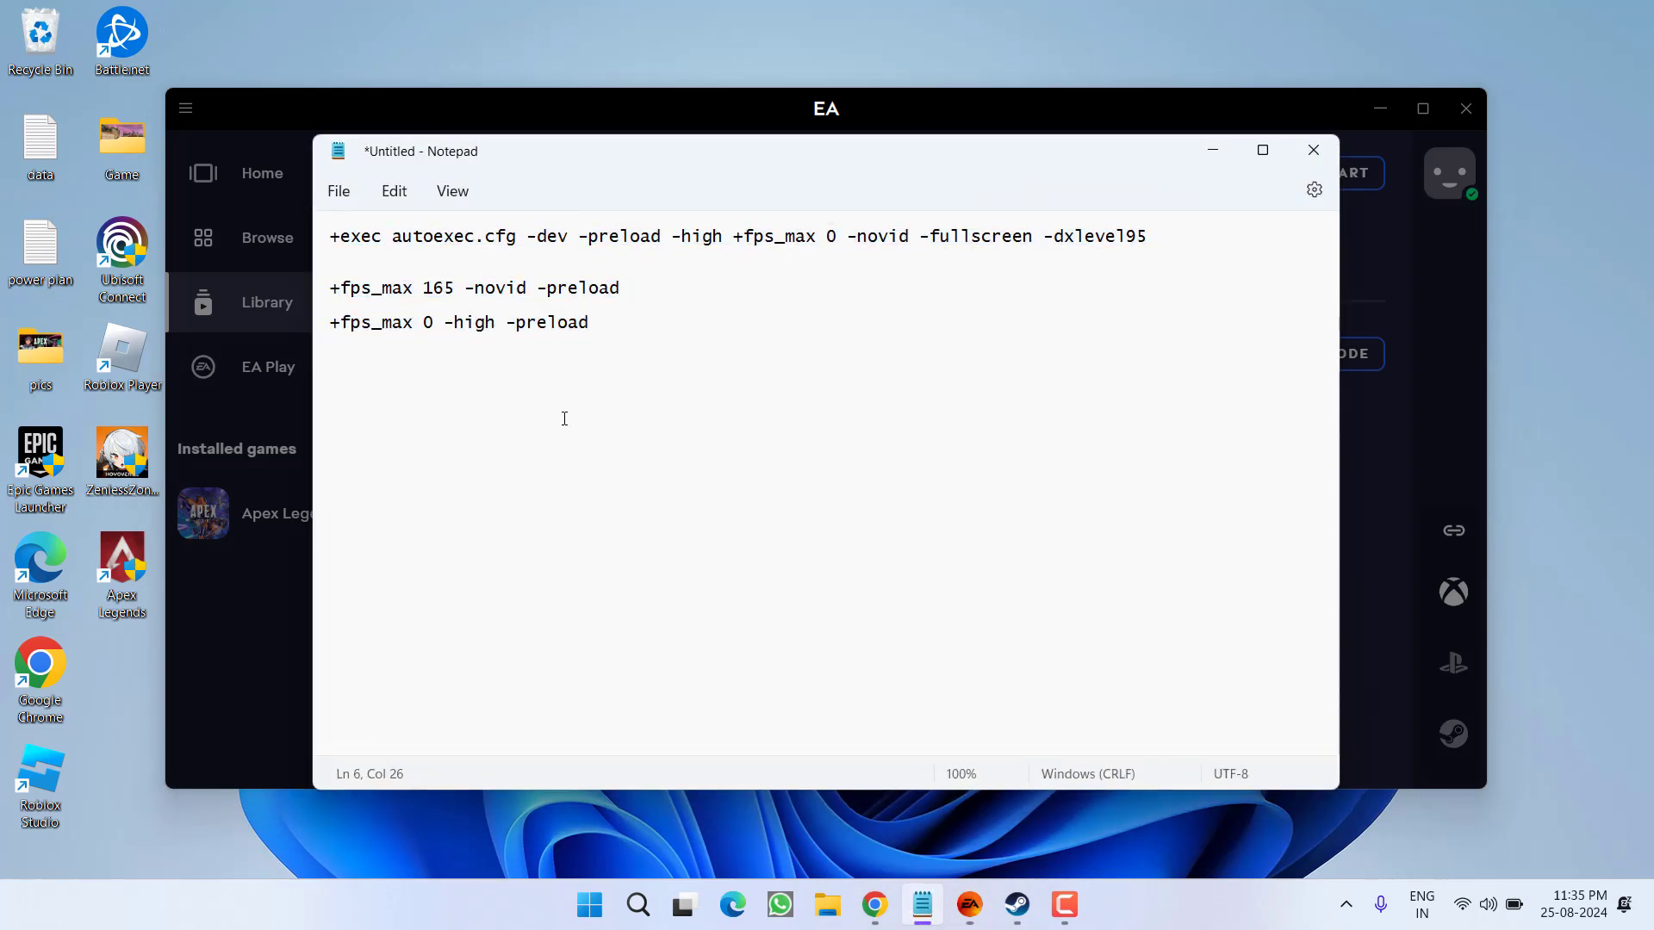
{"action": "left_click_drag", "start_coordinate": [579, 235], "coordinate": [1145, 235]}
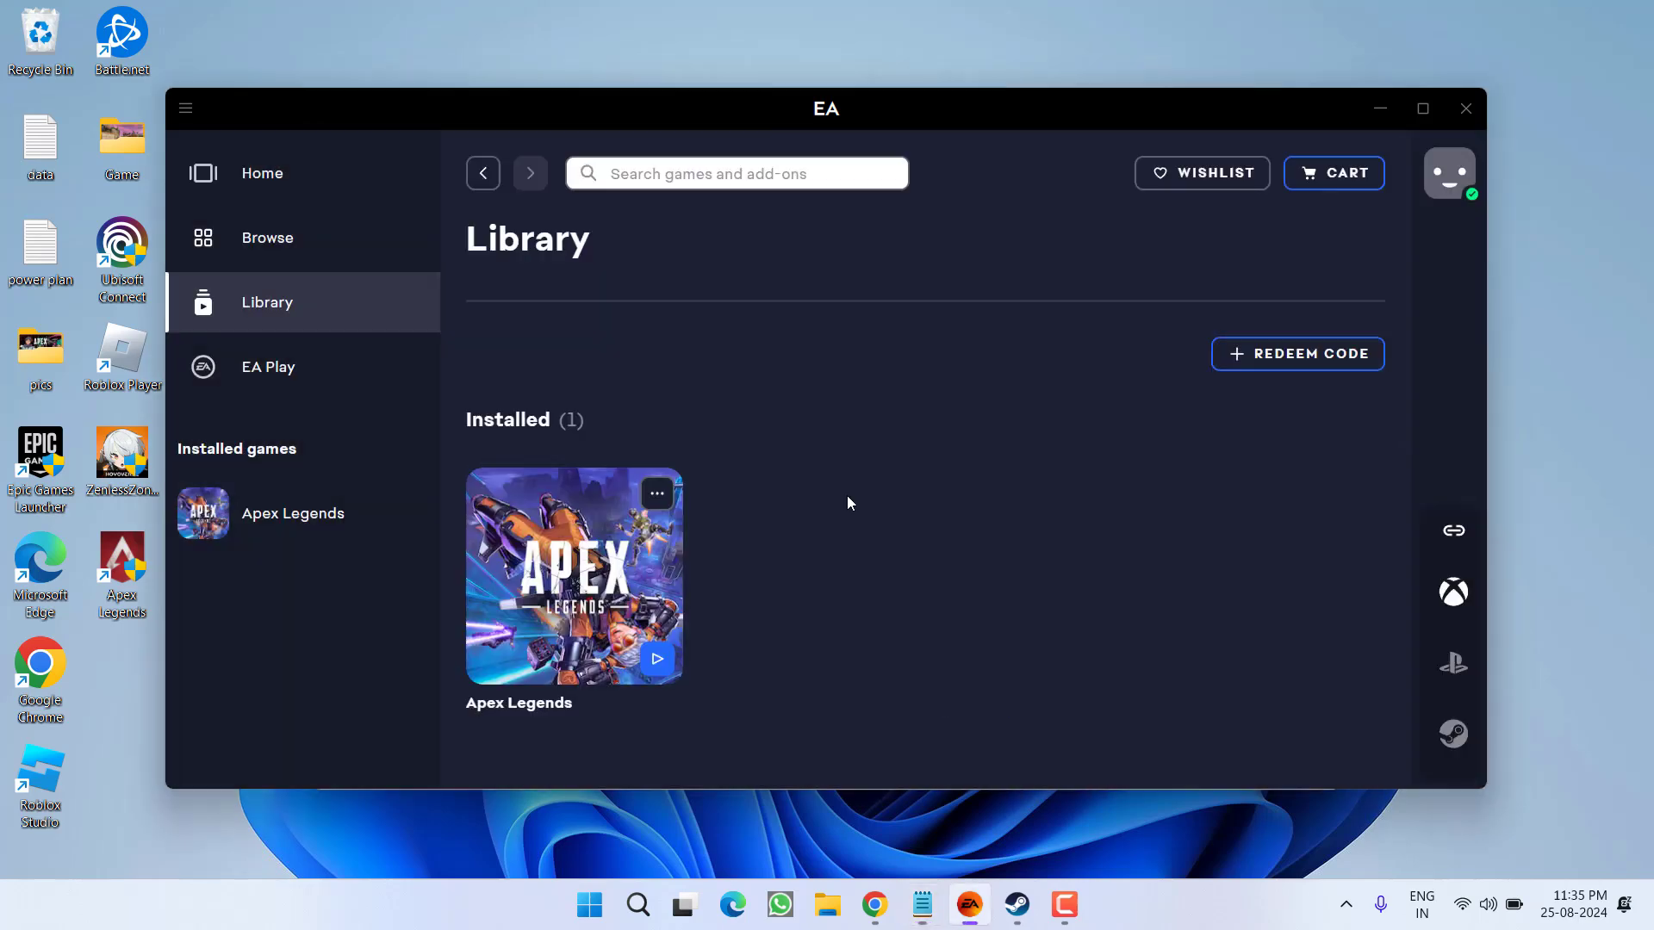
Step: Save '+exec autoexec.cfg -dev -preload -high +fps_max 0 -novid -fullscreen -dxlevel95' as Apex Legends' launch options
{"action": "left_click", "coordinate": [655, 493]}
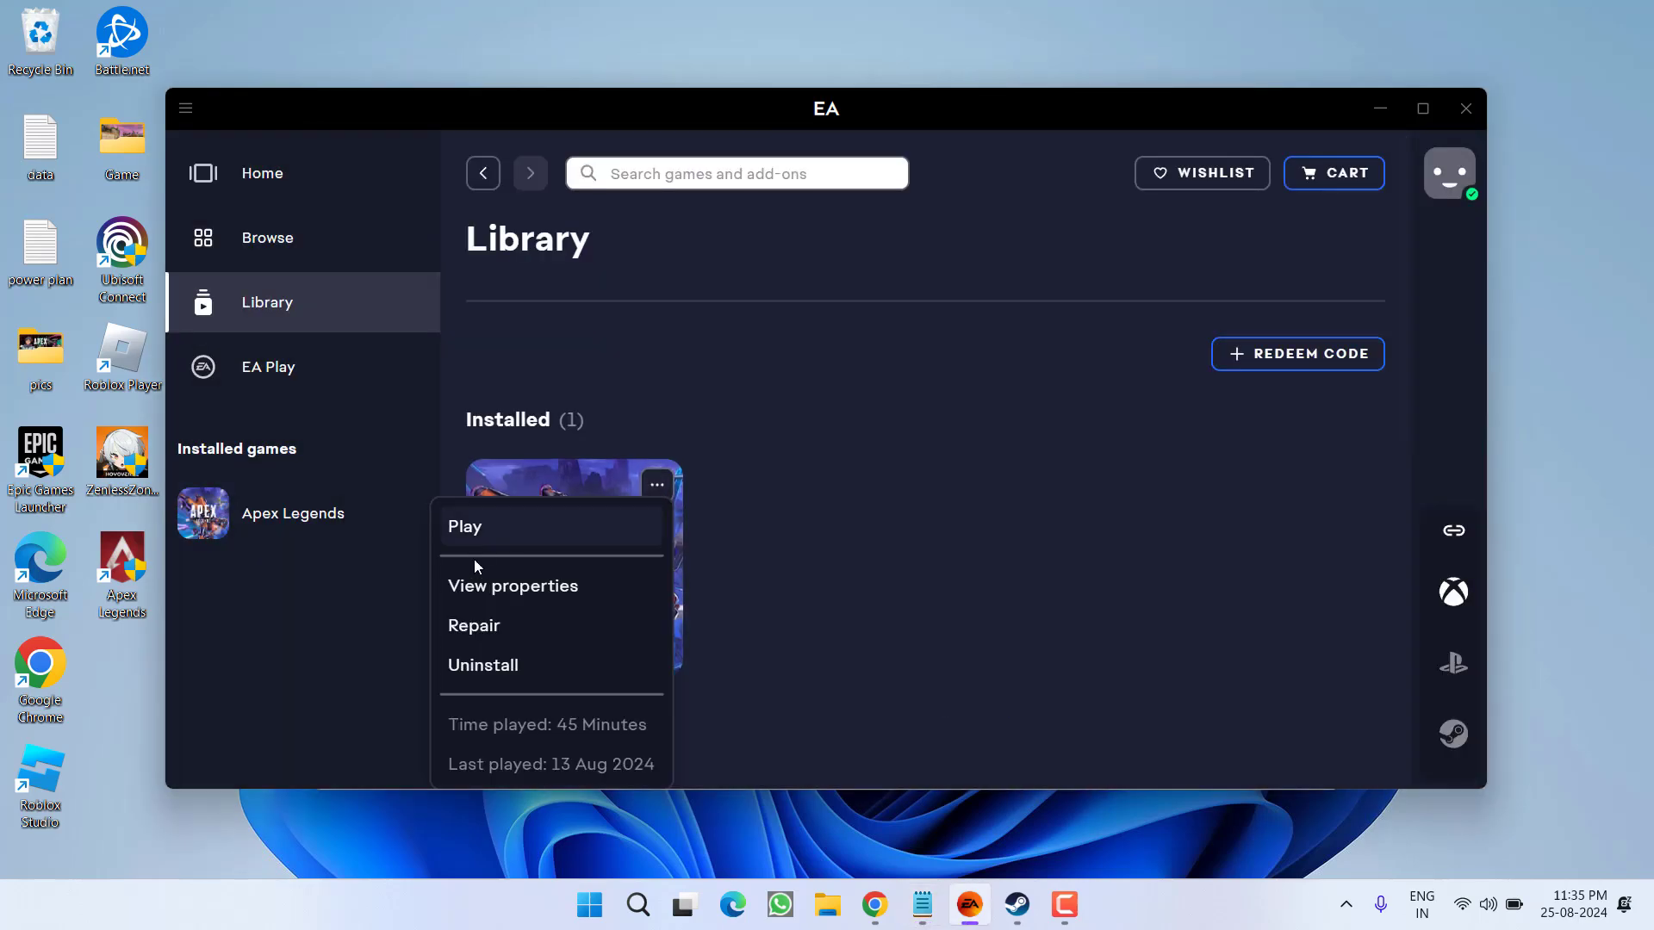
{"action": "left_click", "coordinate": [513, 586]}
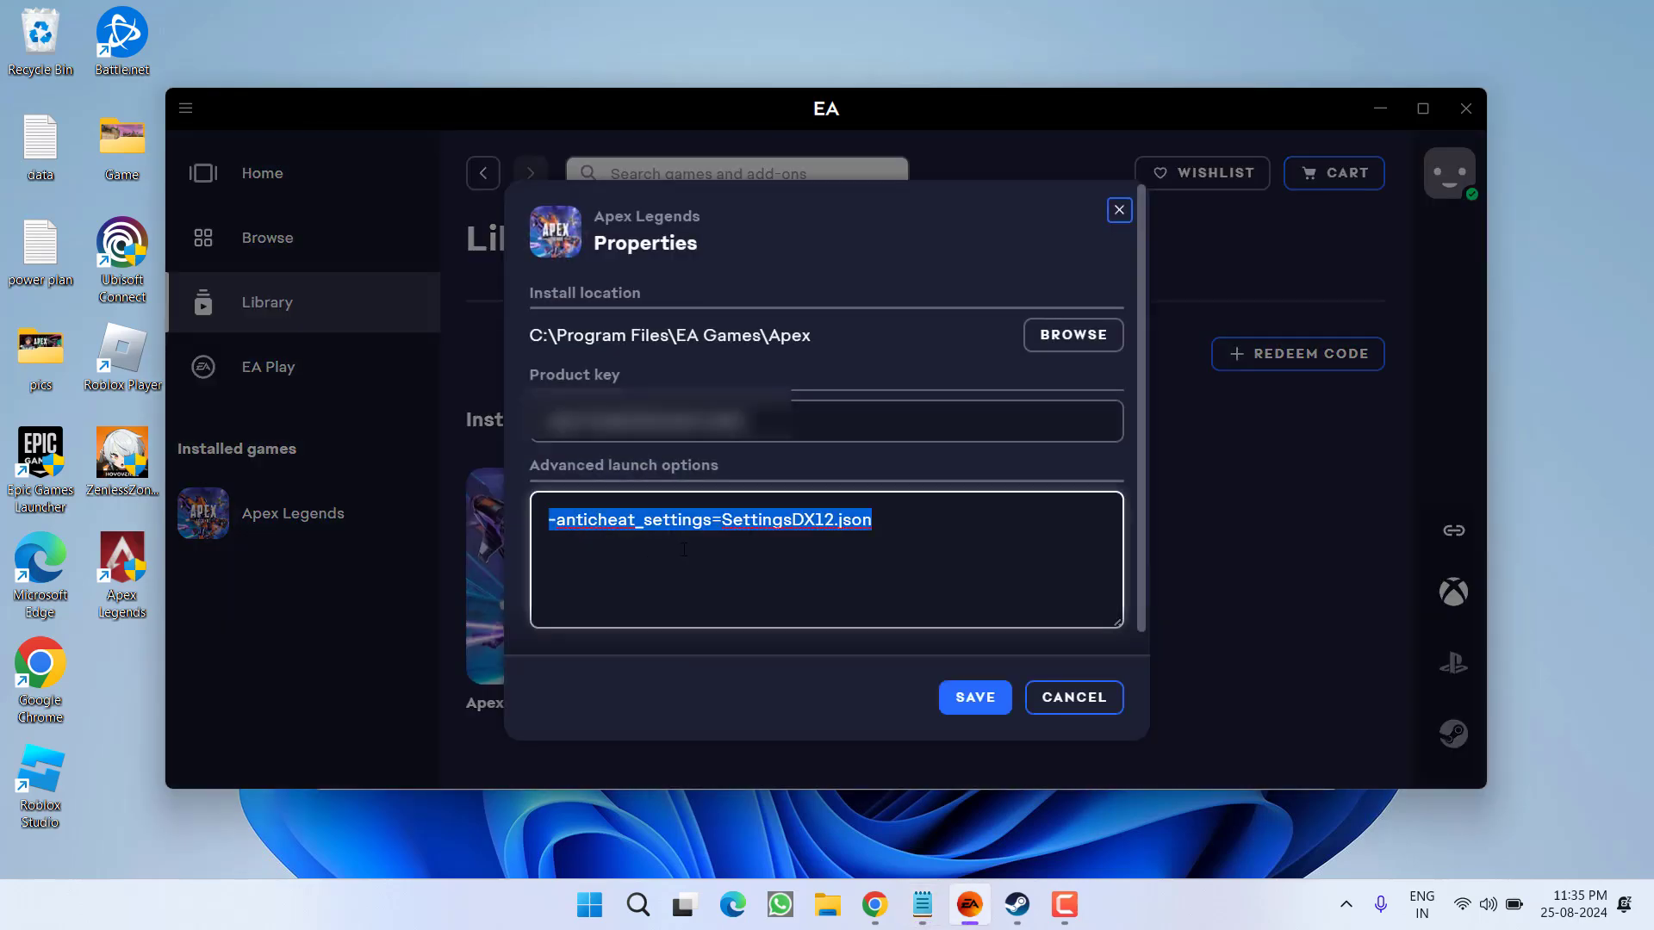
{"action": "type", "text": "+exec autoexec.cfg -dev -preload -high +fps_max 0 -novid -fullscreen -dxlevel95"}
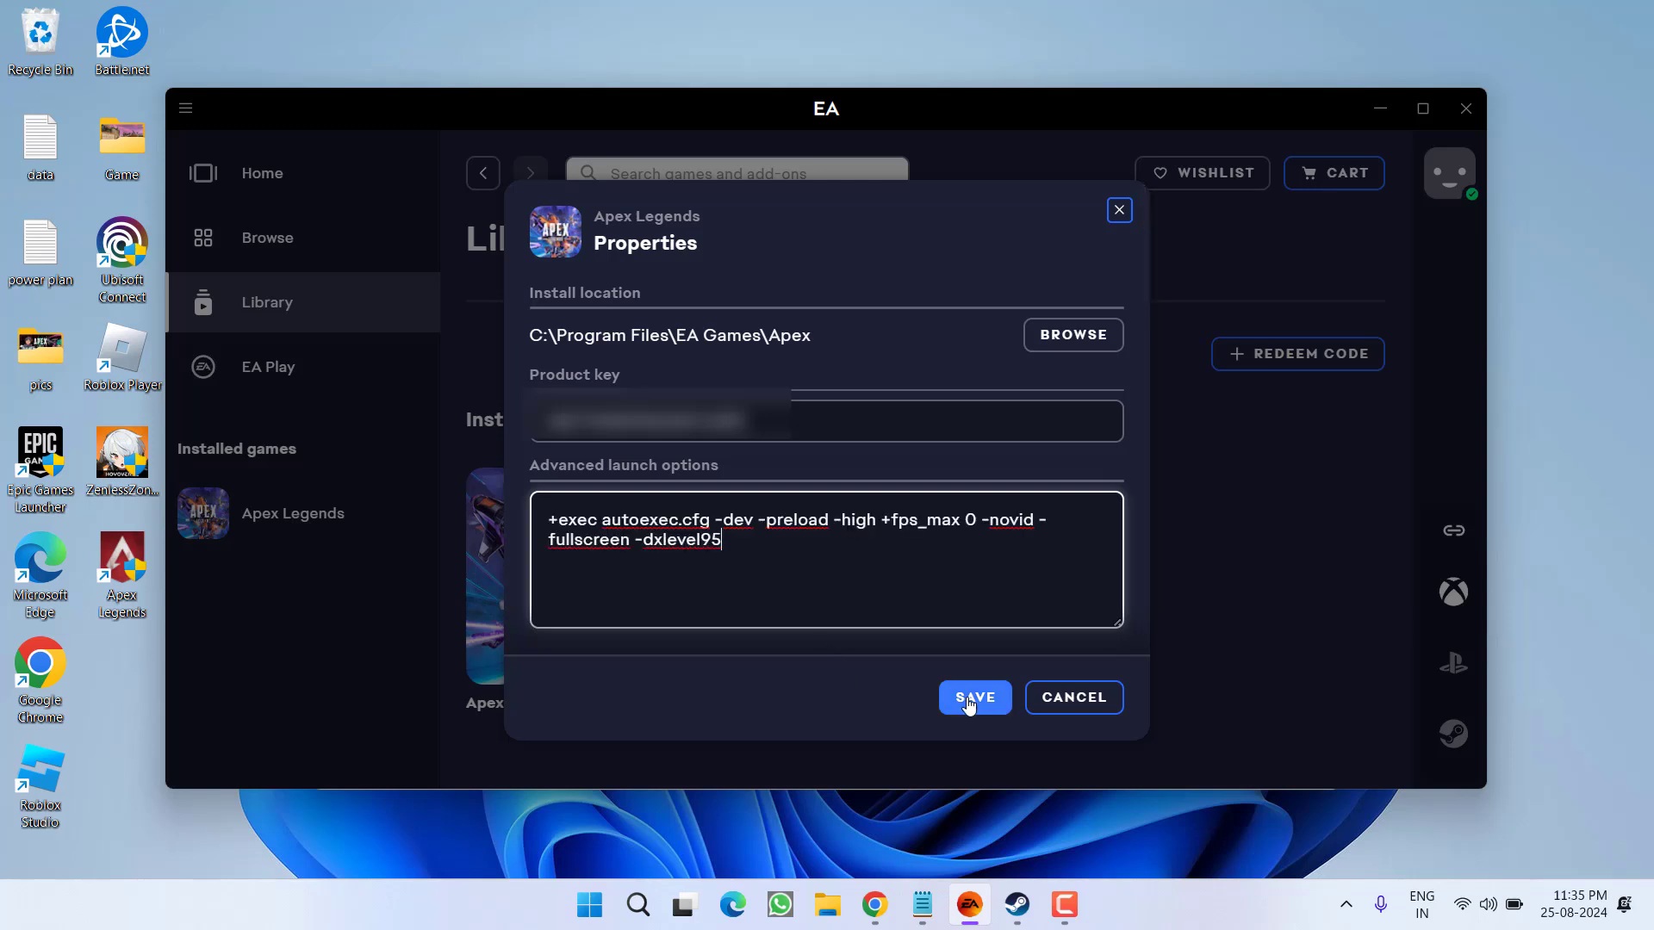
{"action": "left_click", "coordinate": [973, 697]}
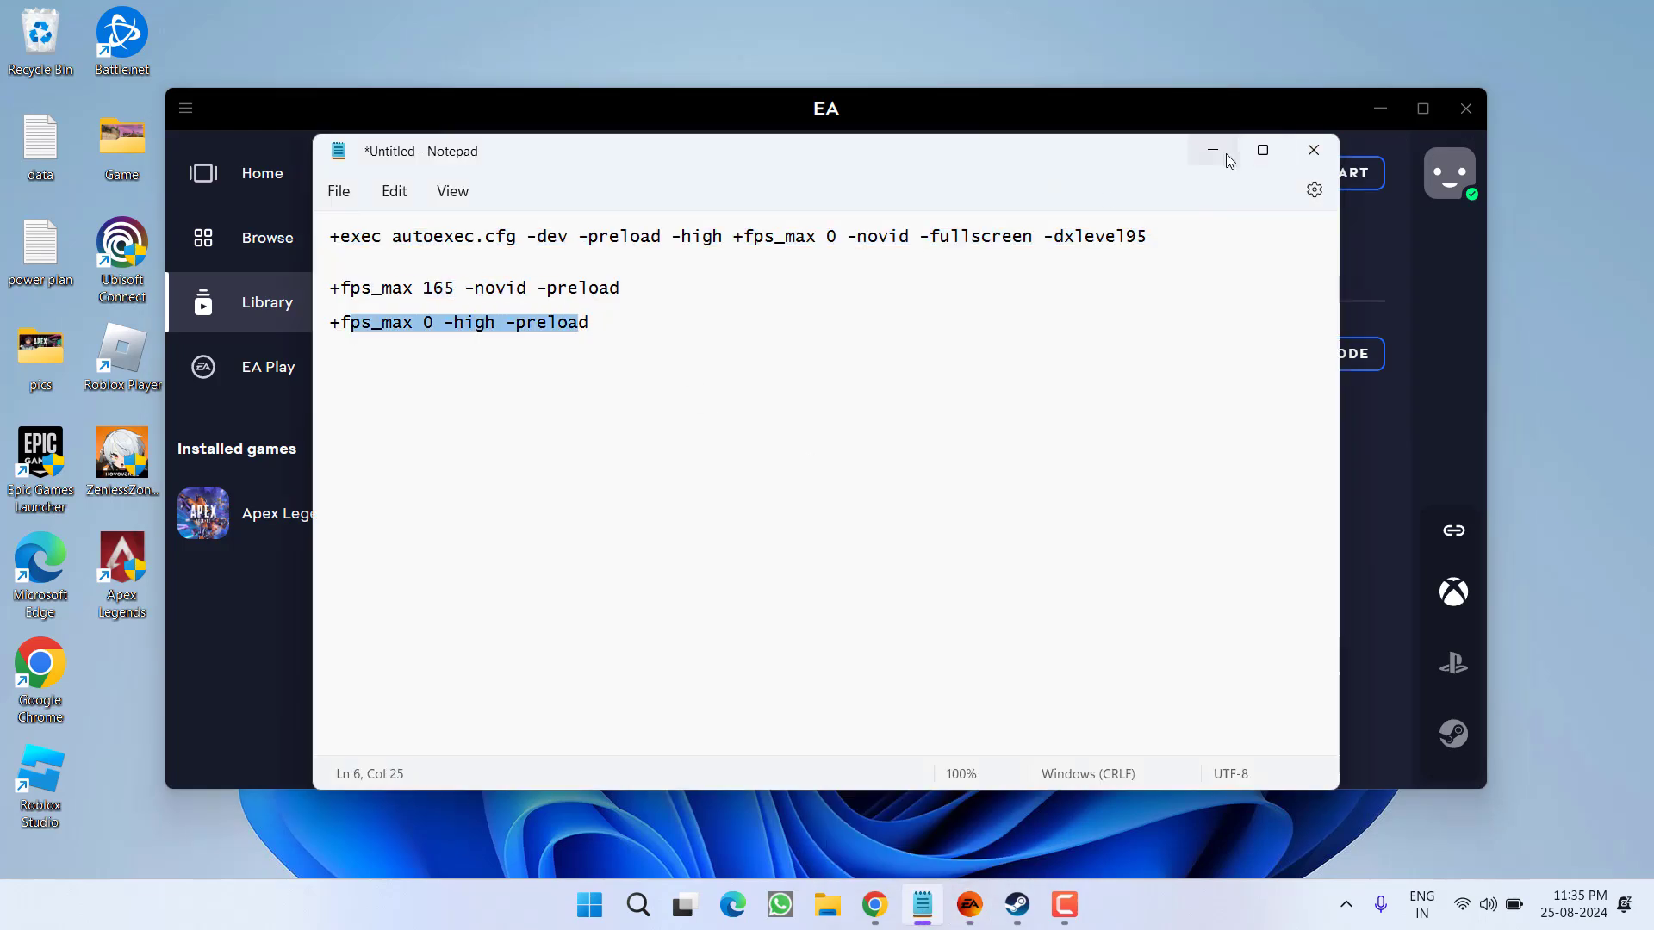
{"action": "left_click", "coordinate": [1014, 906]}
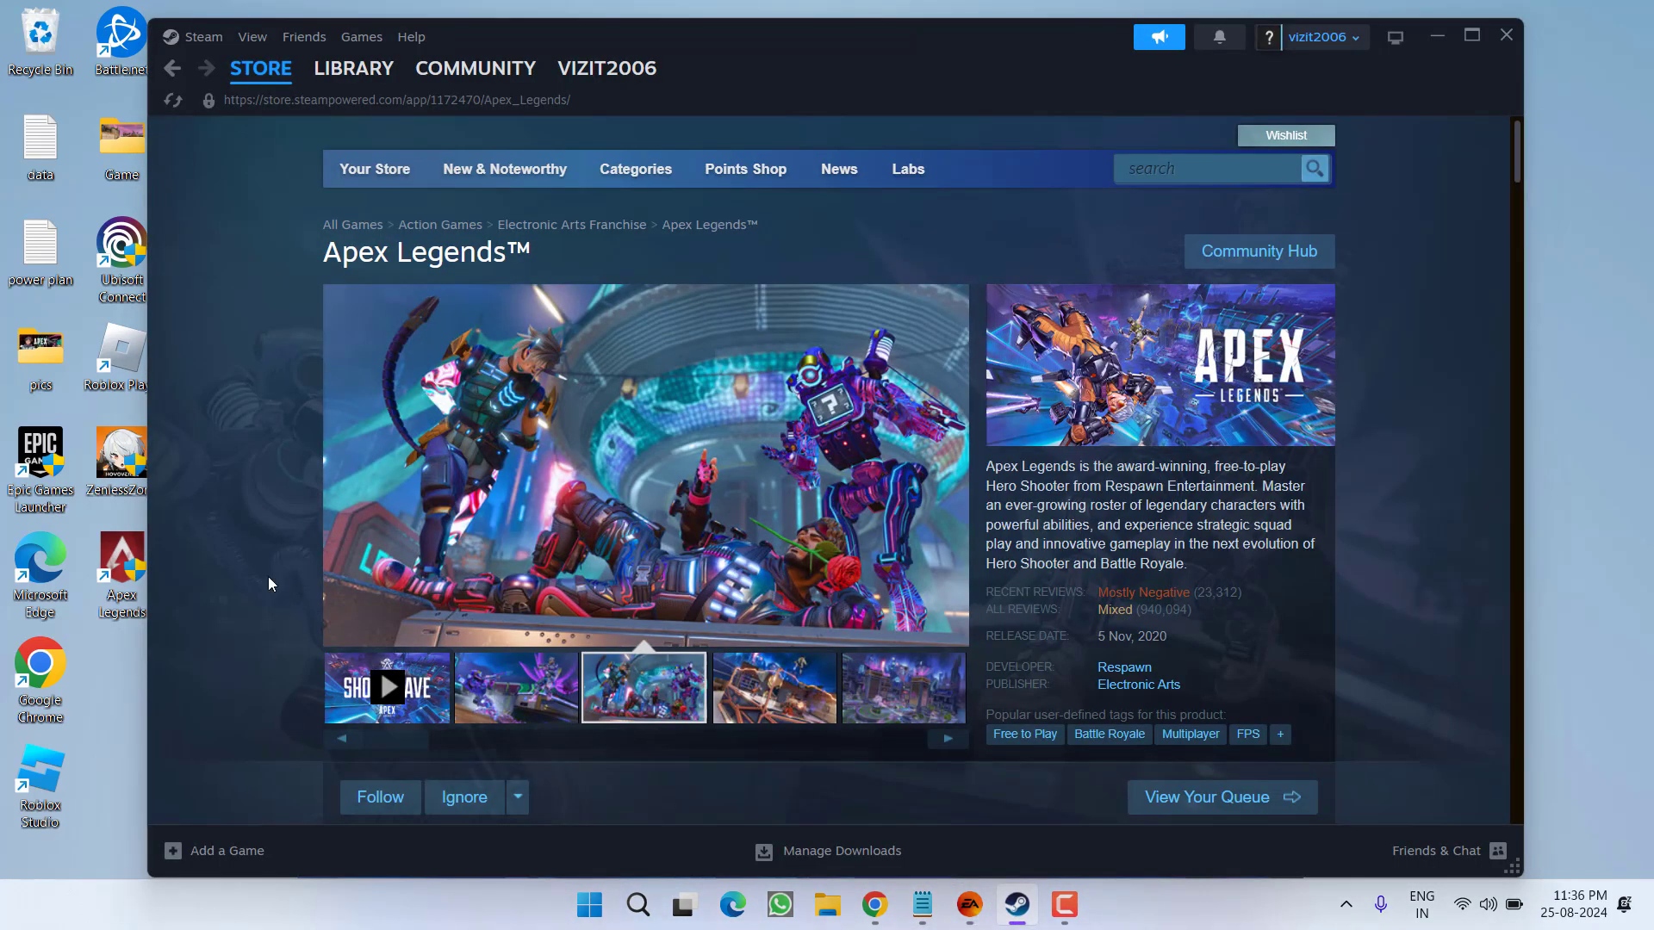
Step: Look over a game's properties in the Steam library, then quit Steam
{"action": "left_click", "coordinate": [353, 67]}
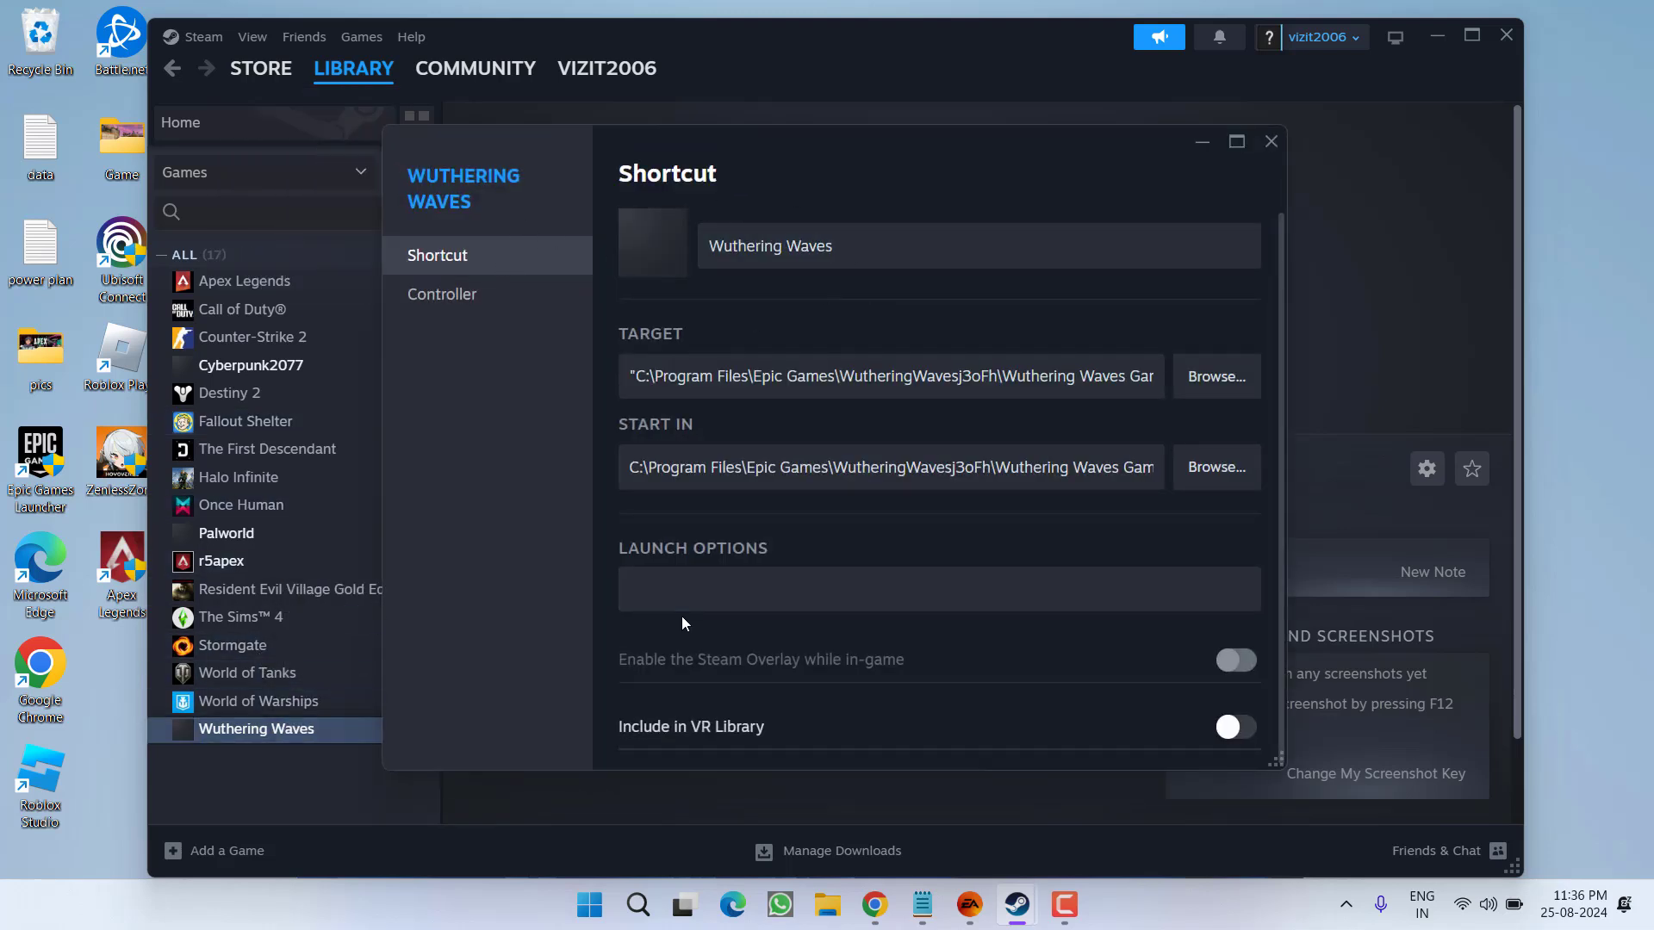
{"action": "left_click", "coordinate": [938, 588]}
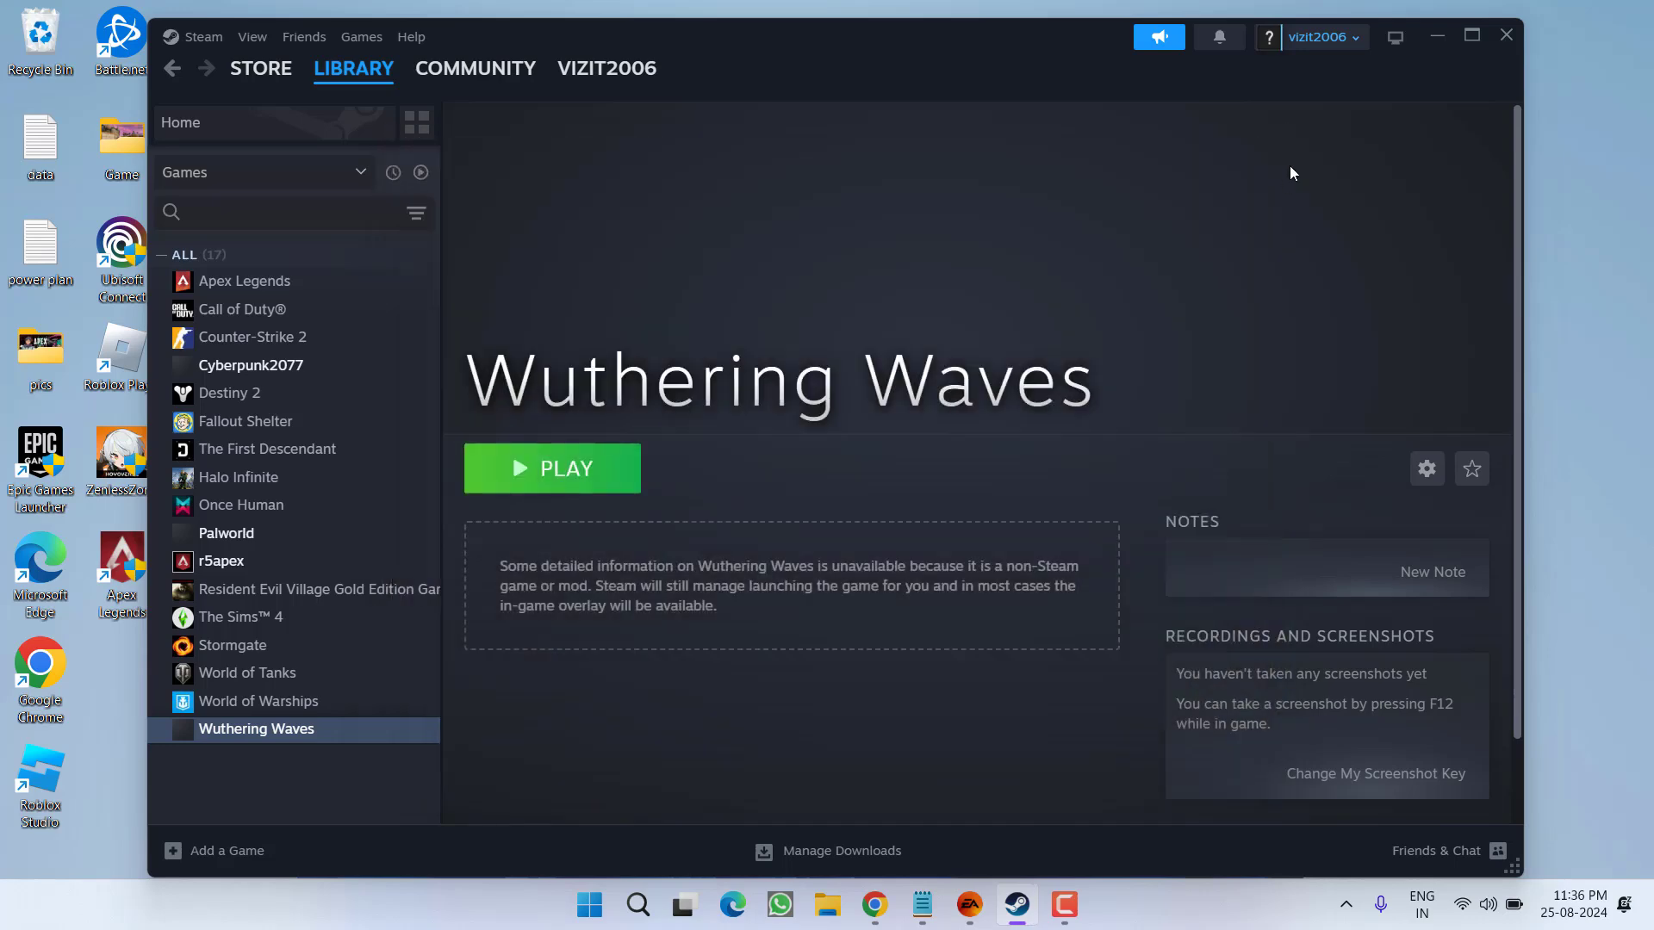
{"action": "left_click", "coordinate": [986, 903]}
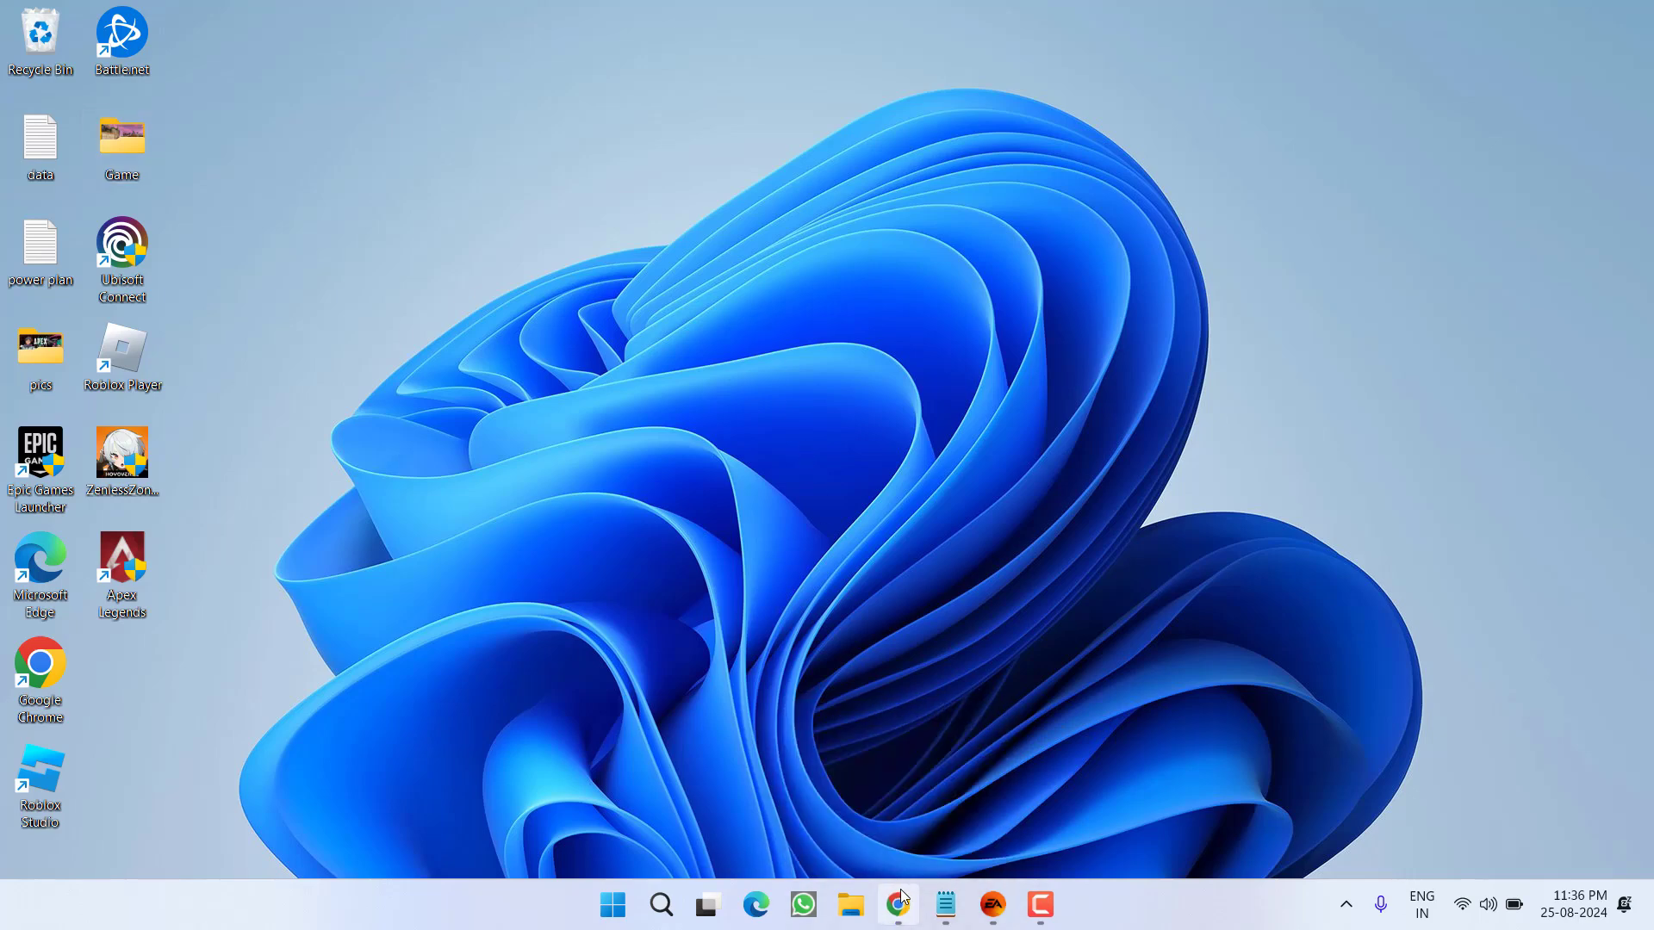
Step: Bring up the ExitLag website in Chrome and navigate to its LOGIN page
{"action": "left_click", "coordinate": [898, 904]}
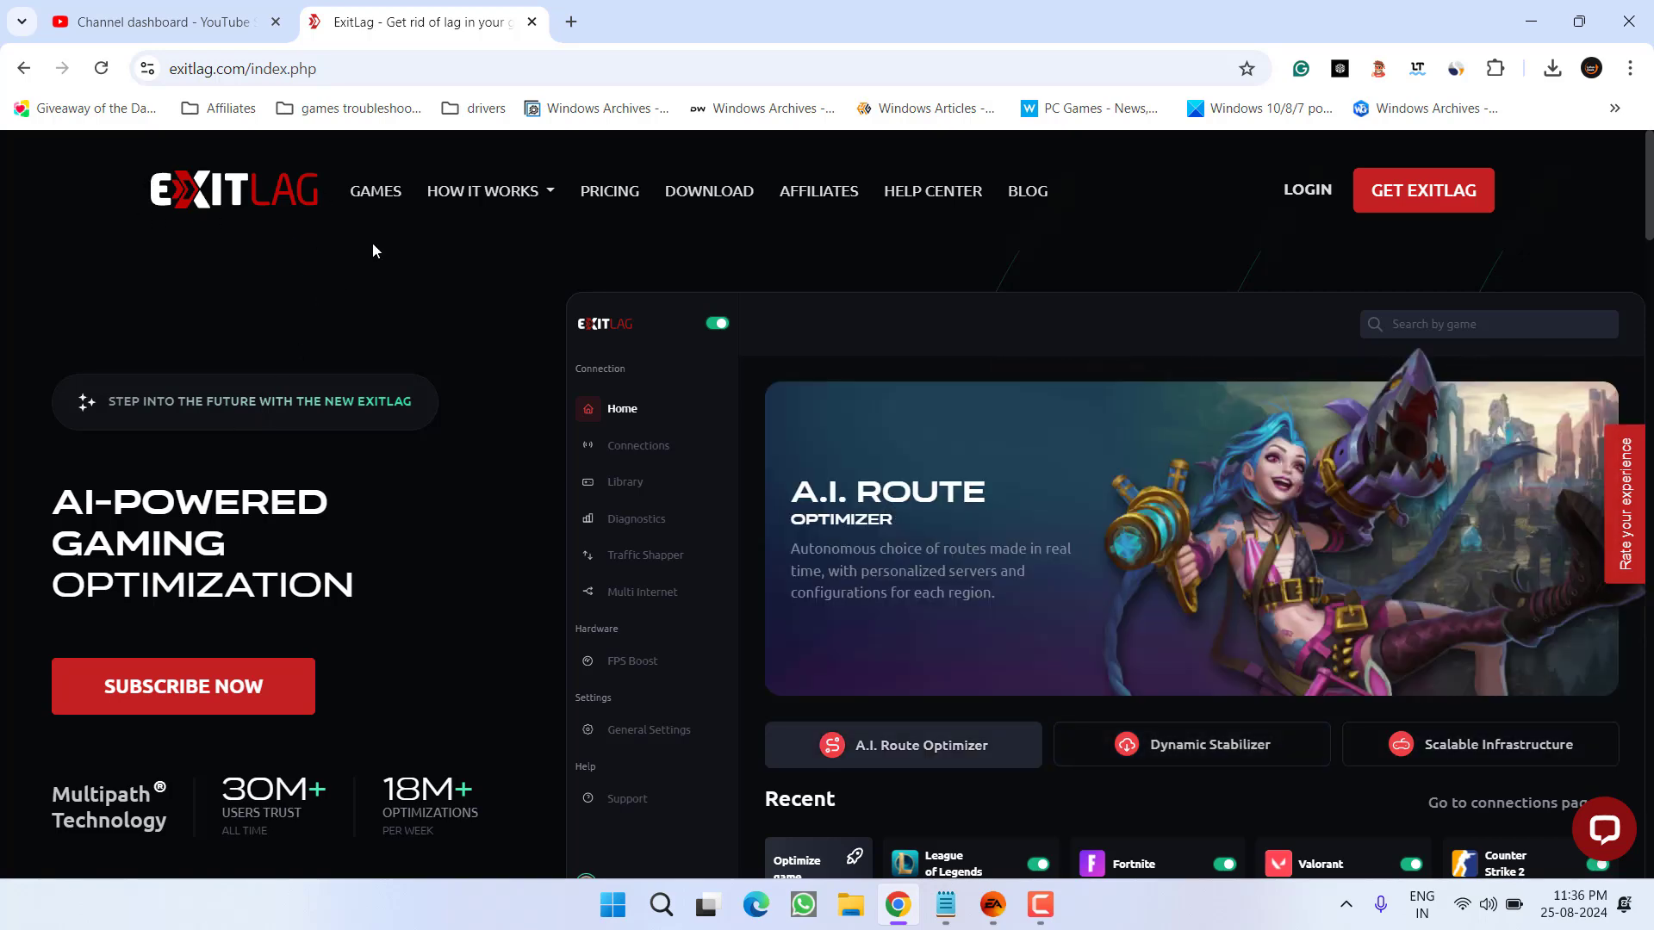
{"action": "left_click", "coordinate": [1190, 743]}
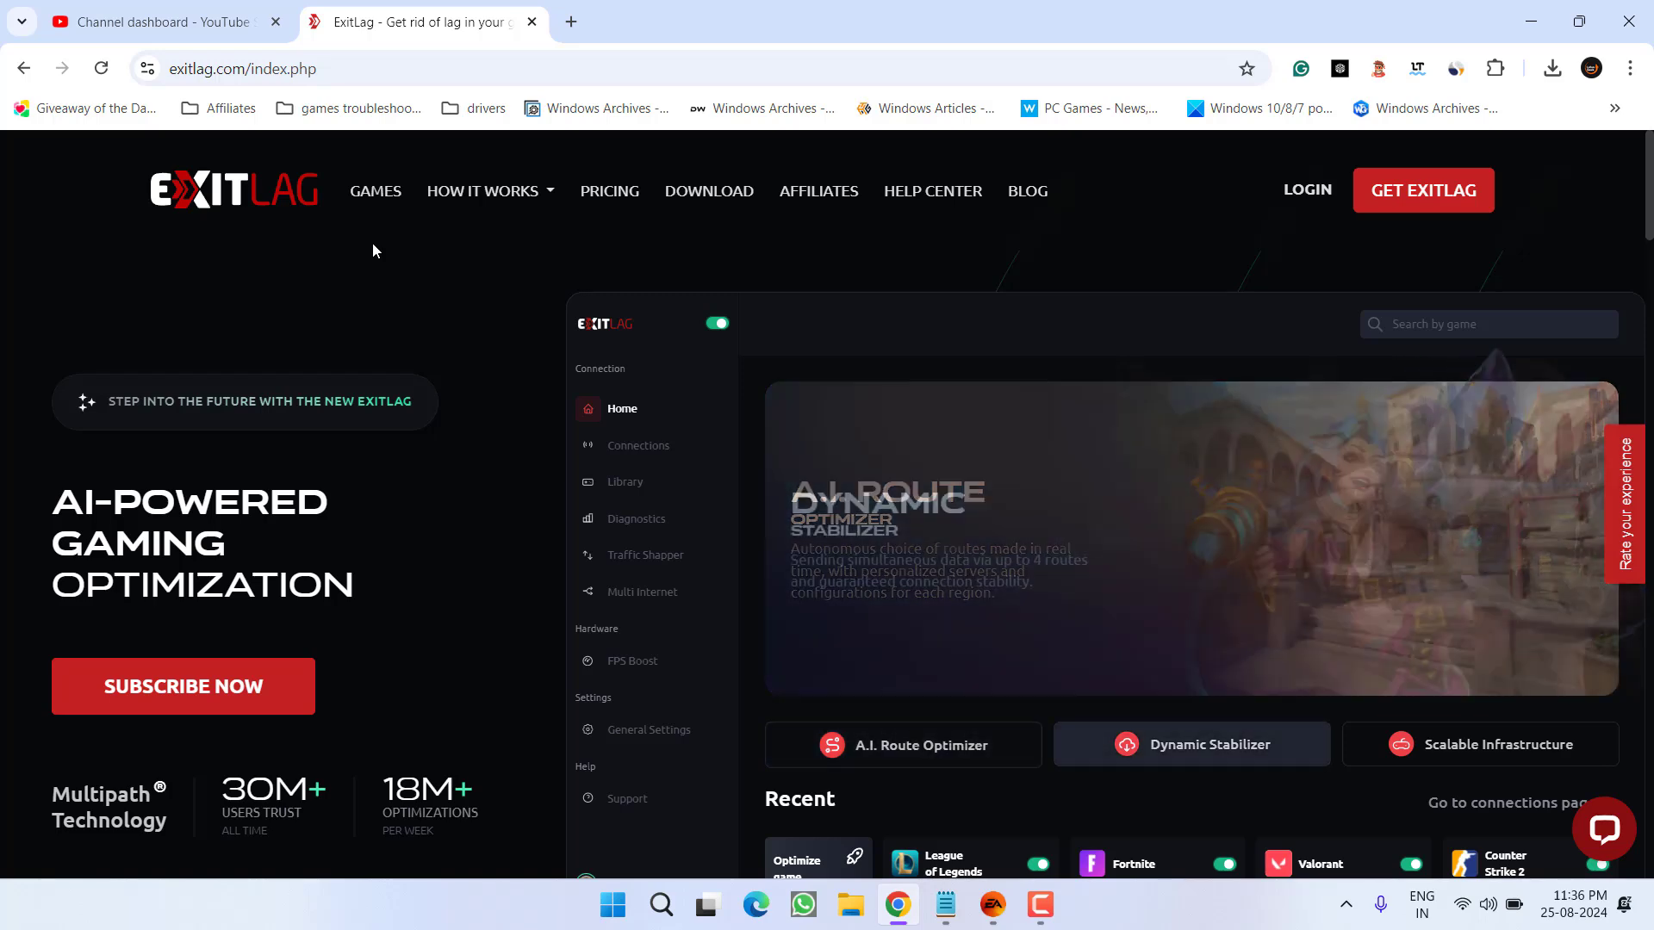
{"action": "left_click", "coordinate": [1190, 743]}
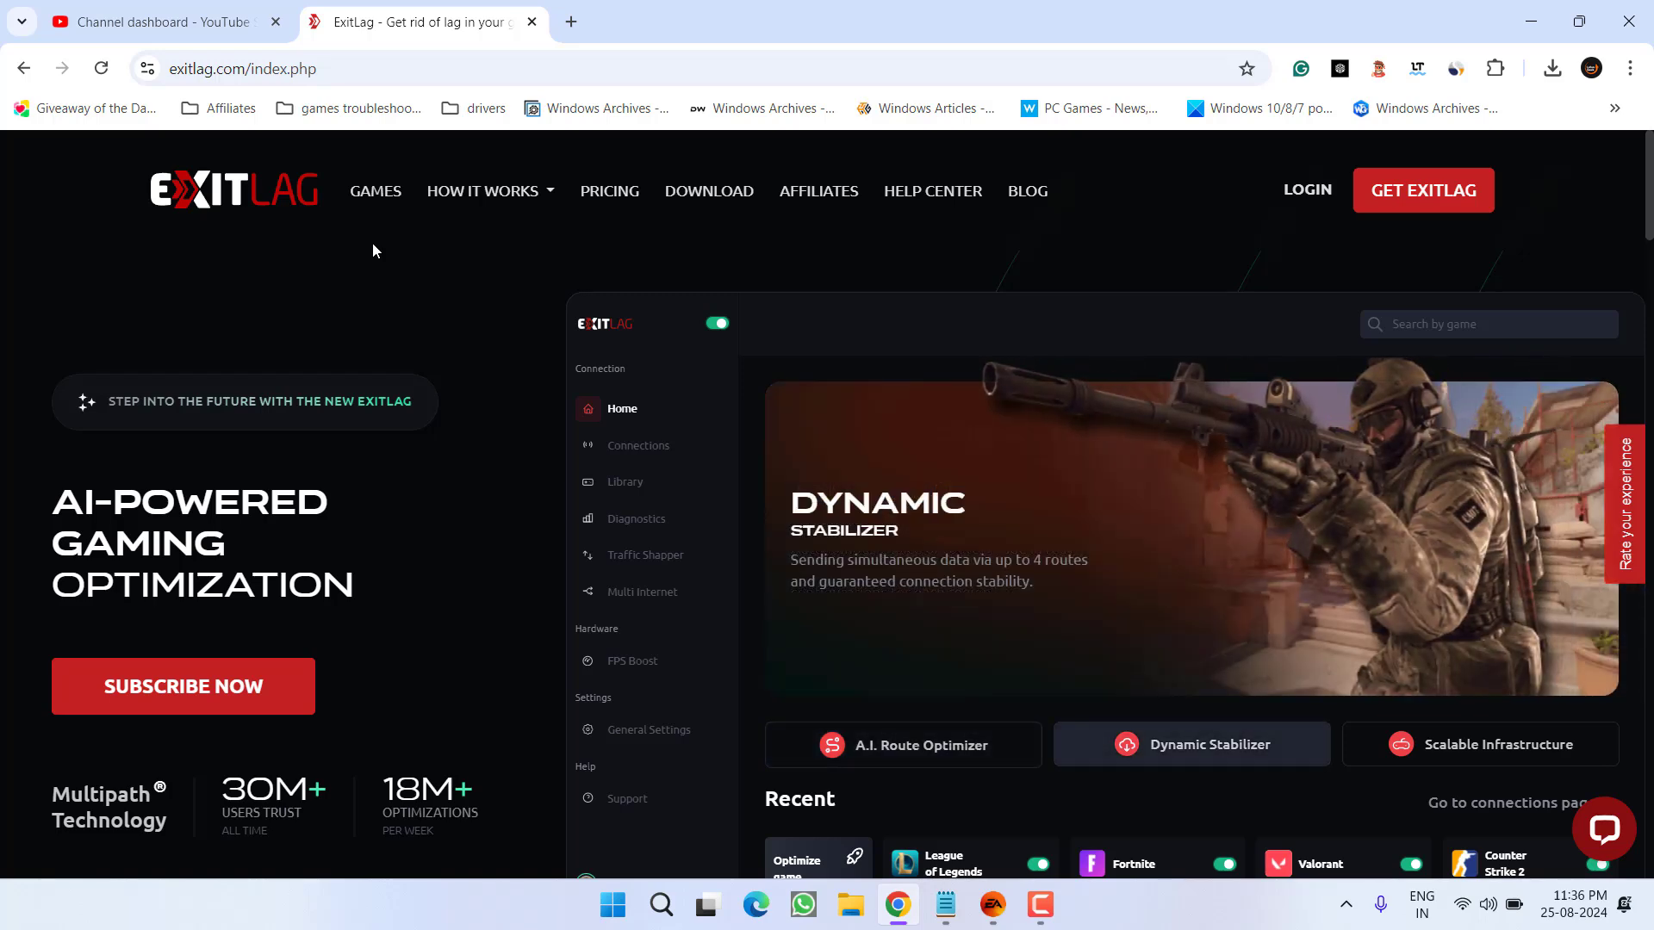
{"action": "left_click", "coordinate": [1481, 743]}
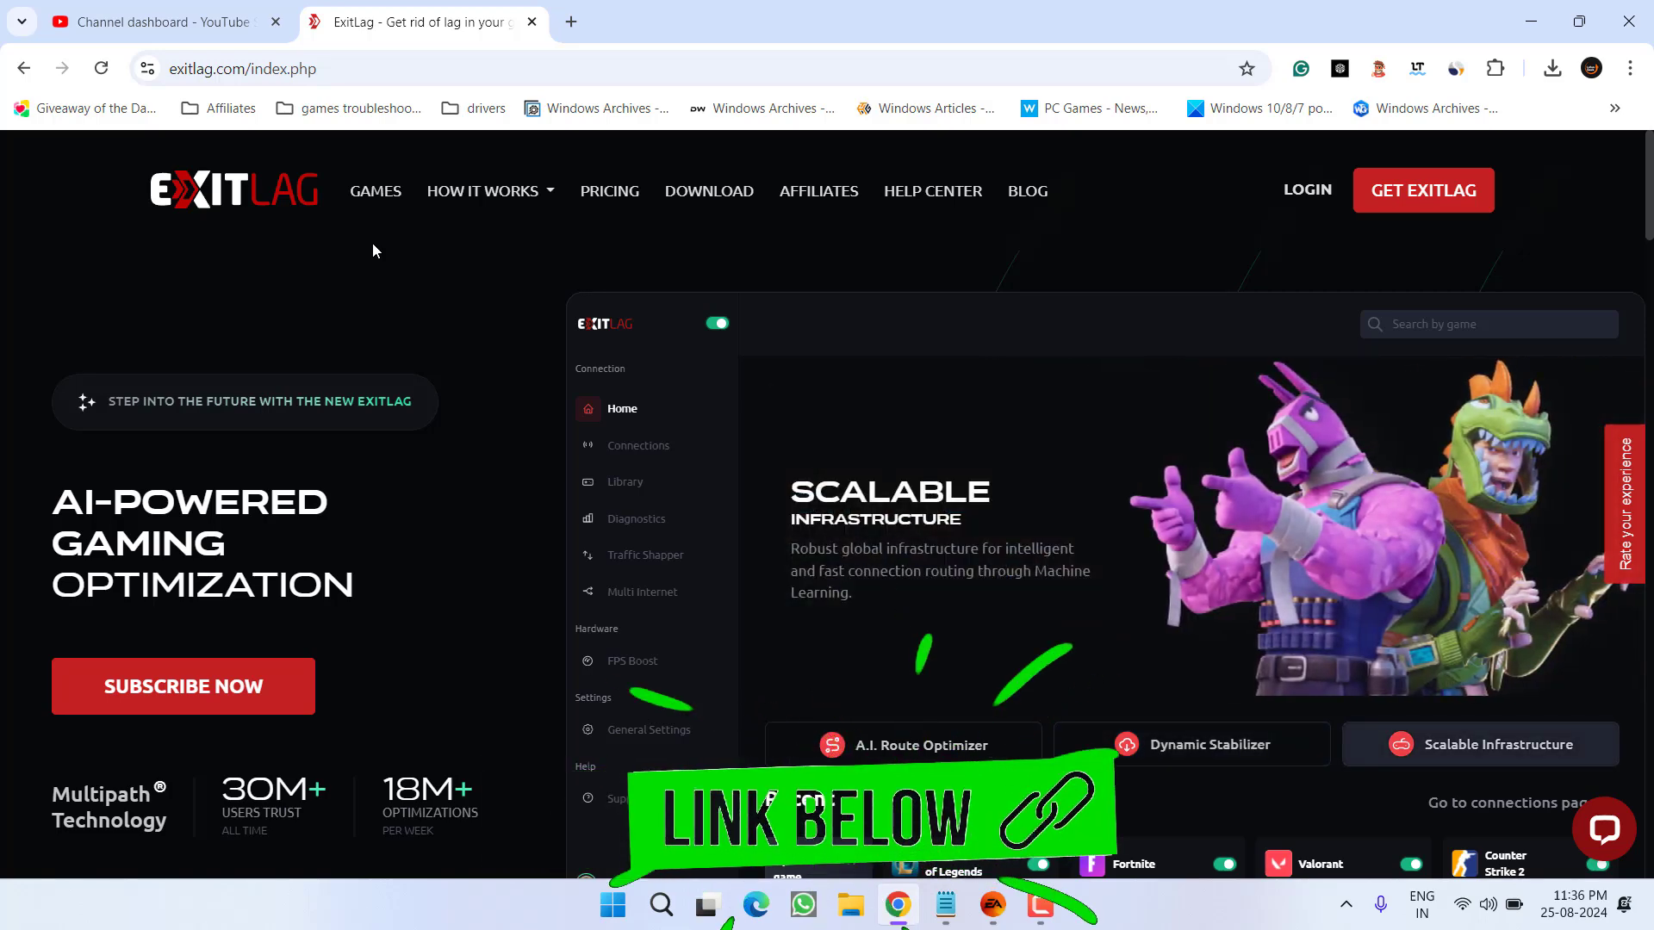
{"action": "left_click", "coordinate": [900, 745]}
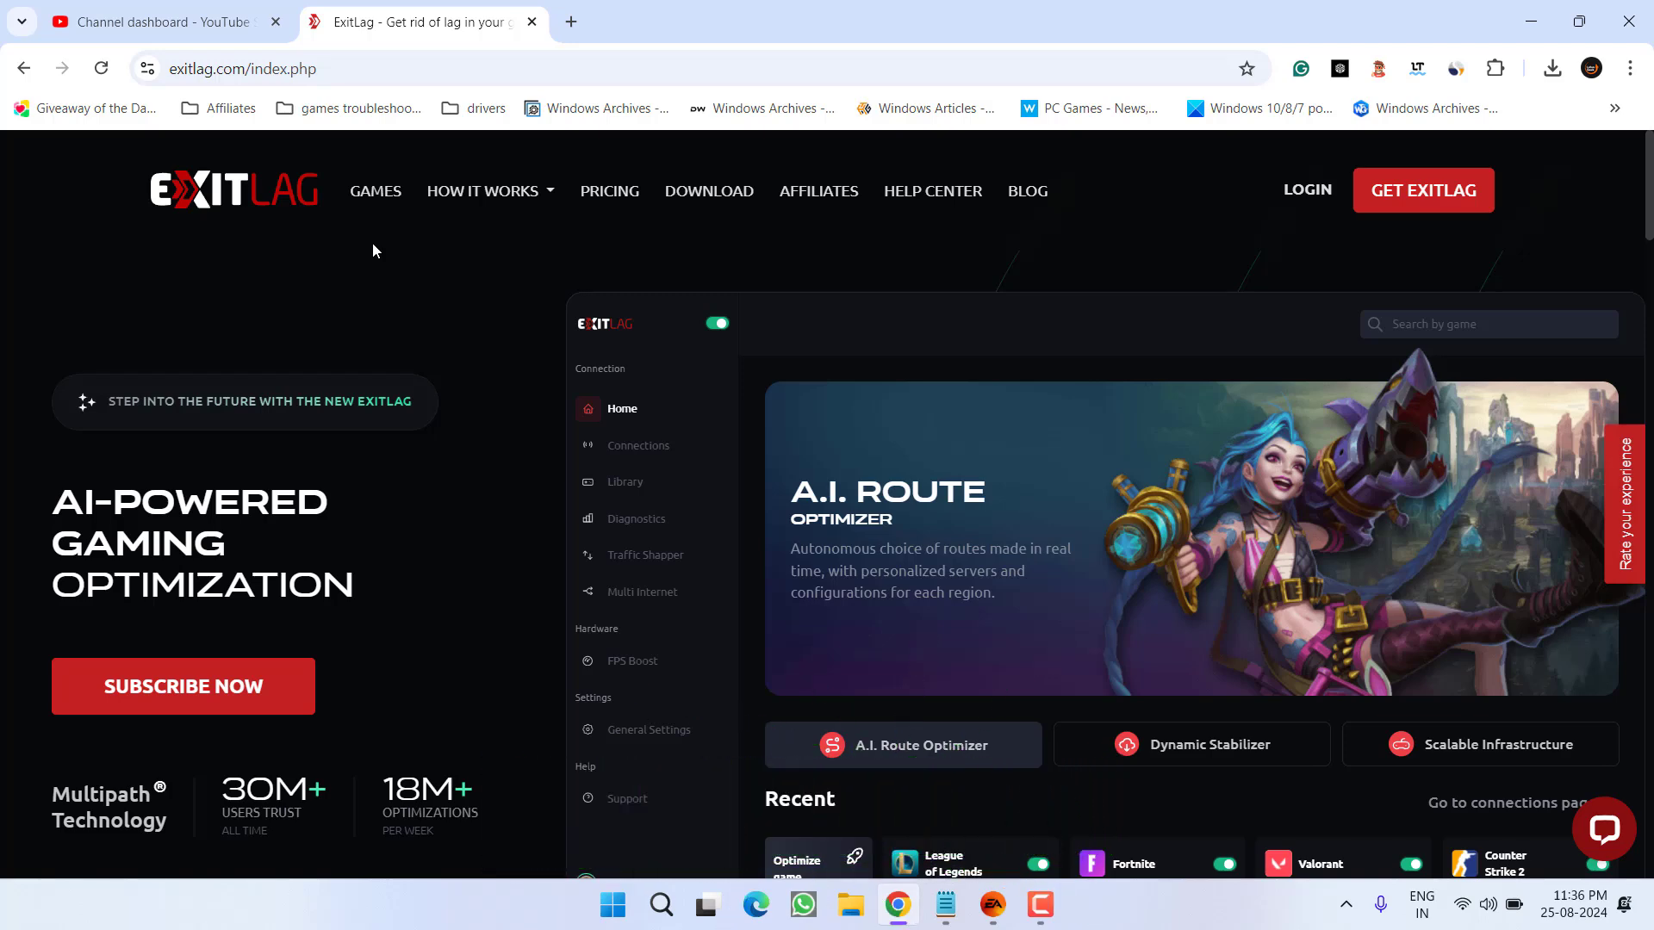
{"action": "left_click", "coordinate": [1190, 743]}
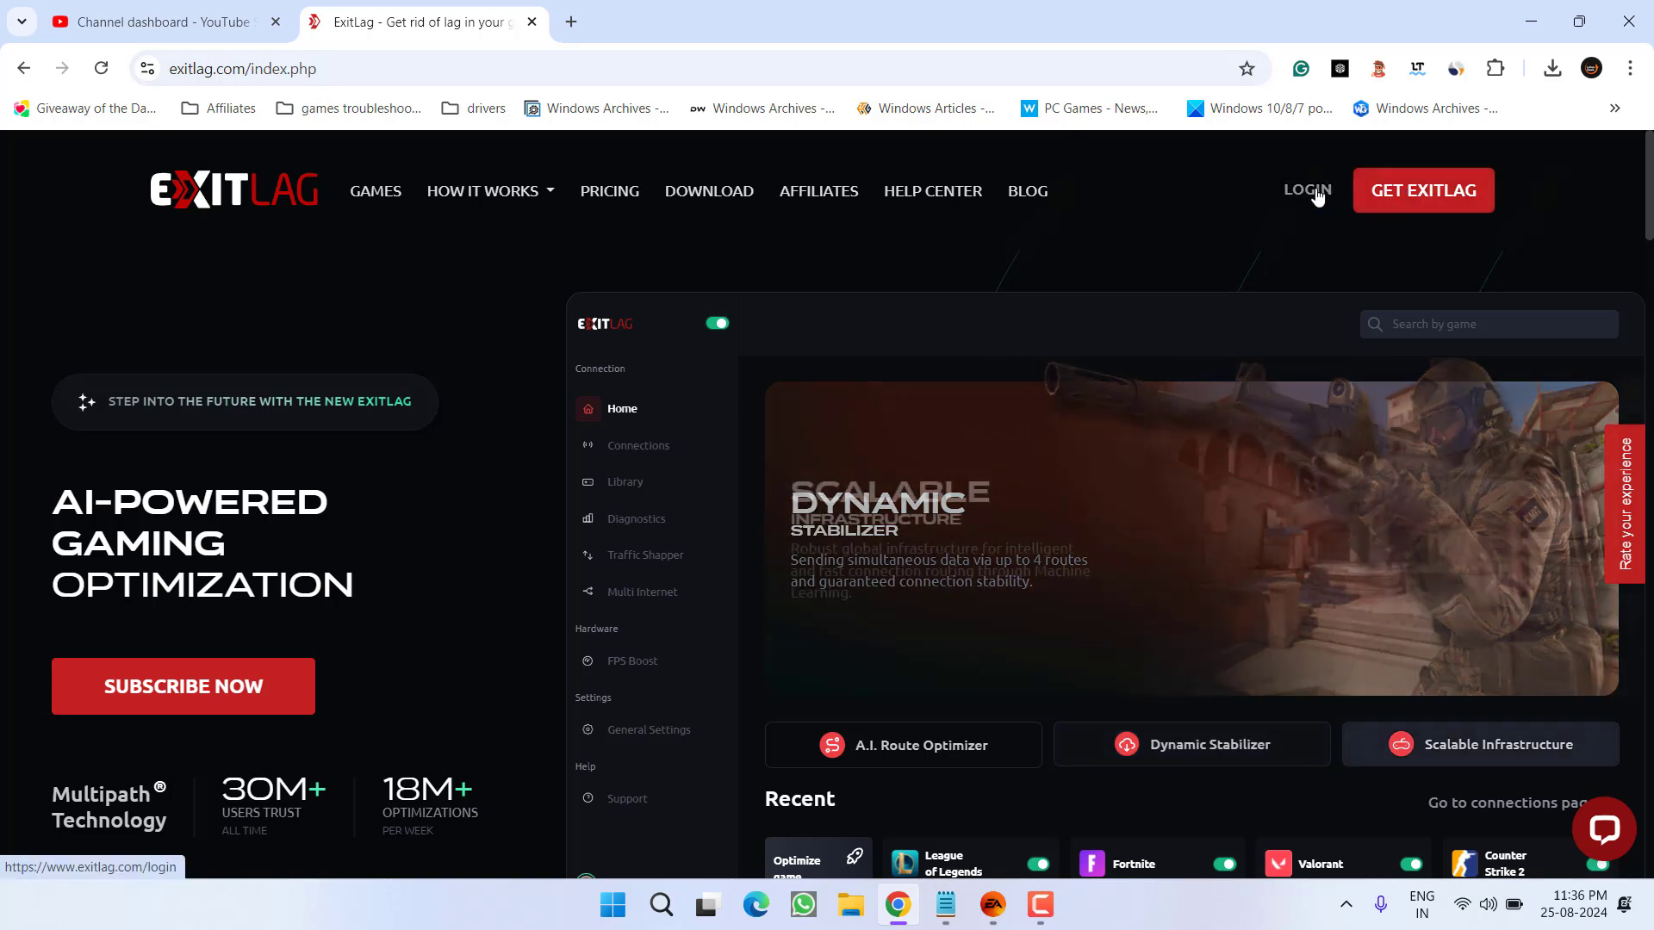
{"action": "left_click", "coordinate": [1305, 191]}
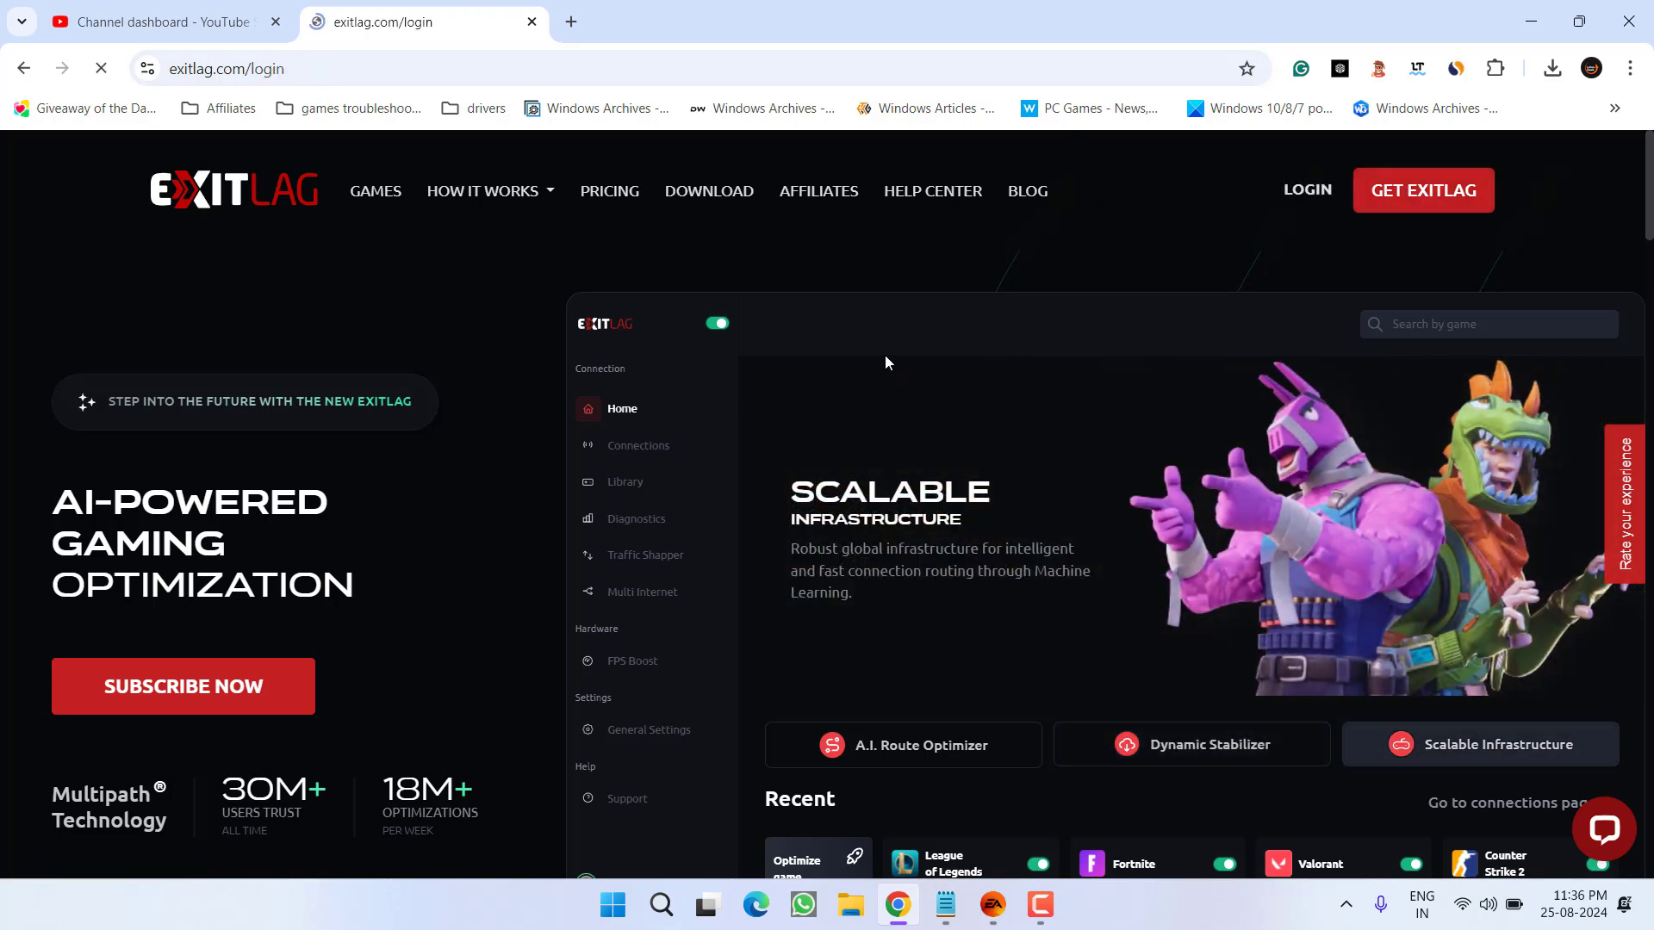
Step: Log in to the ExitLag account and save the SetupExitLag-5.8.0-x64 installer
{"action": "left_click", "coordinate": [1306, 189]}
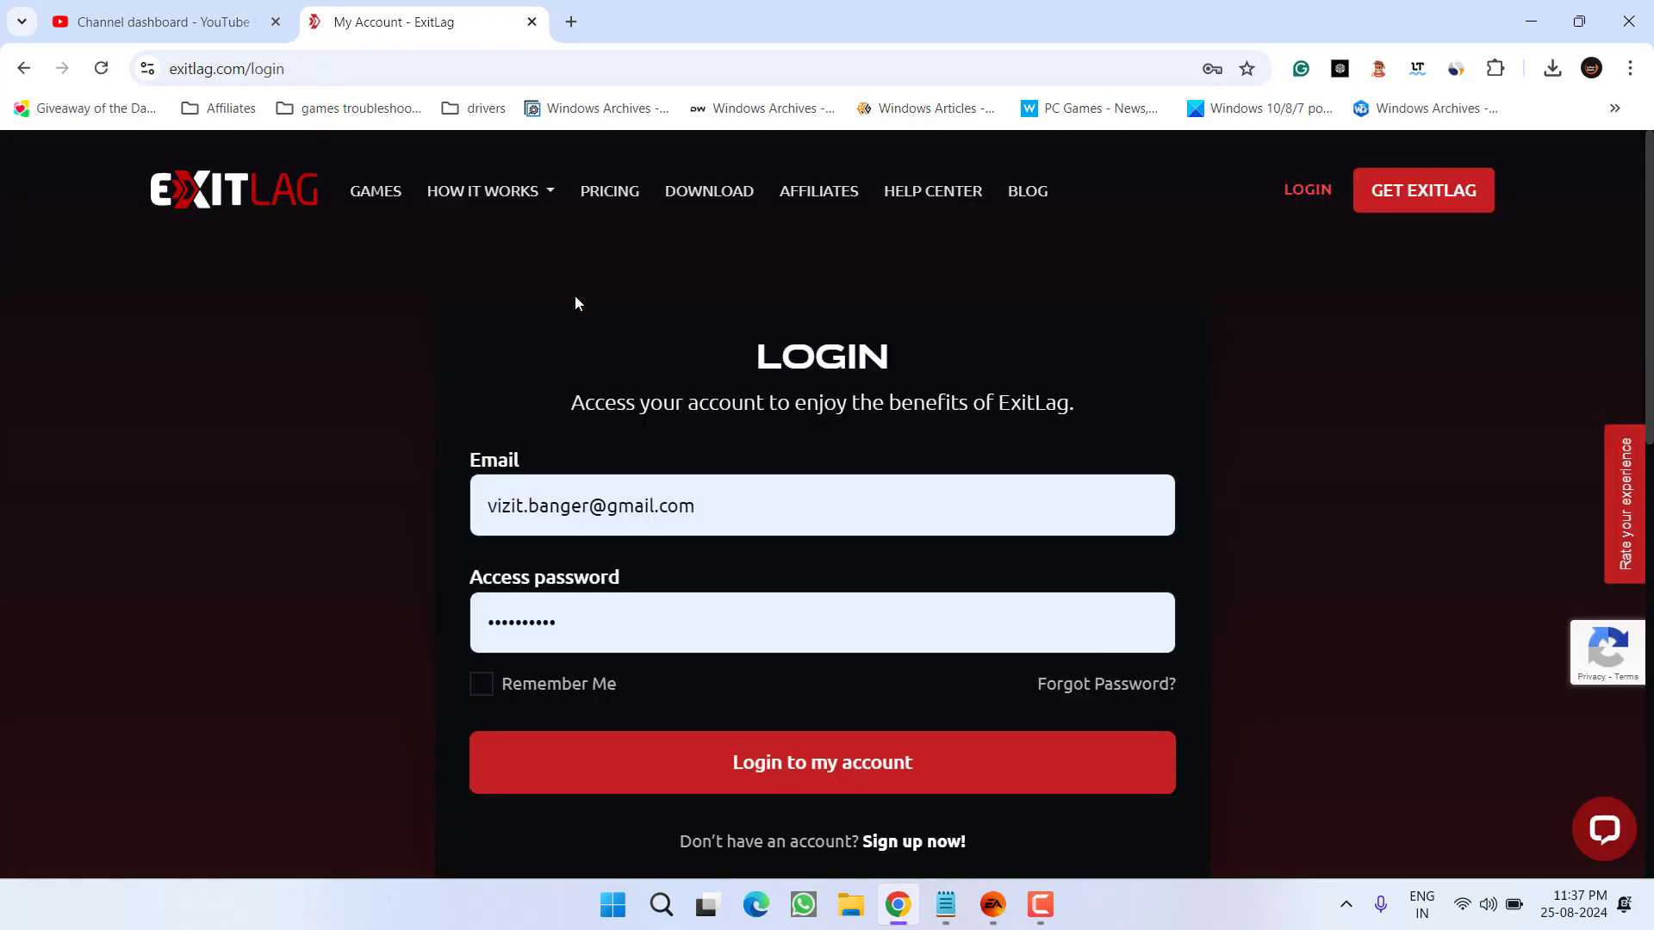
{"action": "mouse_move", "coordinate": [913, 842]}
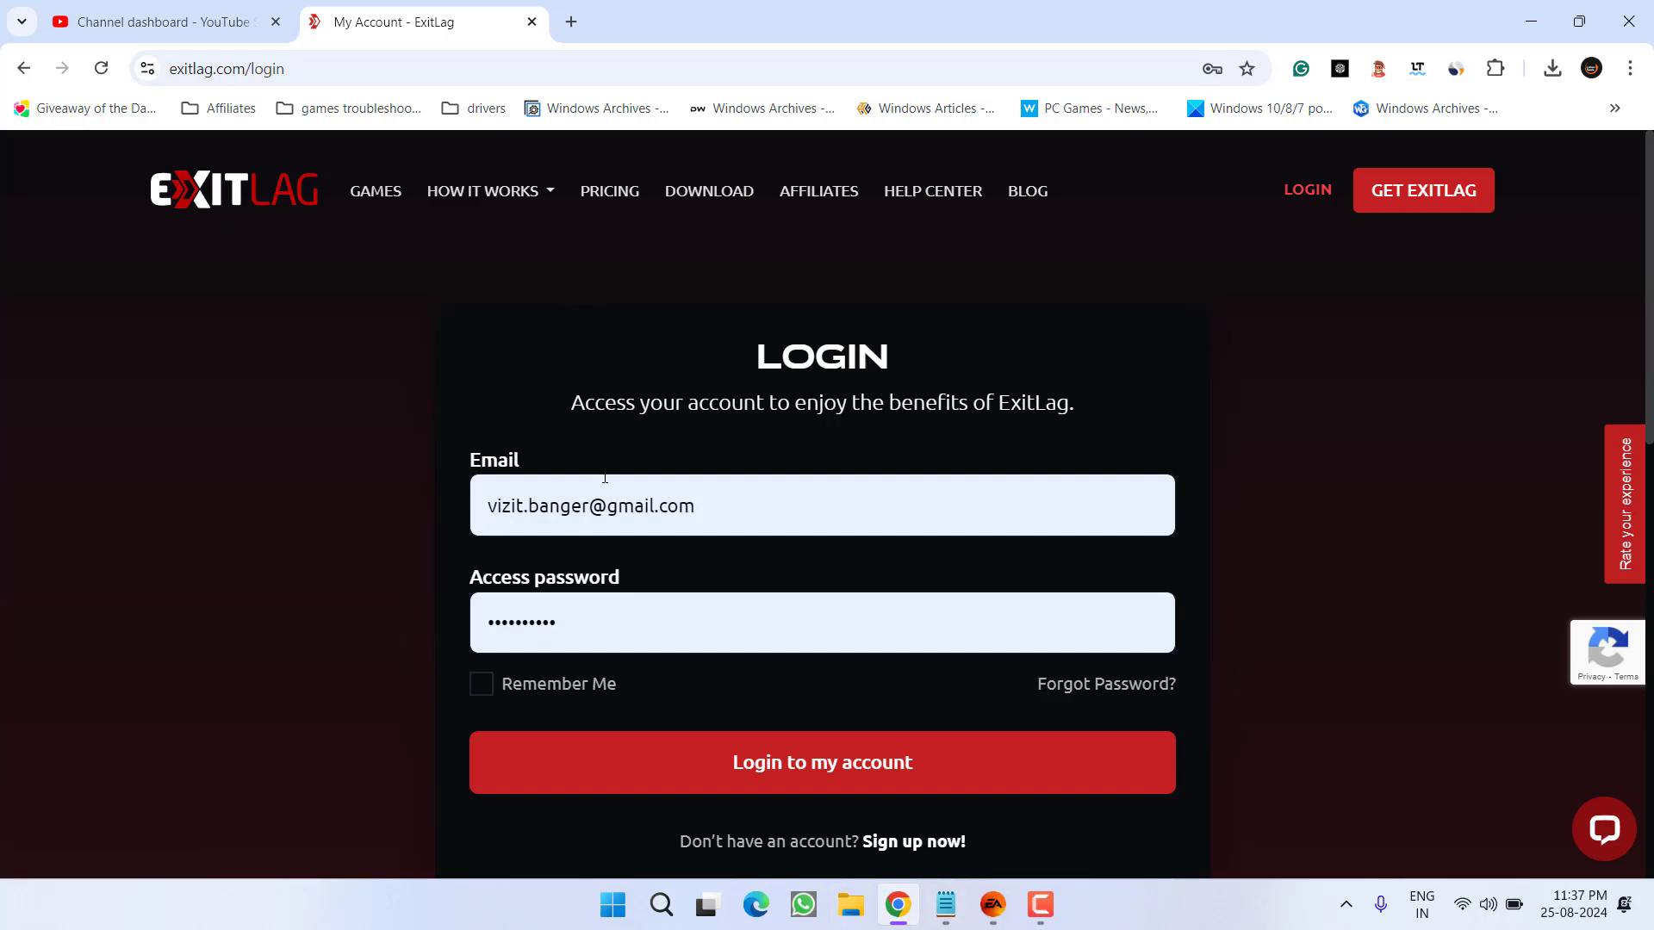
{"action": "left_click", "coordinate": [820, 761]}
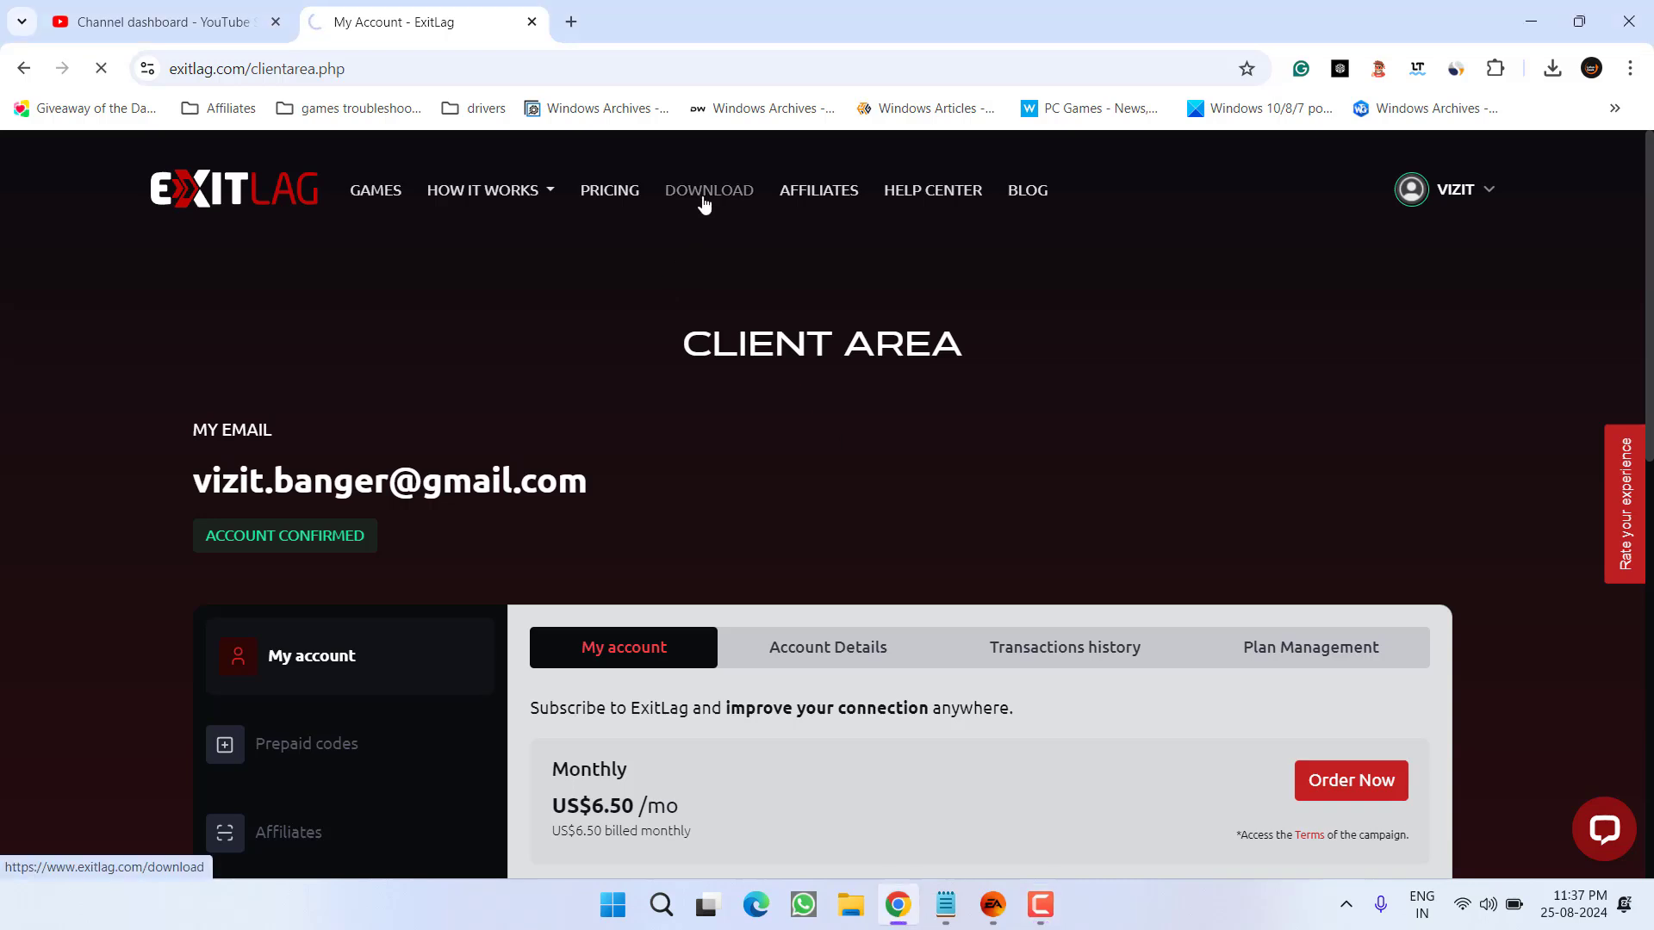
{"action": "left_click", "coordinate": [708, 189]}
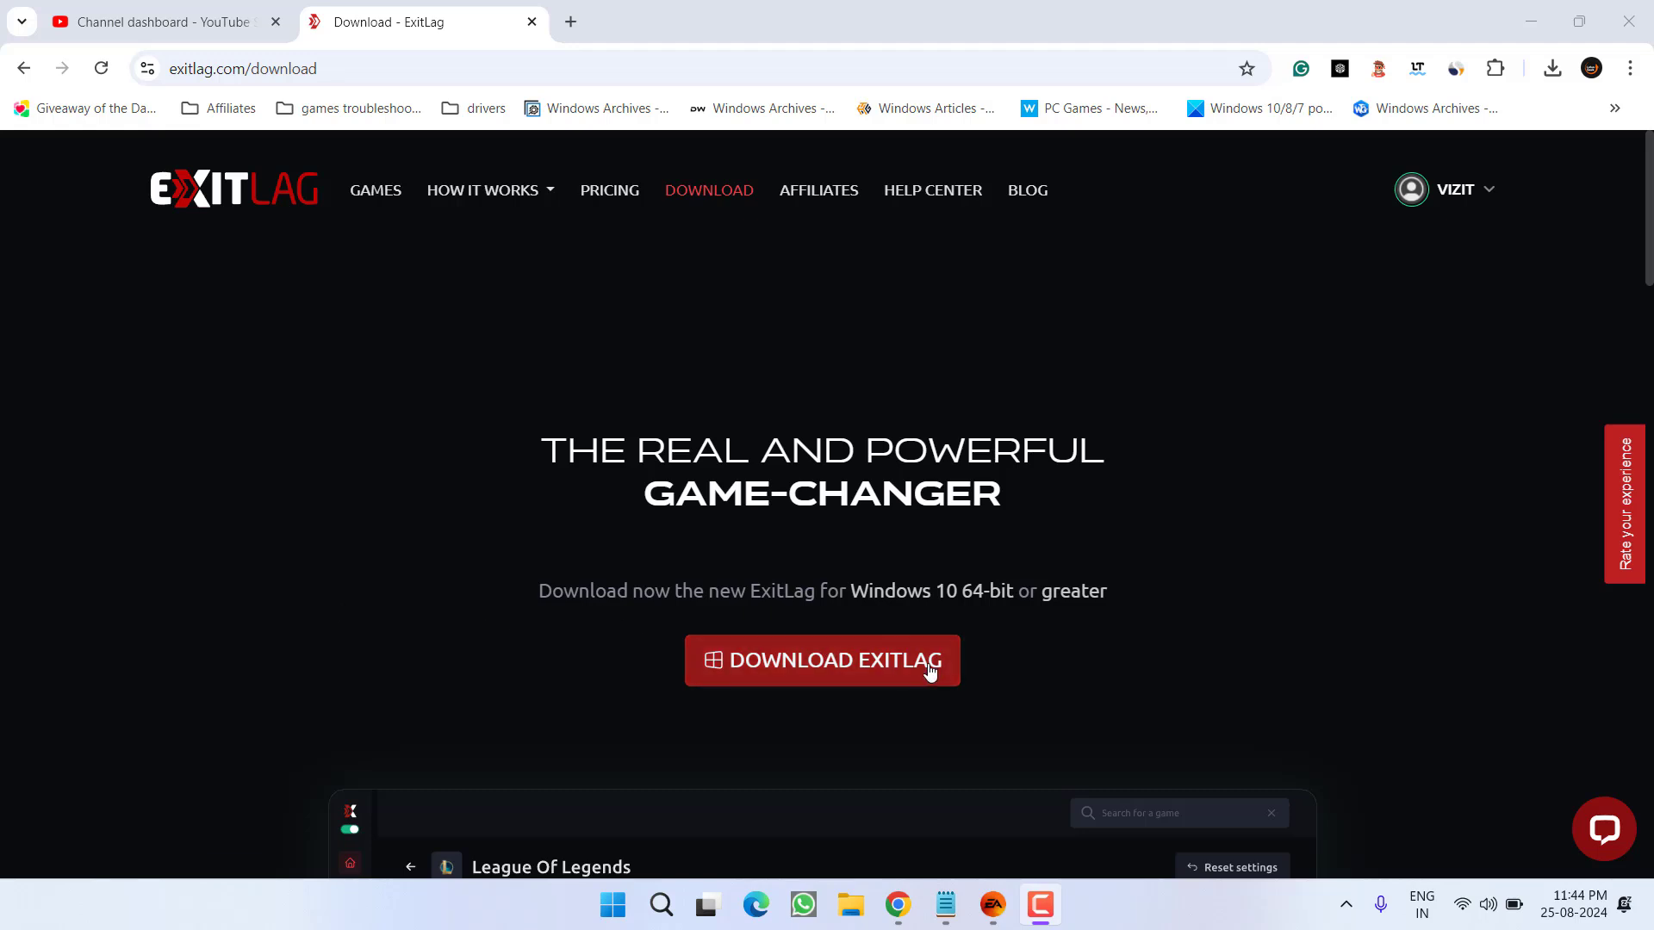
{"action": "left_click", "coordinate": [821, 661]}
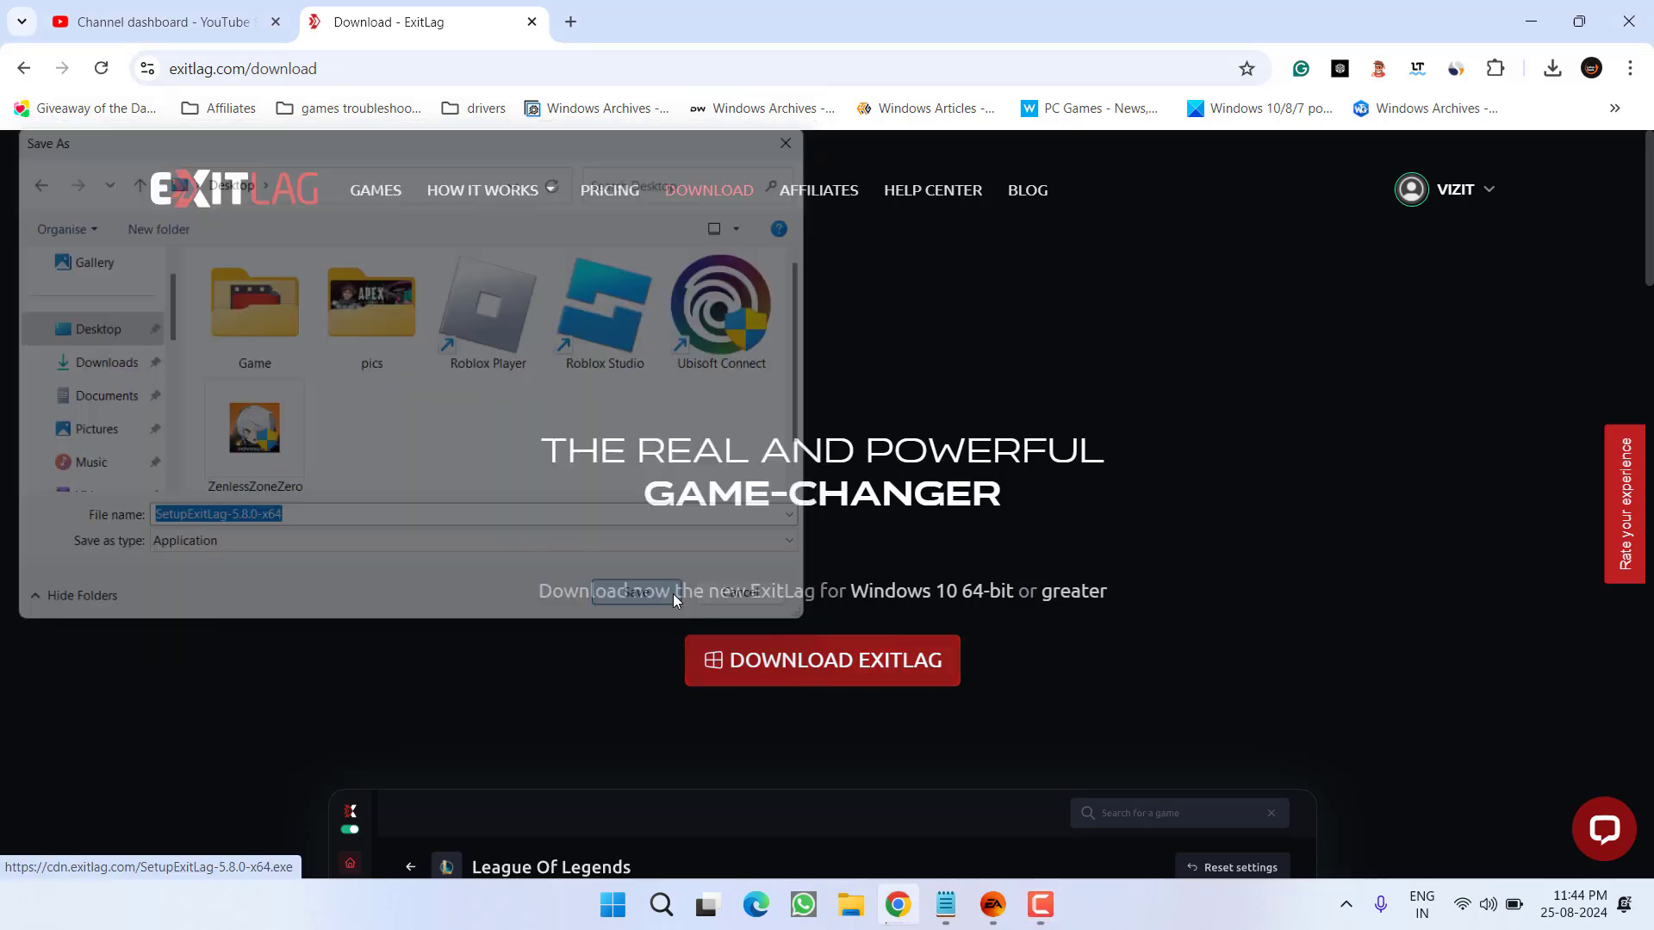
{"action": "left_click", "coordinate": [633, 591]}
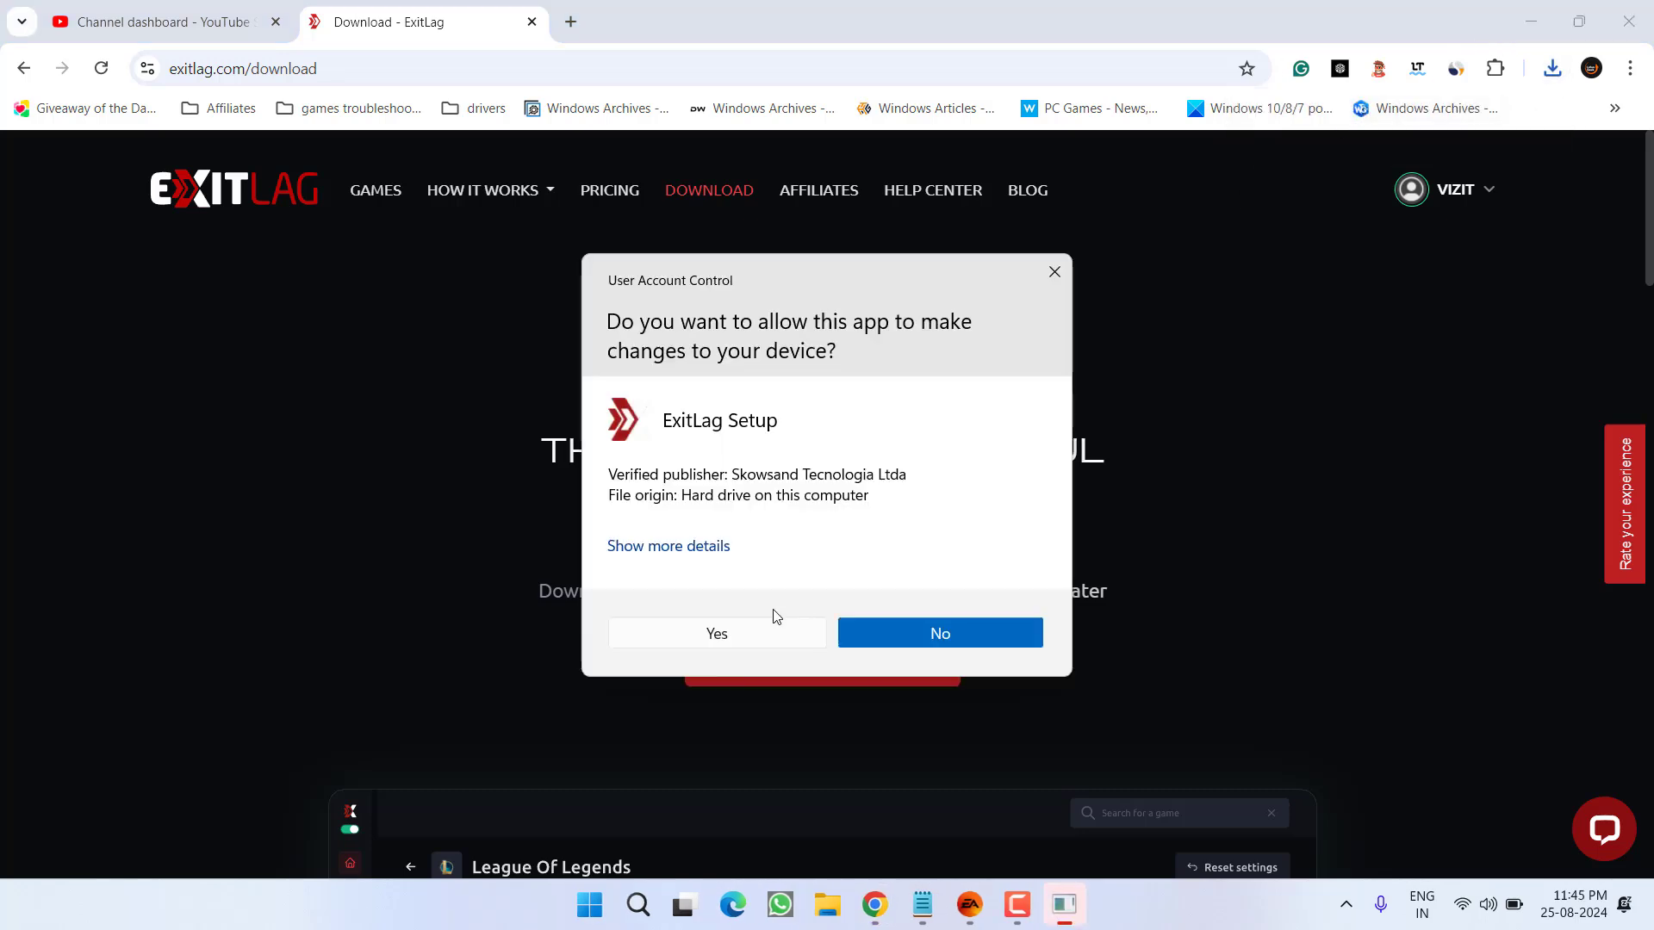
Step: Approve both UAC prompts and install ExitLag with the desktop shortcut option kept
{"action": "left_click", "coordinate": [938, 633]}
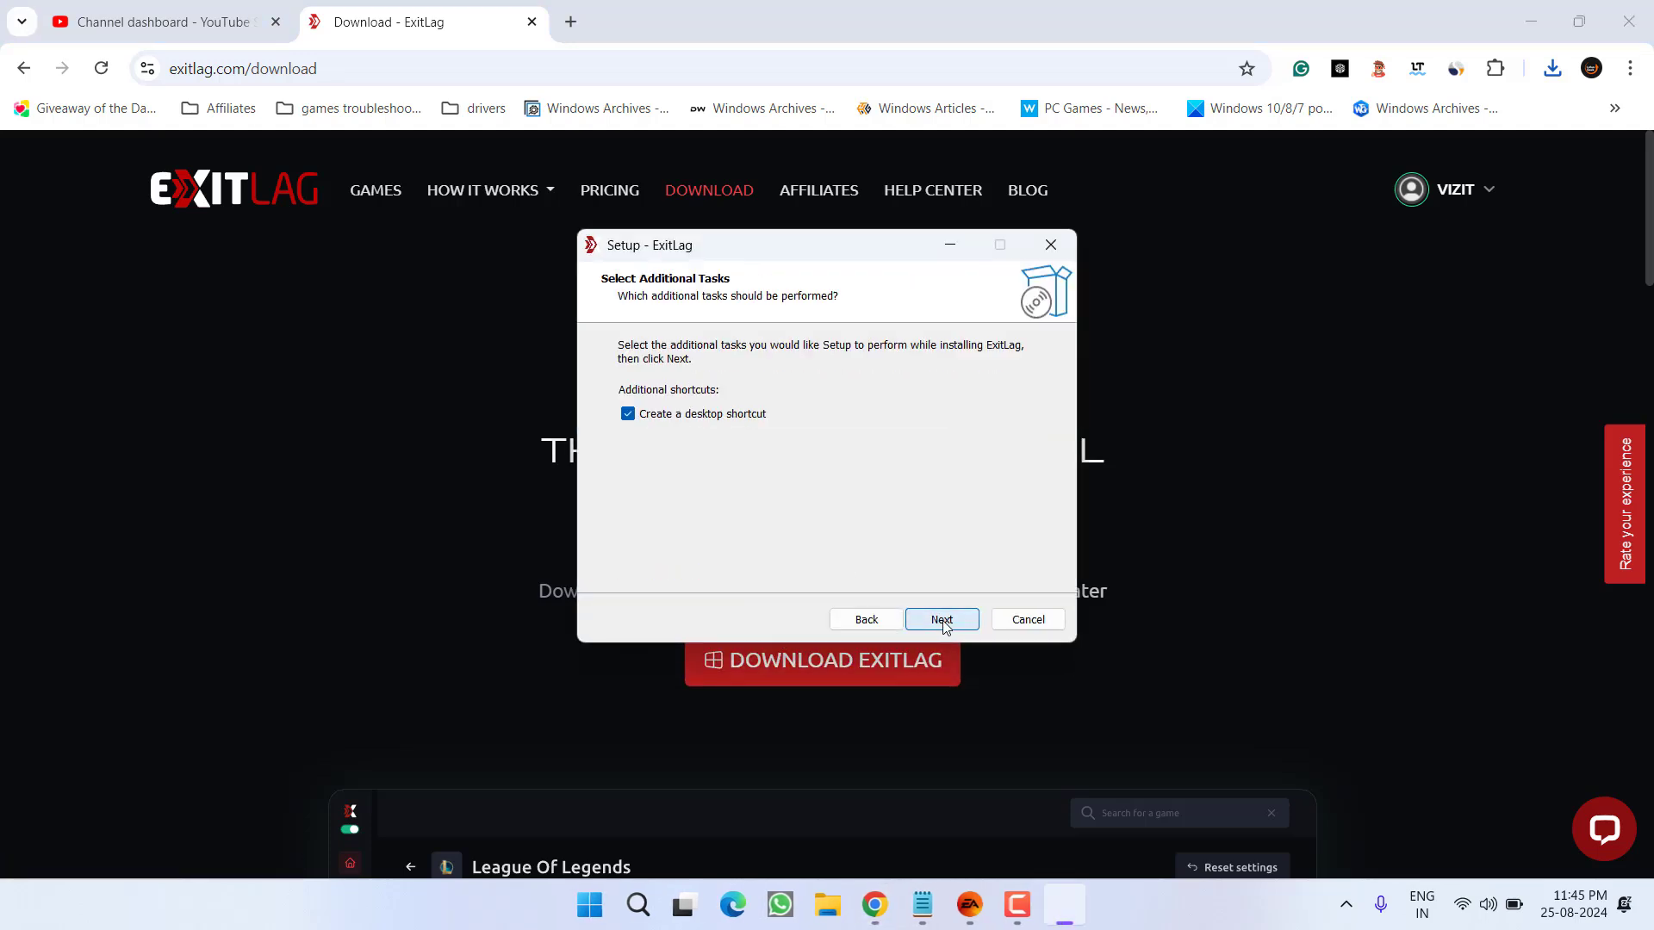
{"action": "left_click", "coordinate": [939, 619]}
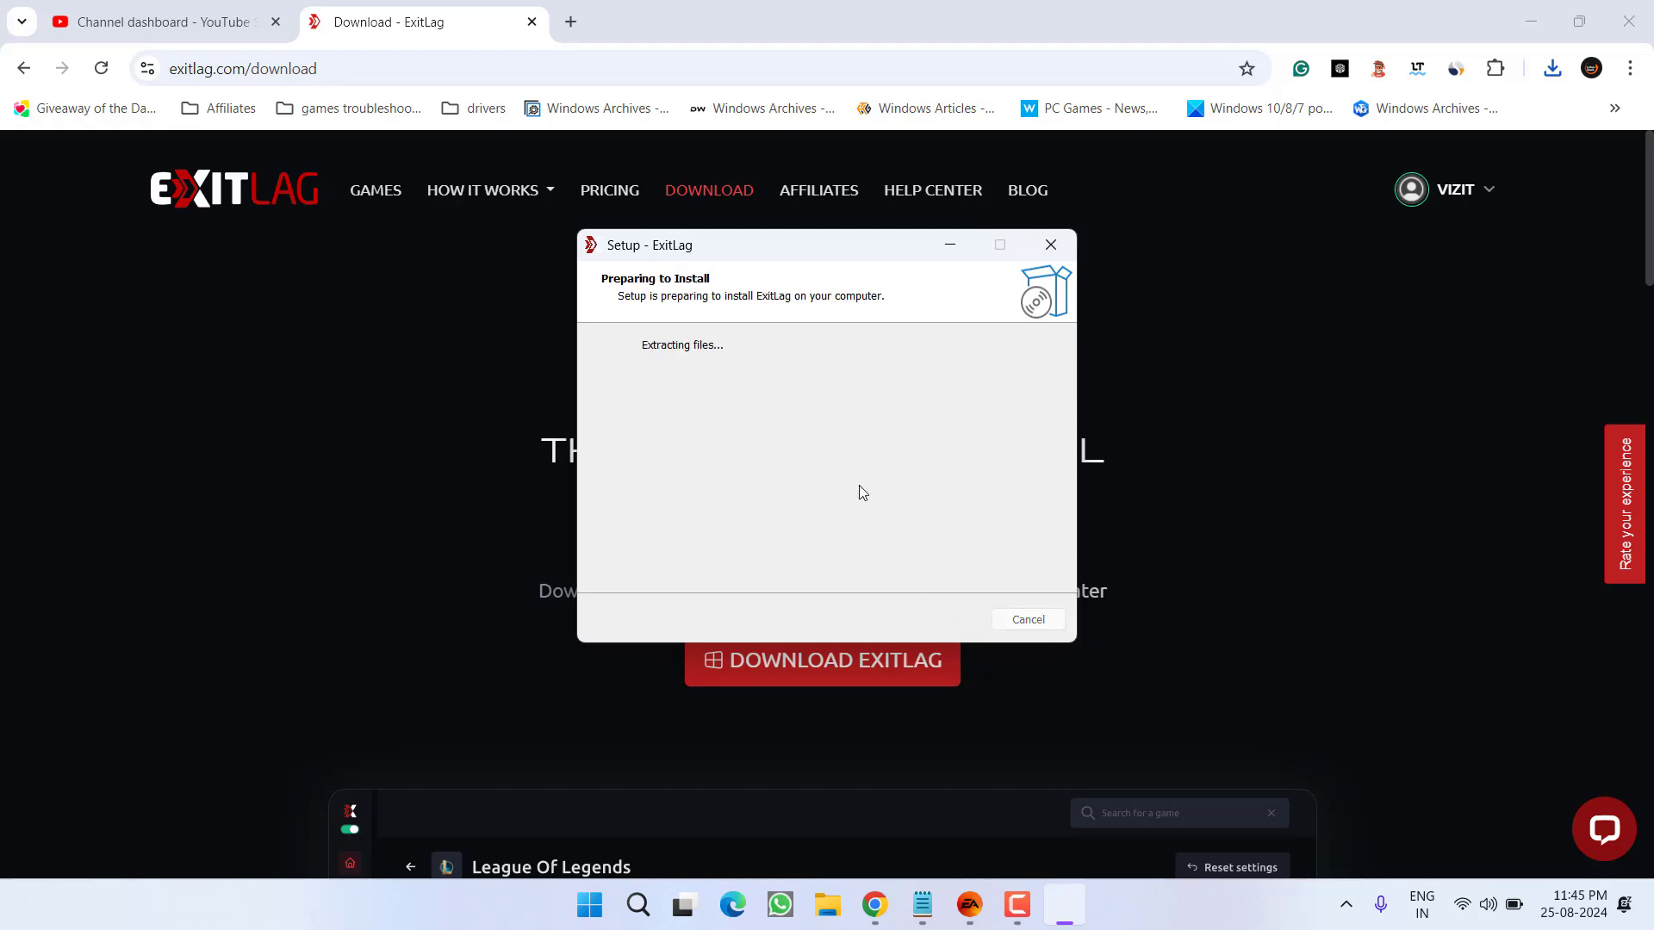
{"action": "mouse_move", "coordinate": [828, 358]}
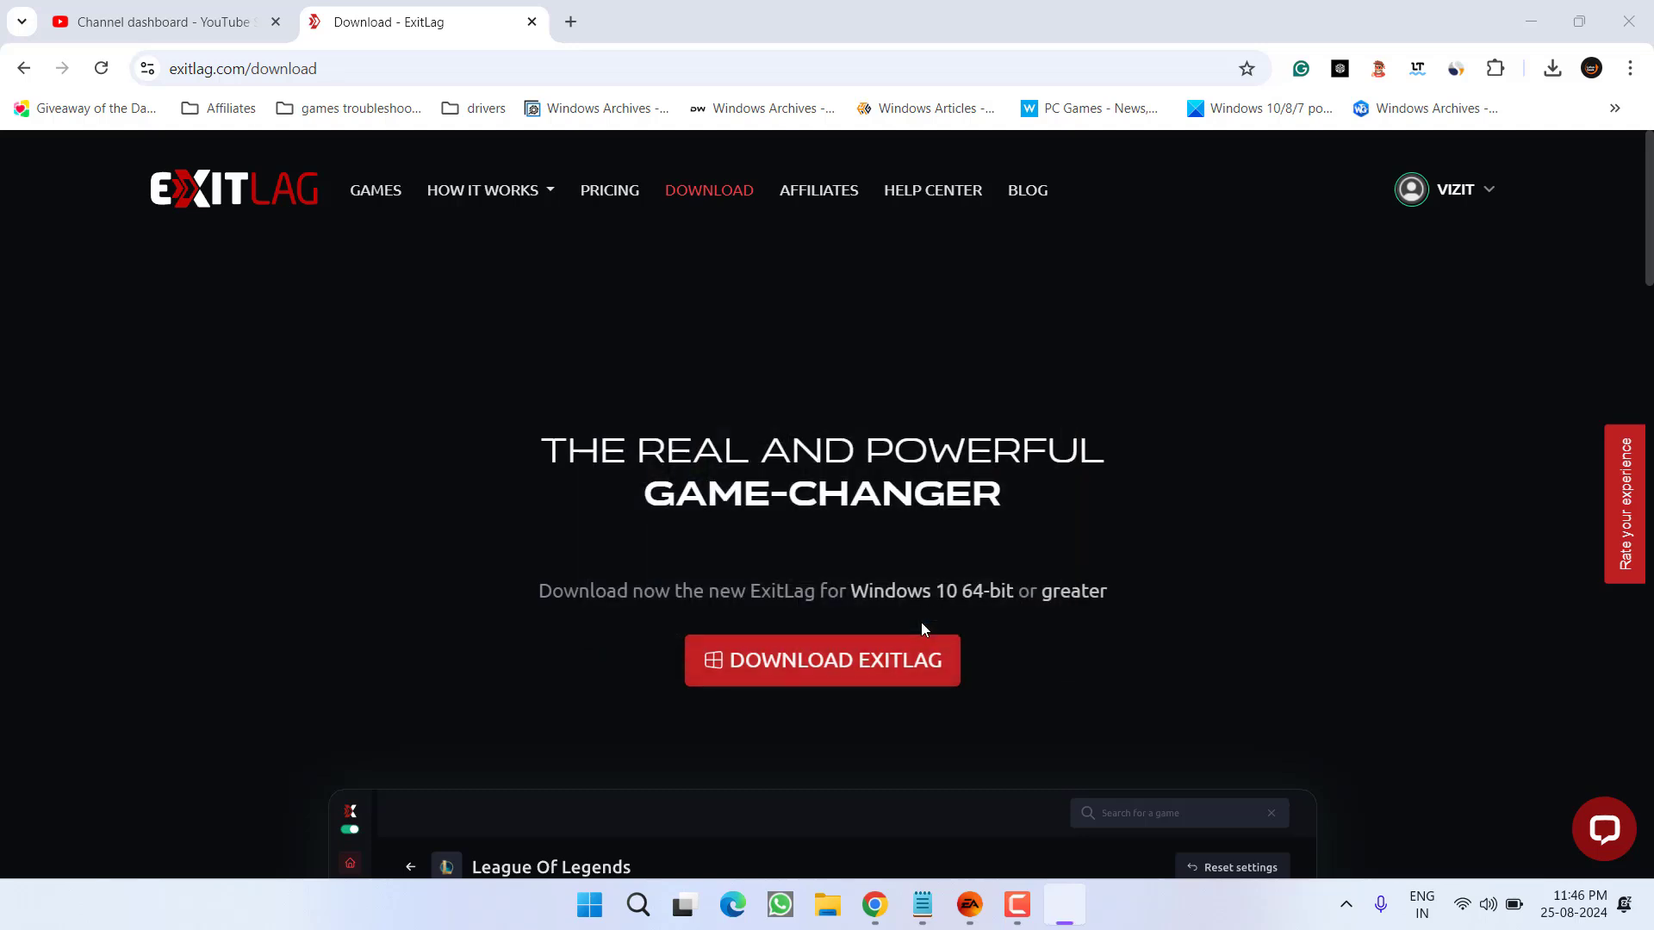
{"action": "mouse_move", "coordinate": [936, 385]}
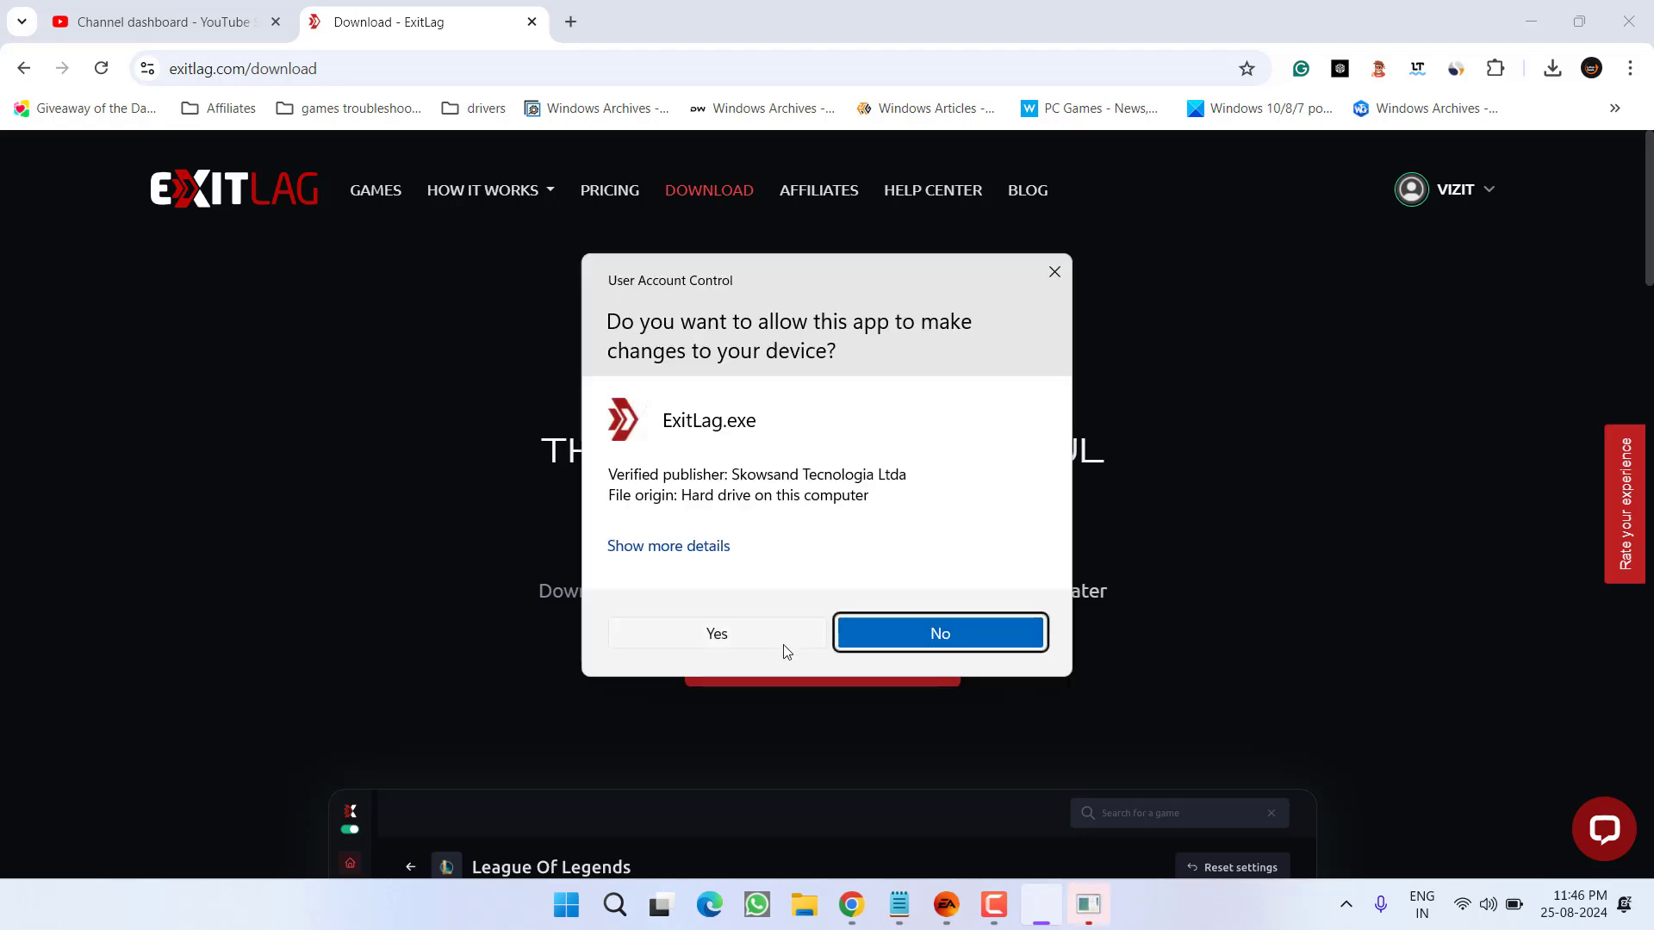
{"action": "left_click", "coordinate": [938, 633]}
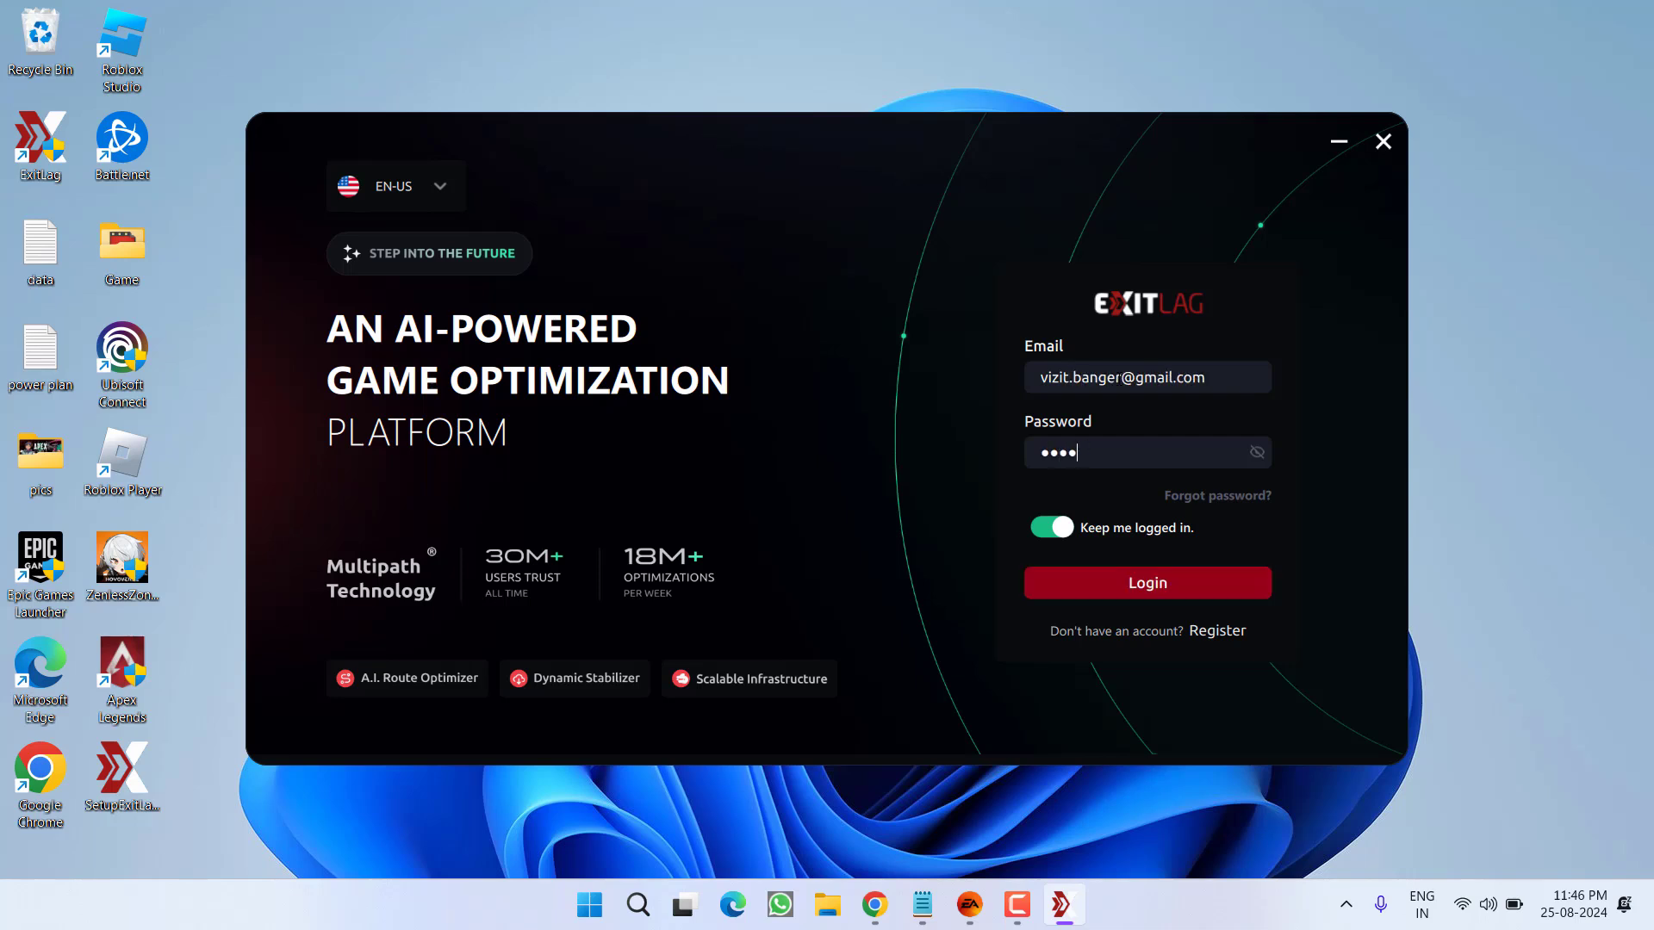
Step: Submit the email and password in the ExitLag login window
{"action": "left_click", "coordinate": [1146, 582]}
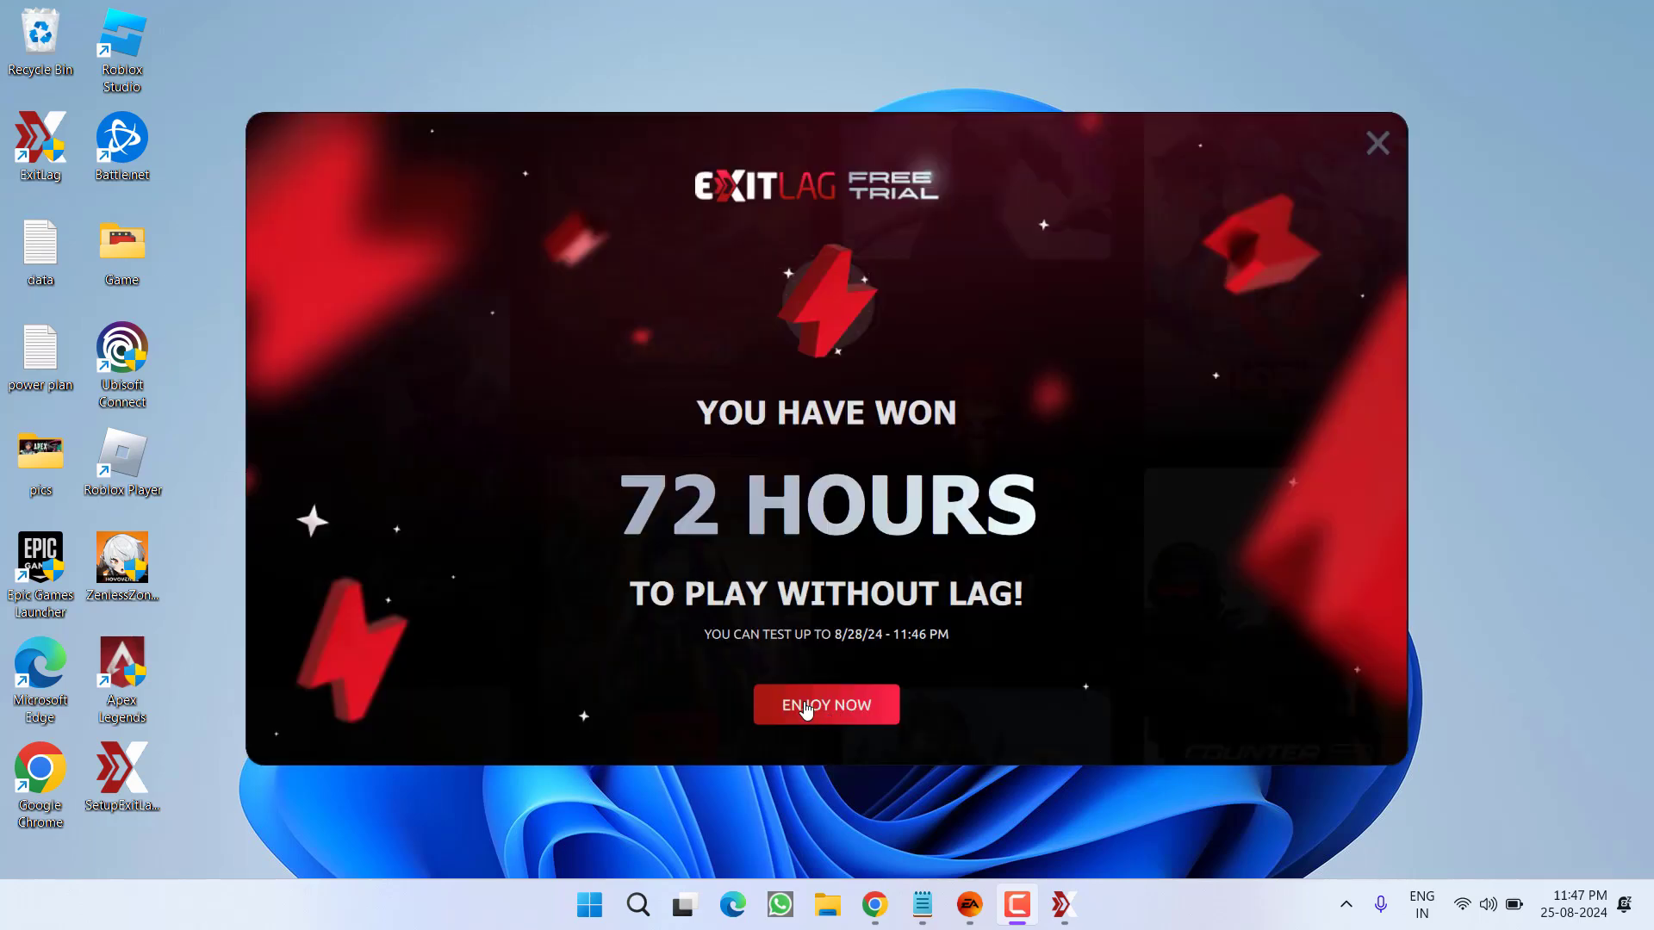
Step: Accept the free trial, search 'apex', and set Apex Legends' server region to Asia
{"action": "left_click", "coordinate": [826, 704]}
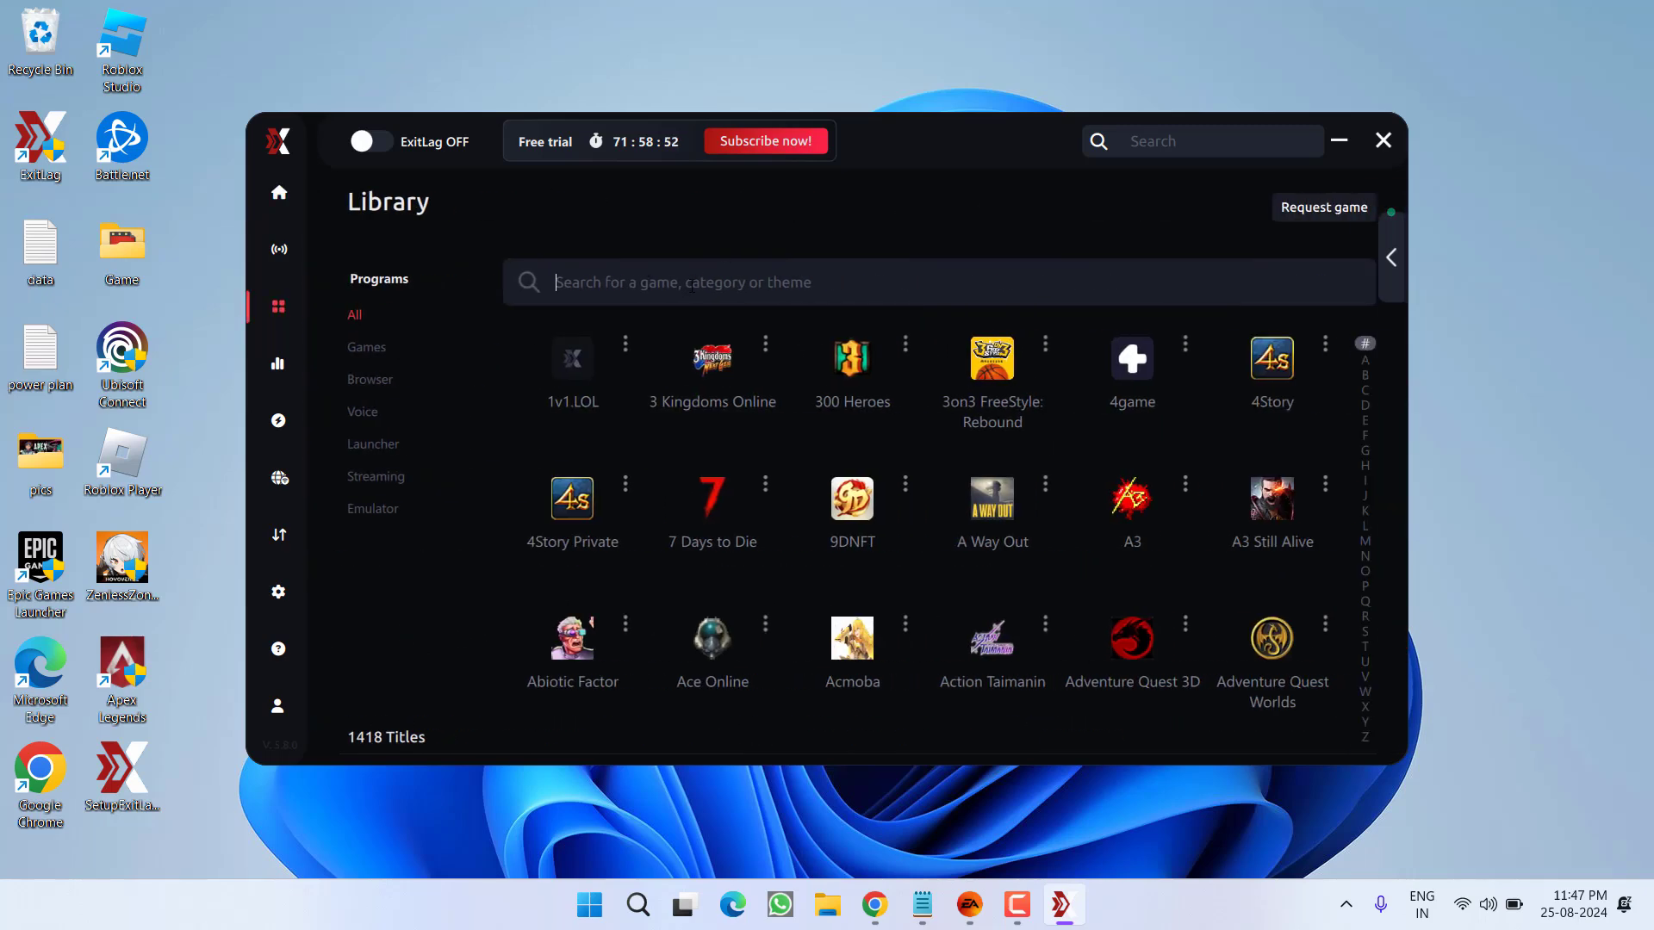
{"action": "type", "text": "apex"}
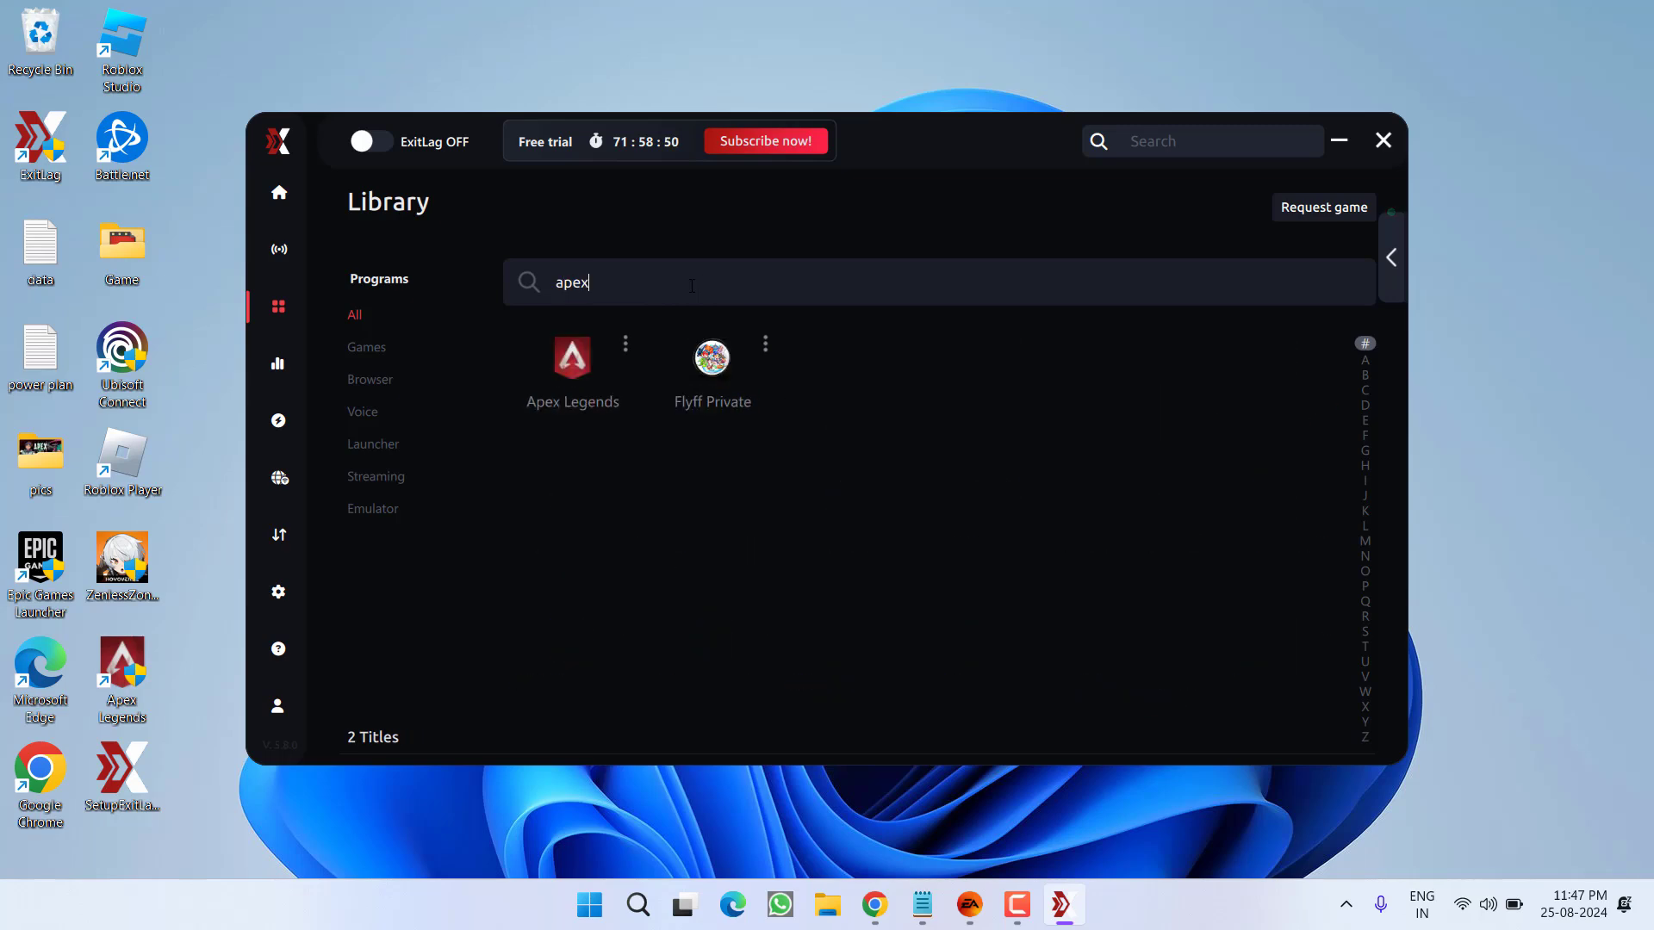
{"action": "left_click", "coordinate": [573, 357]}
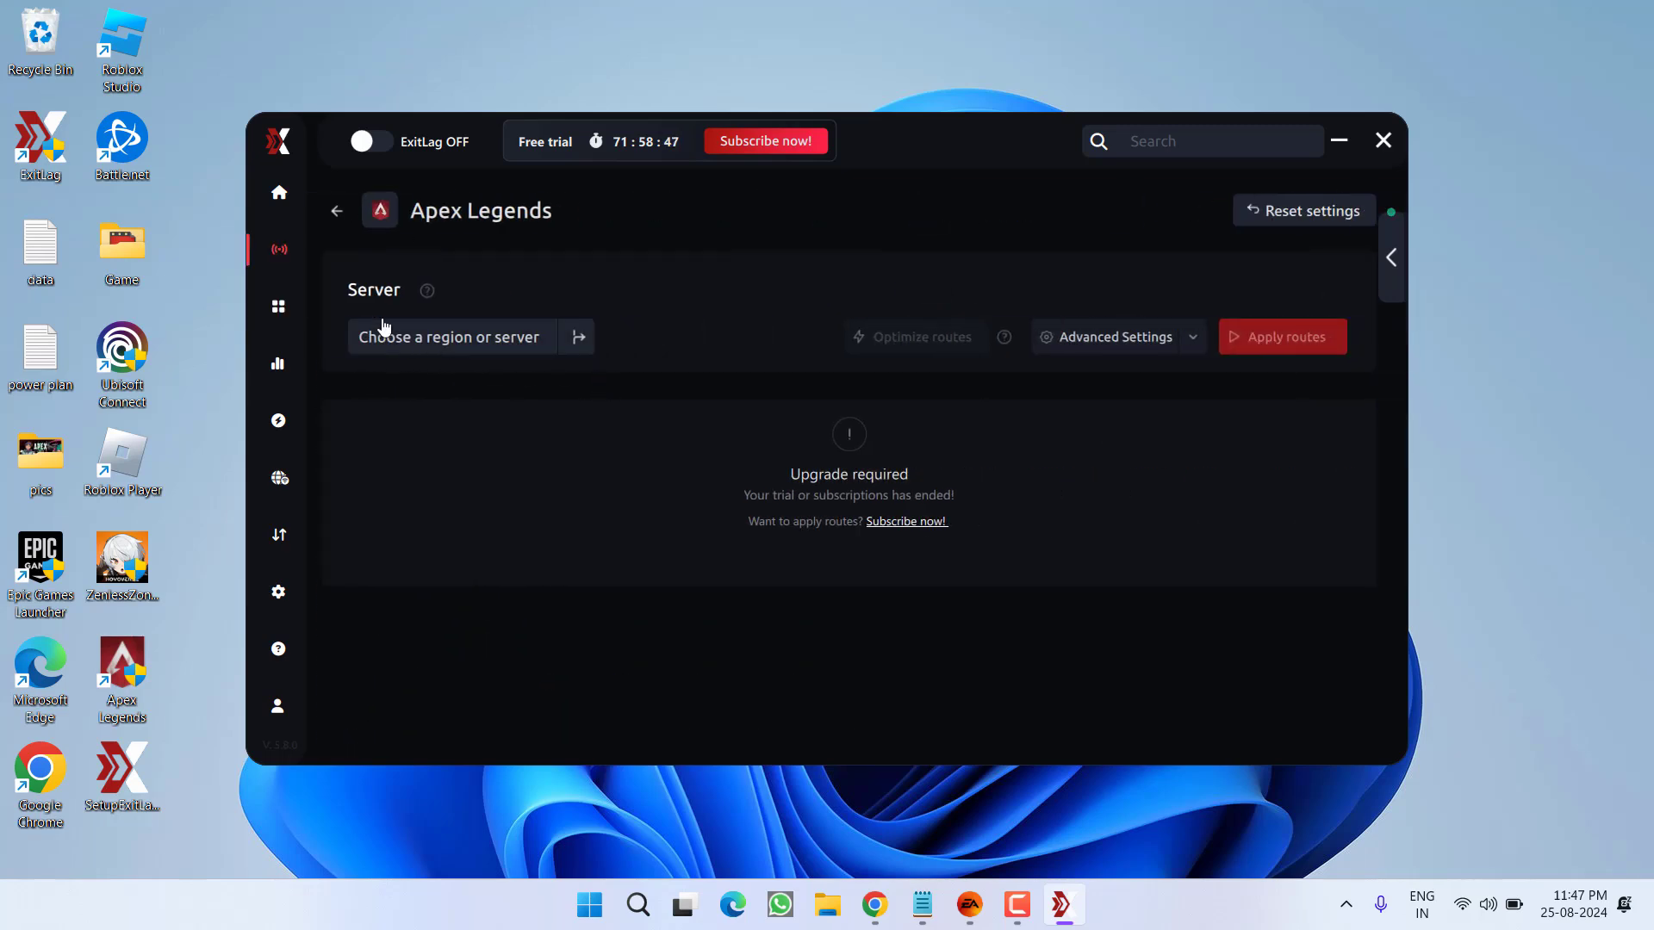
{"action": "left_click", "coordinate": [448, 337]}
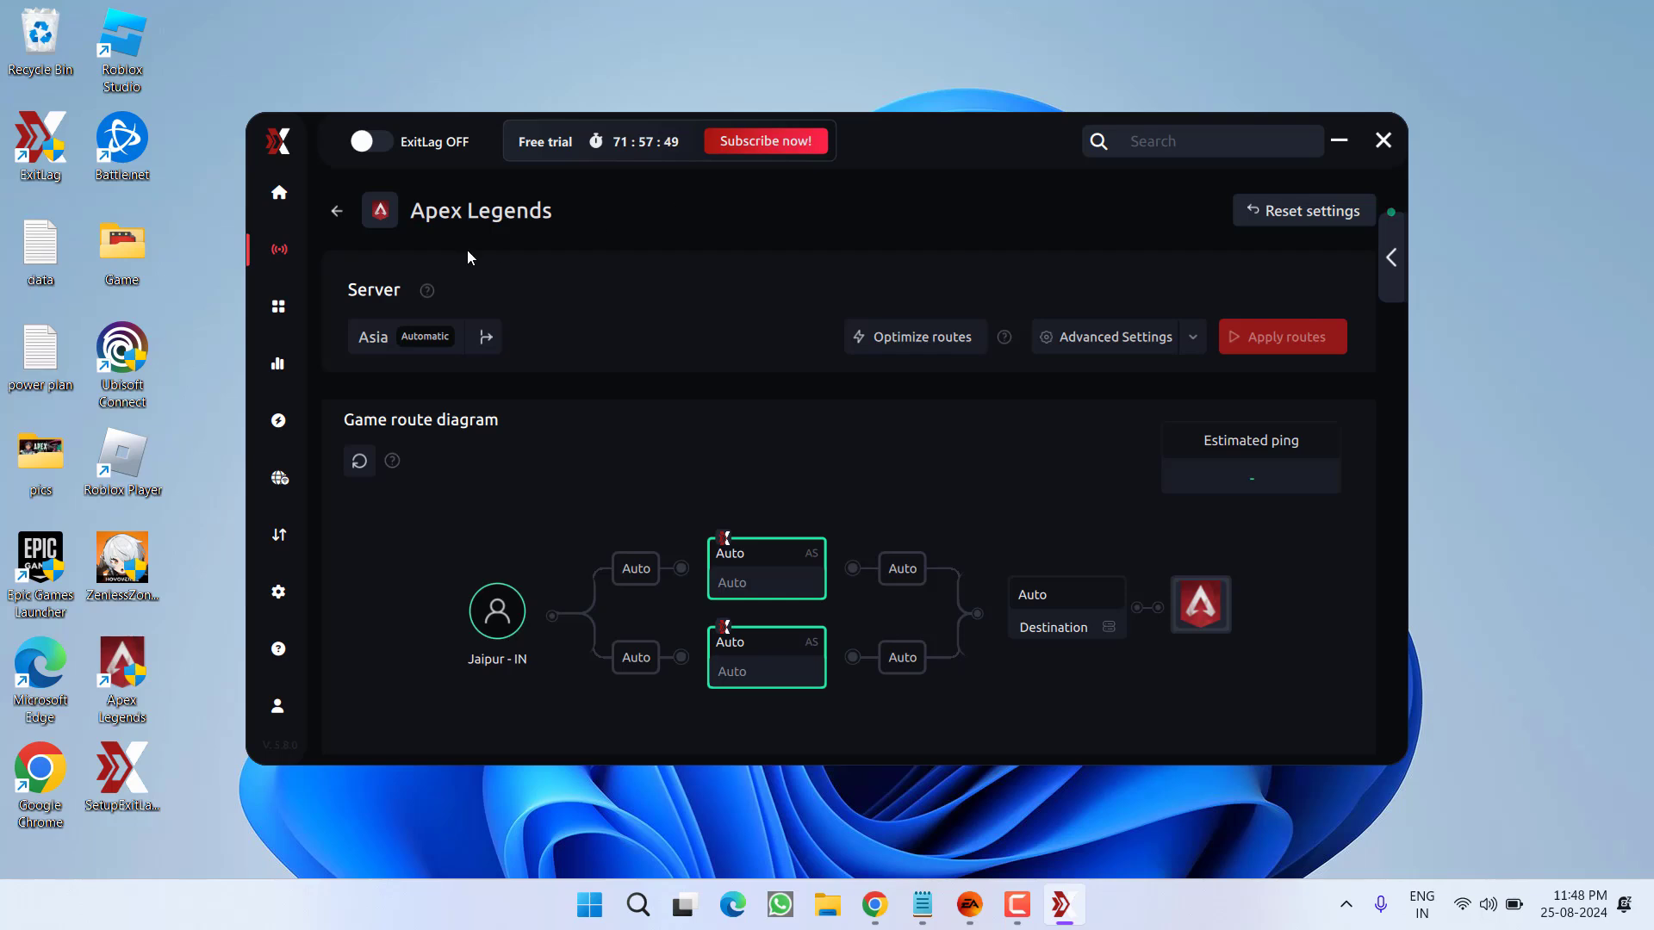
{"action": "mouse_move", "coordinate": [722, 264]}
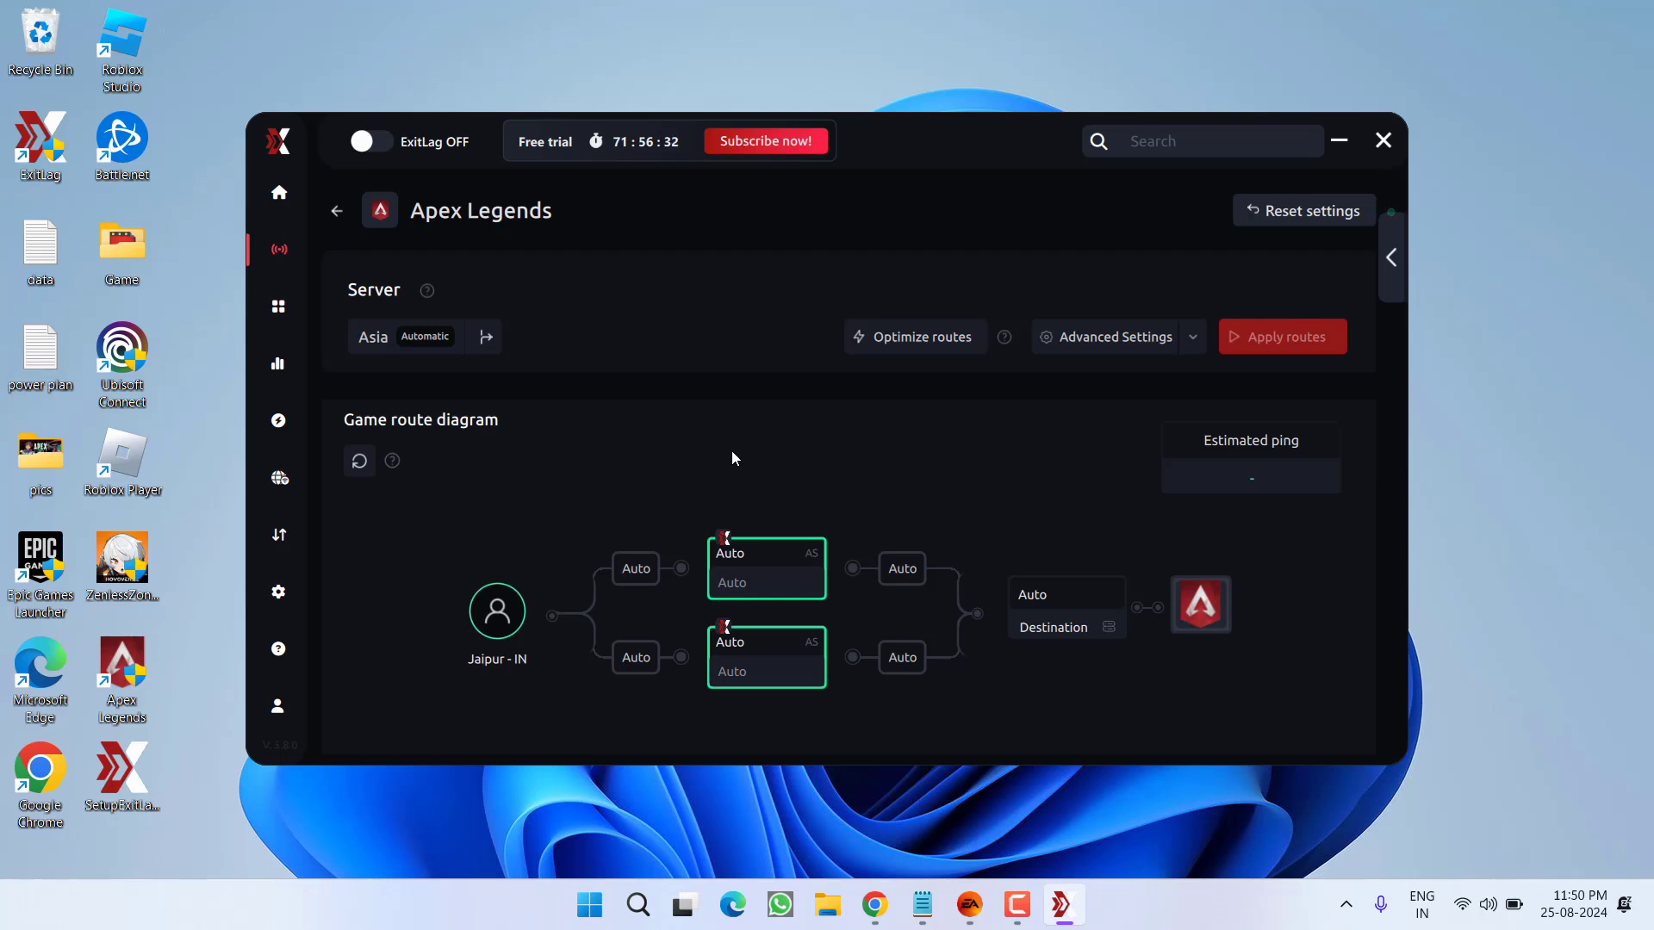
{"action": "mouse_move", "coordinate": [793, 415]}
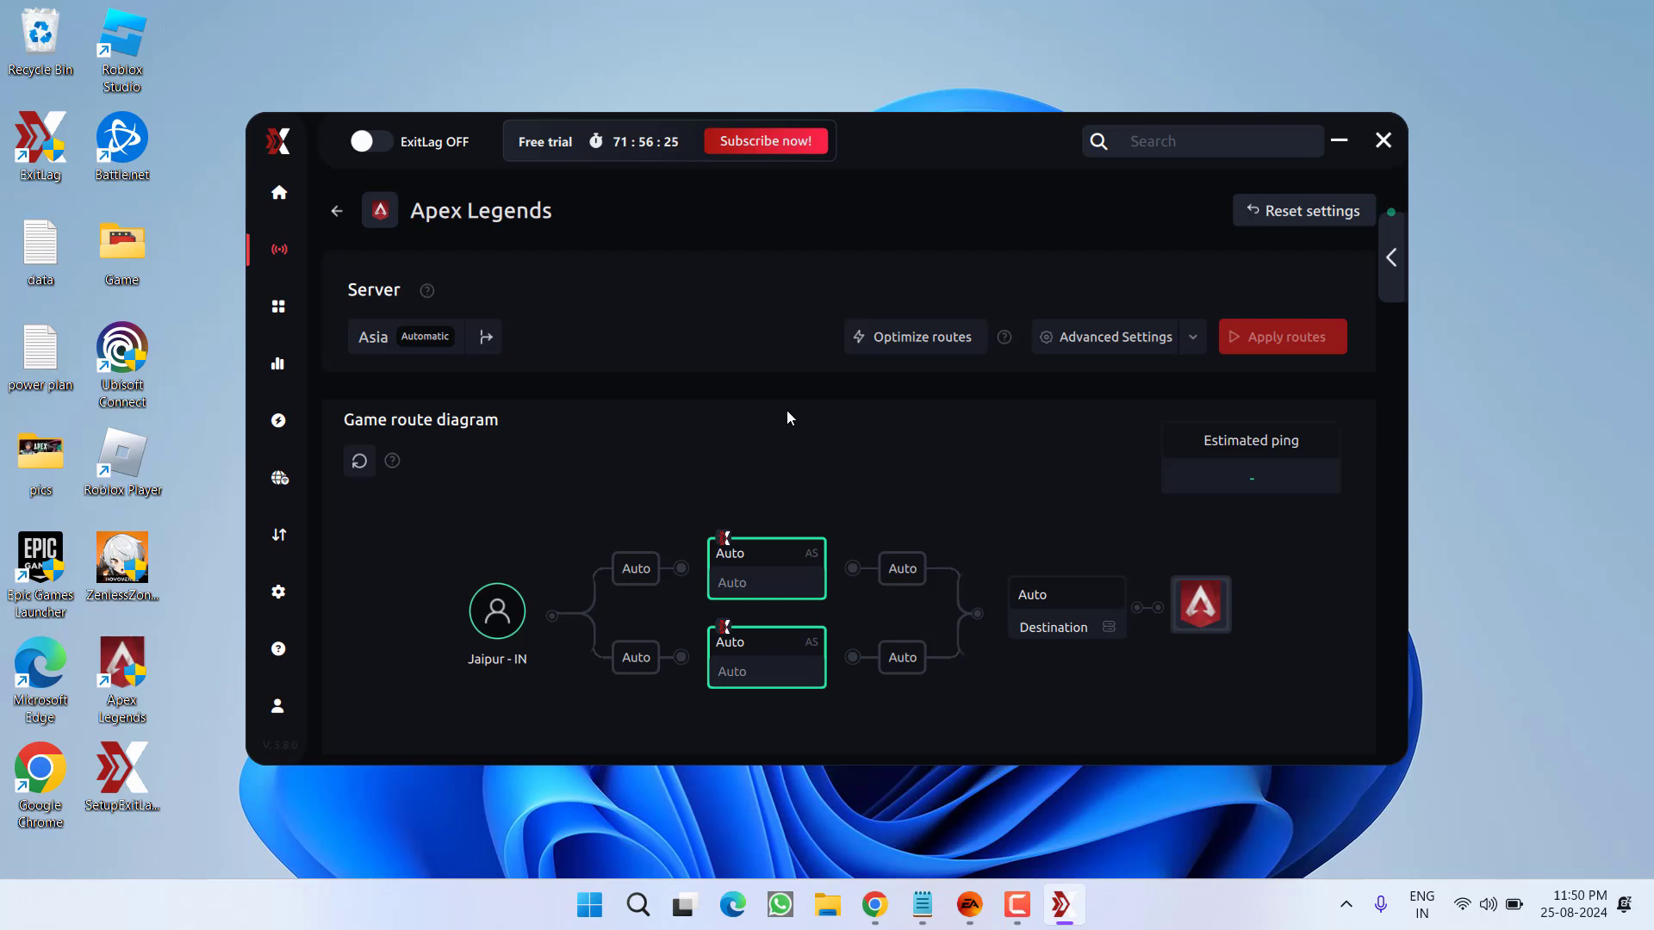
{"action": "mouse_move", "coordinate": [577, 281]}
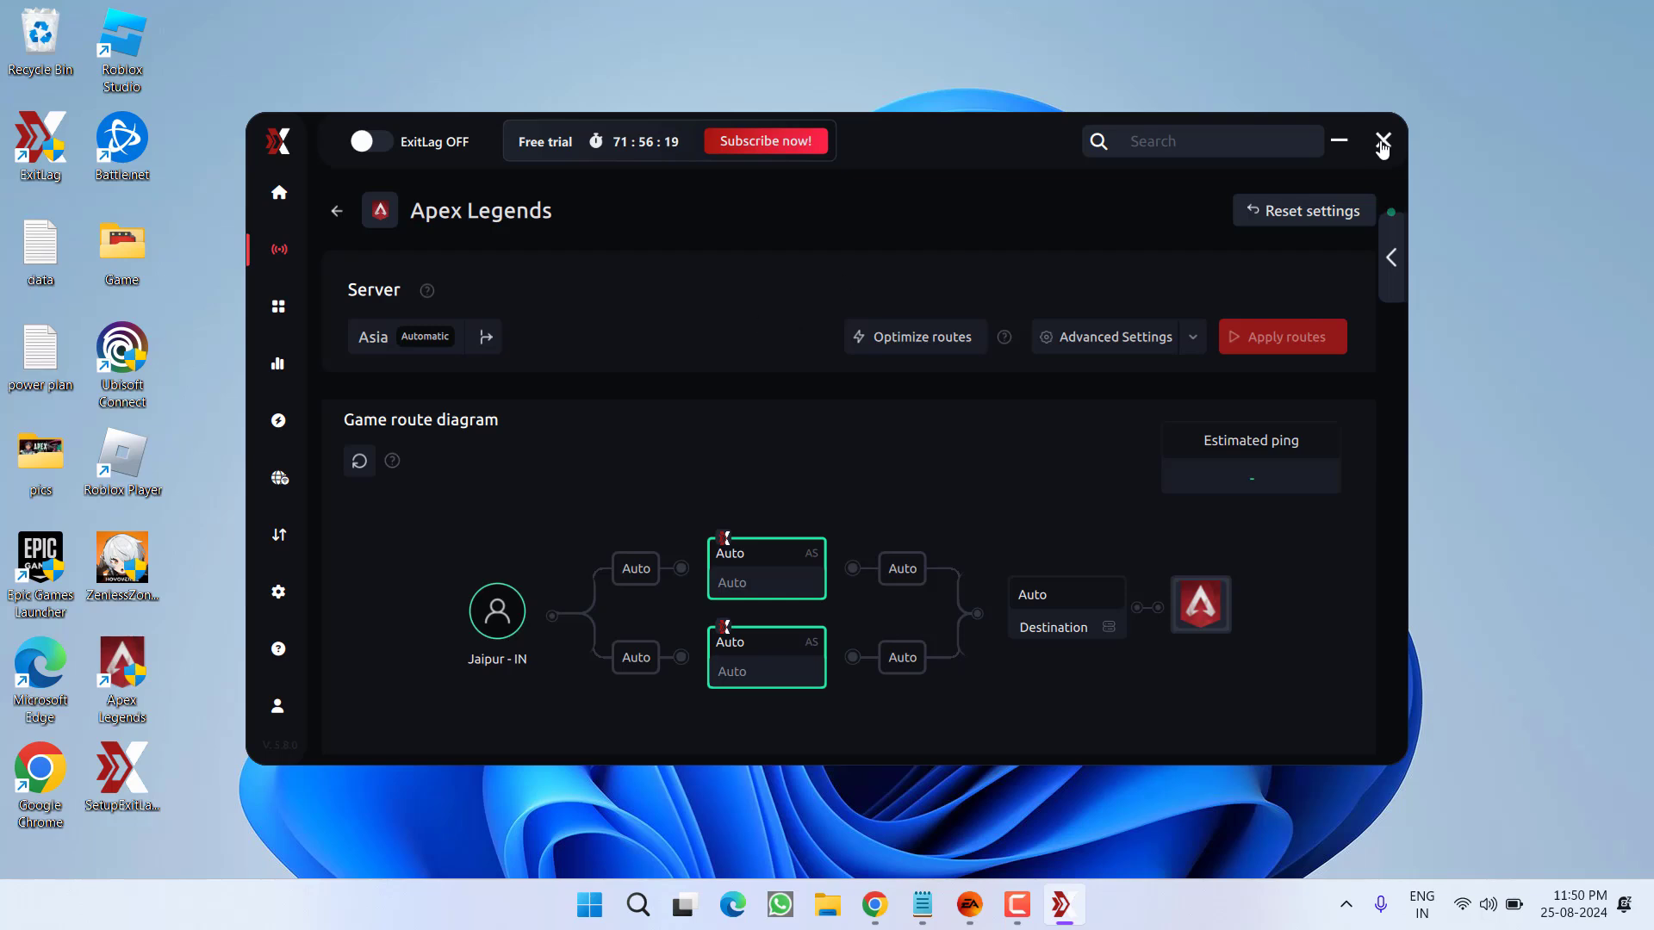
Step: Close ExitLag and launch Apex Legends from the EA app library with admin access
{"action": "left_click", "coordinate": [1382, 141]}
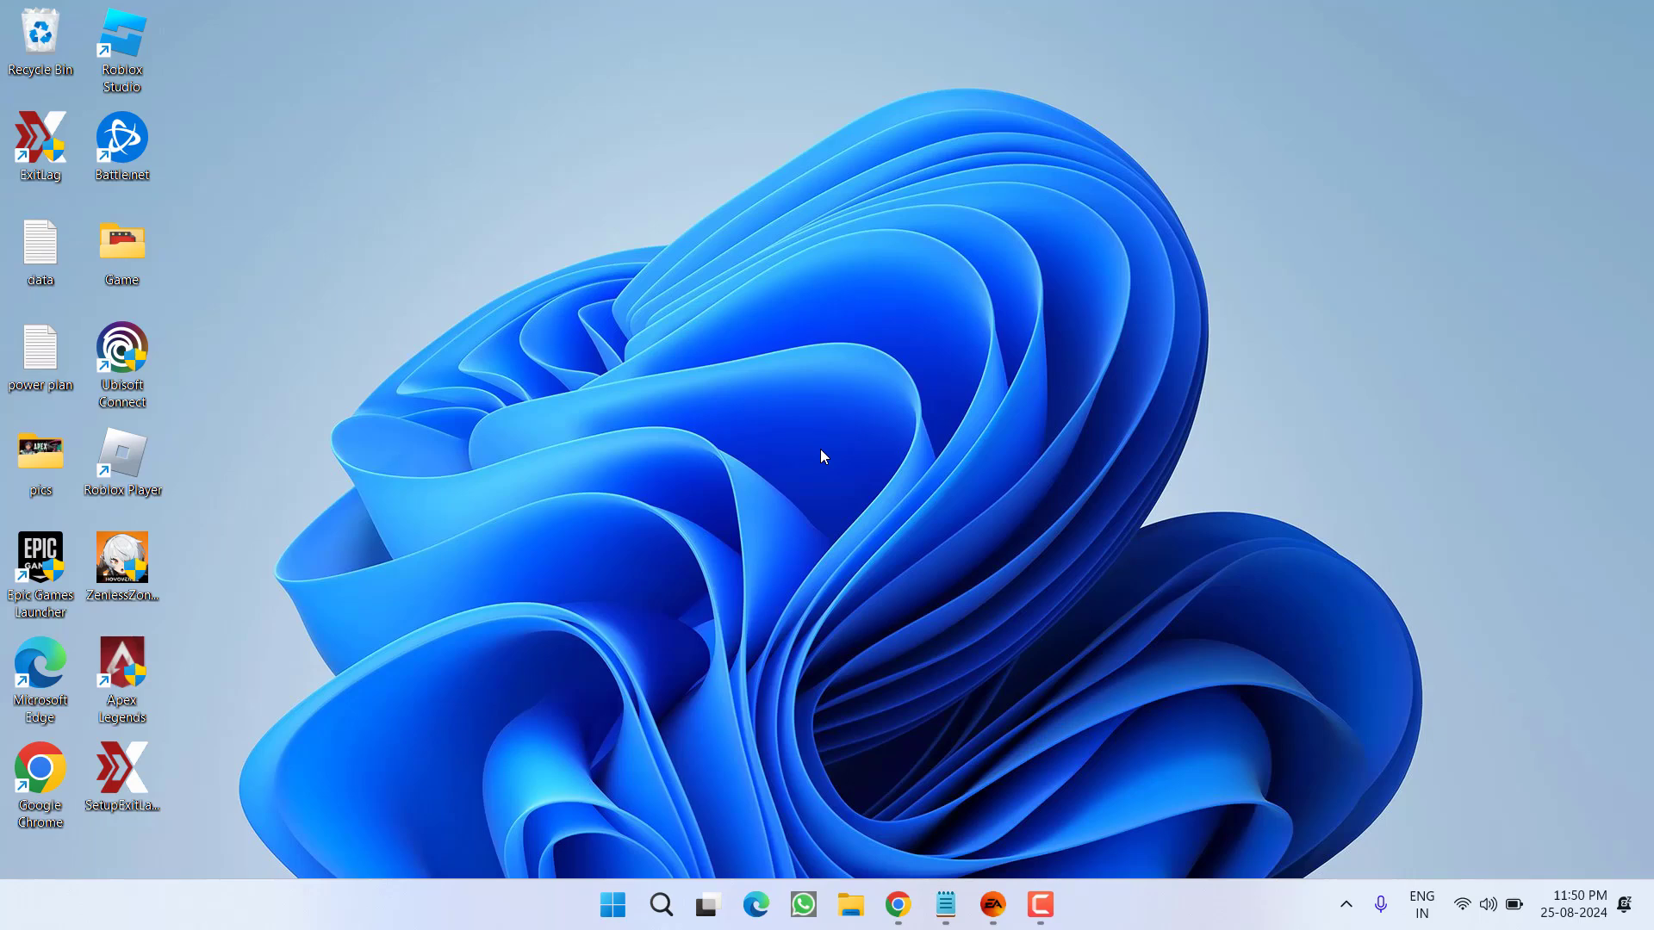
{"action": "left_click", "coordinate": [990, 905]}
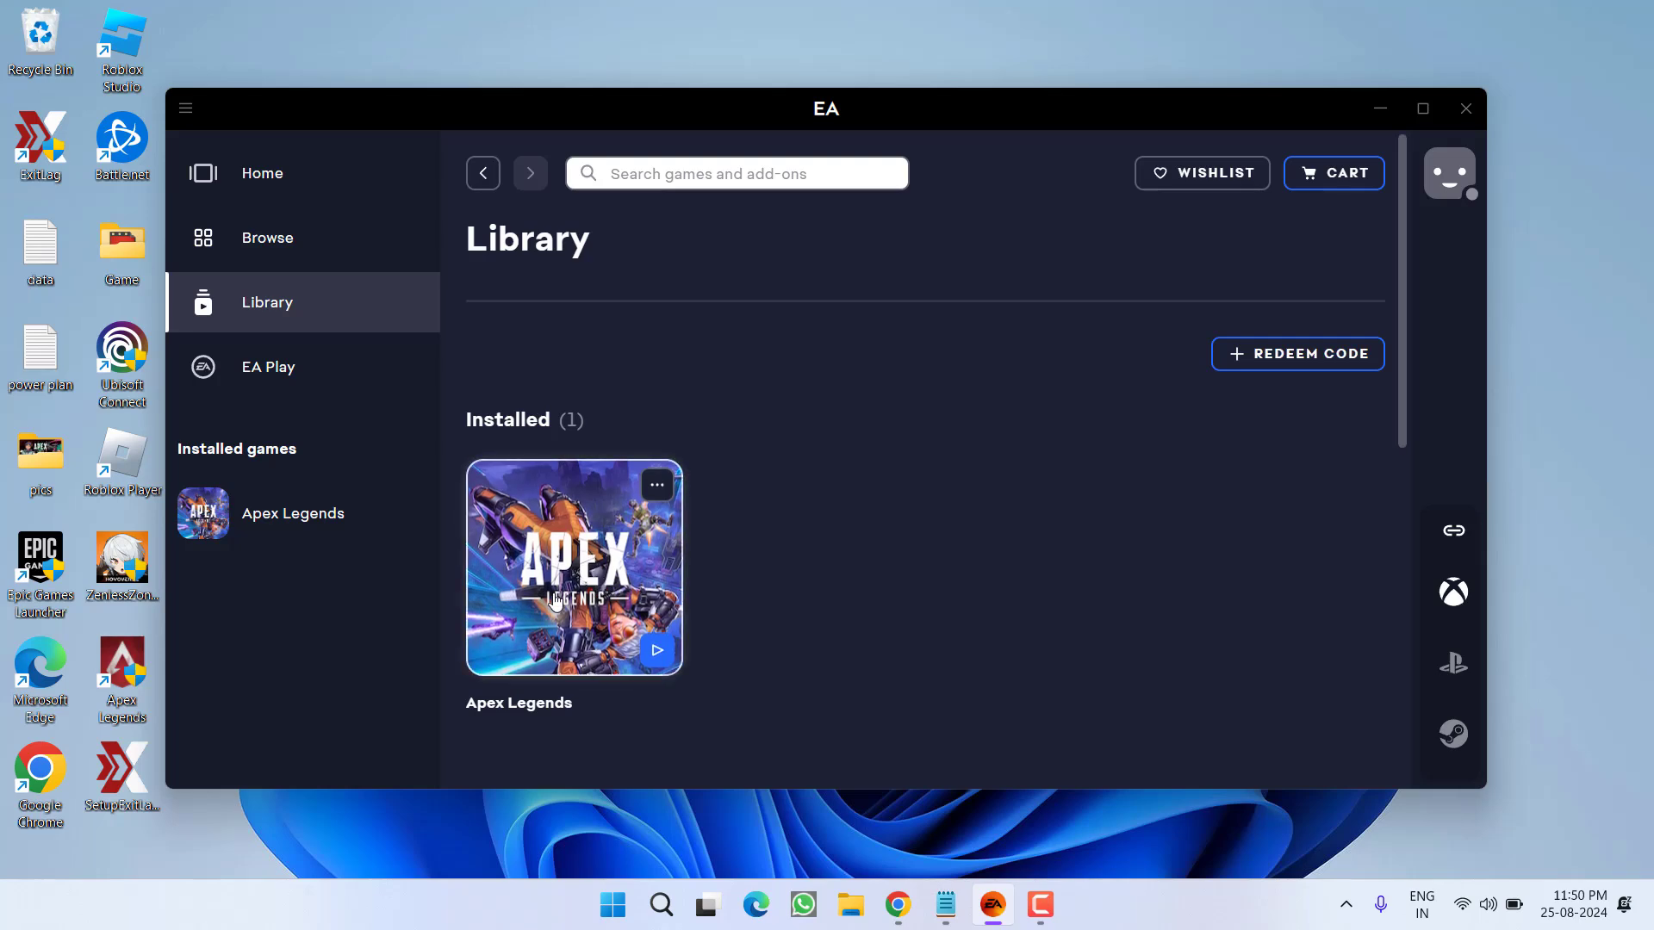
{"action": "left_click", "coordinate": [574, 568]}
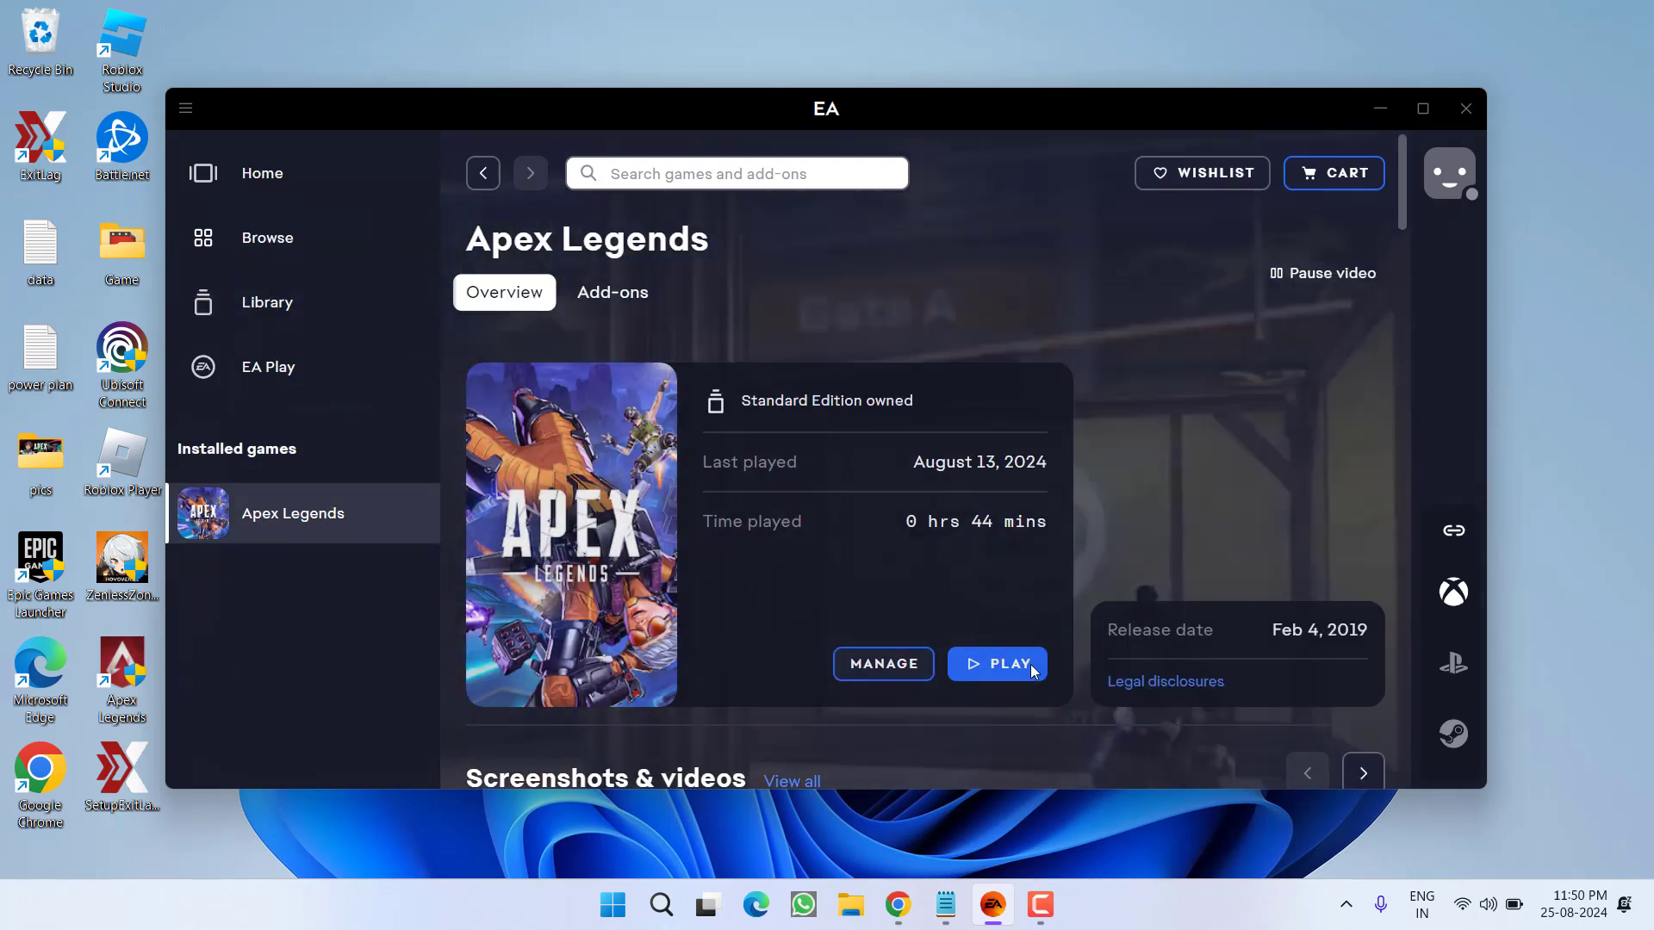
{"action": "left_click", "coordinate": [996, 664]}
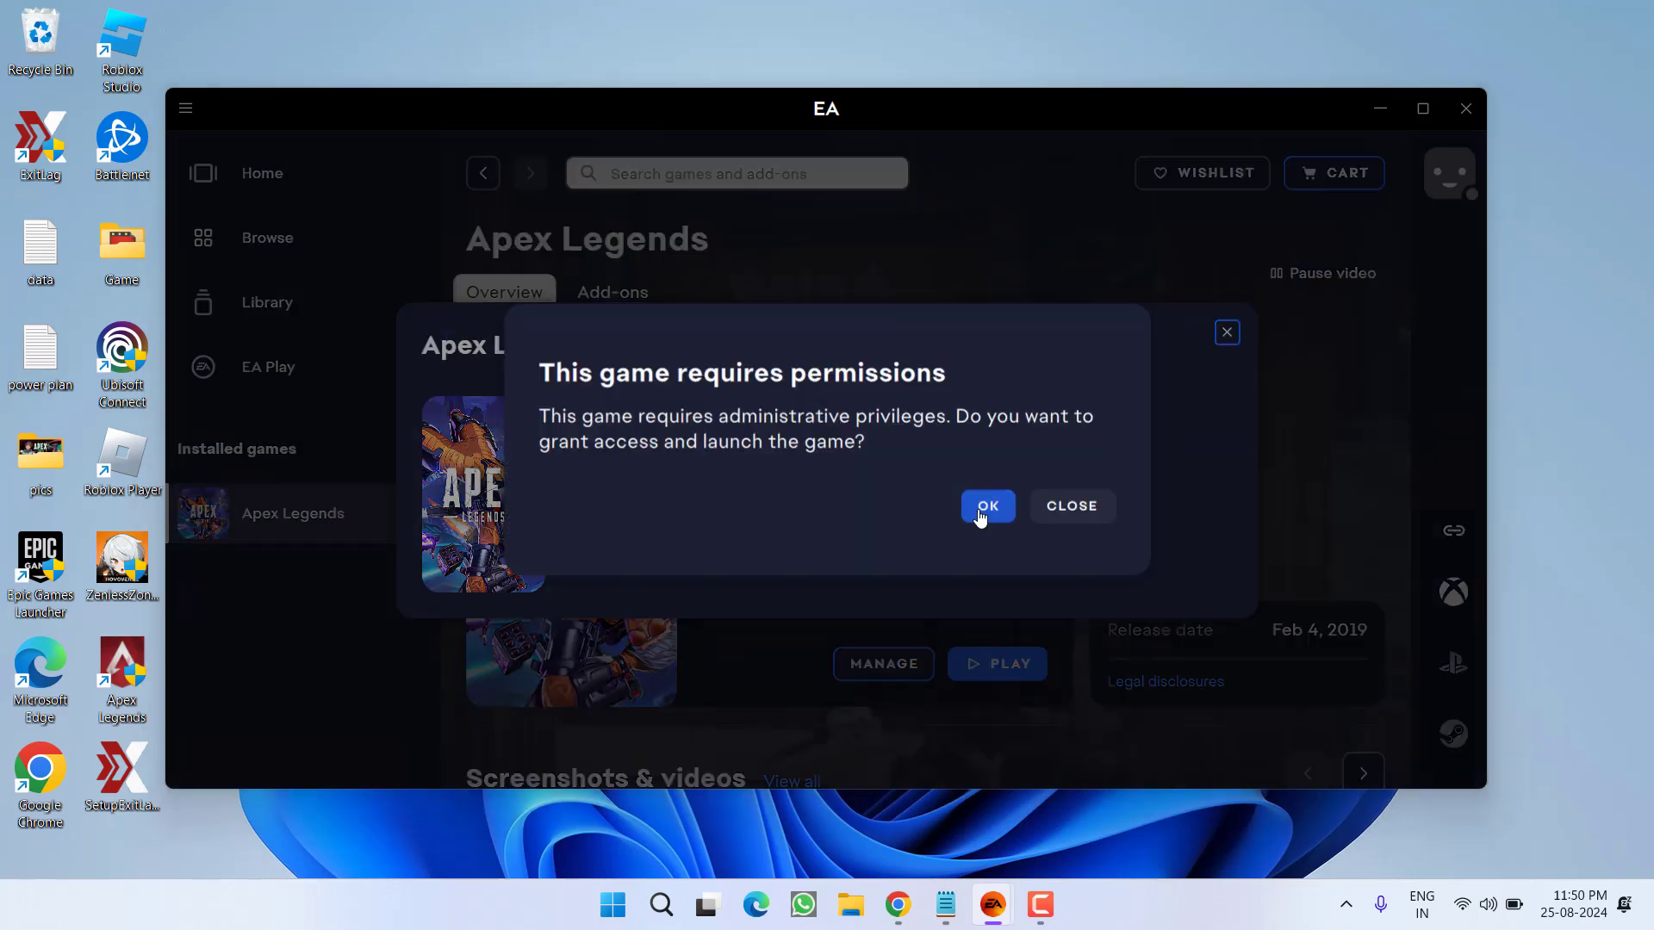
{"action": "left_click", "coordinate": [987, 505]}
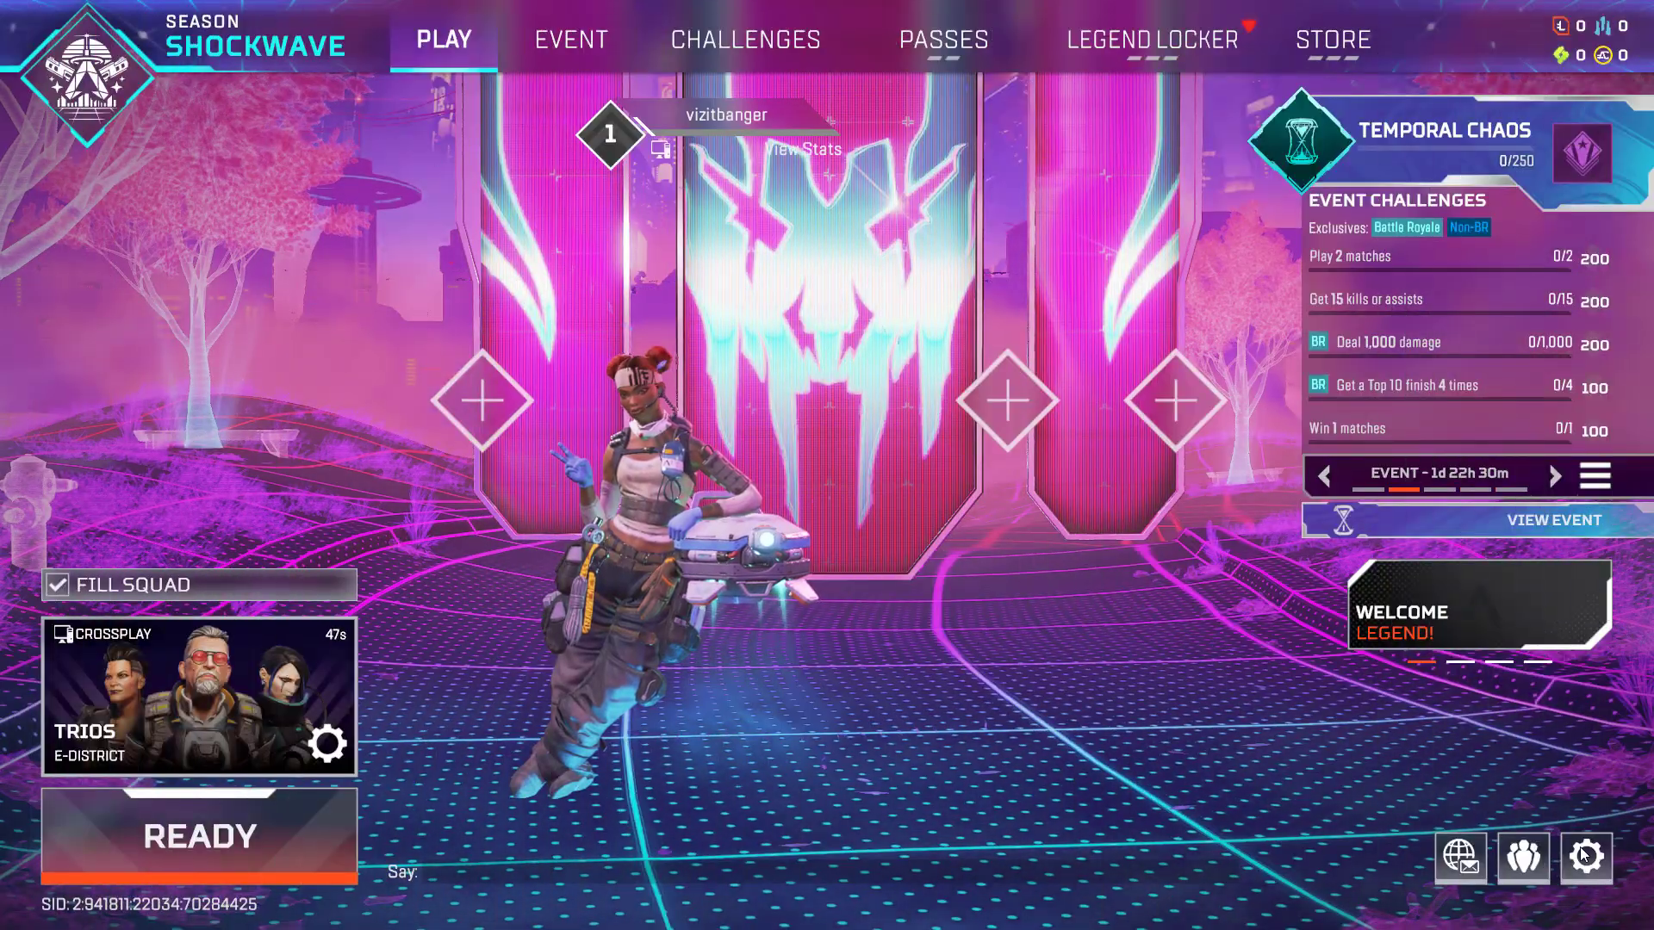
Step: Open Apex Legends settings and switch Performance Display to Off under Gameplay
{"action": "key", "text": "Escape"}
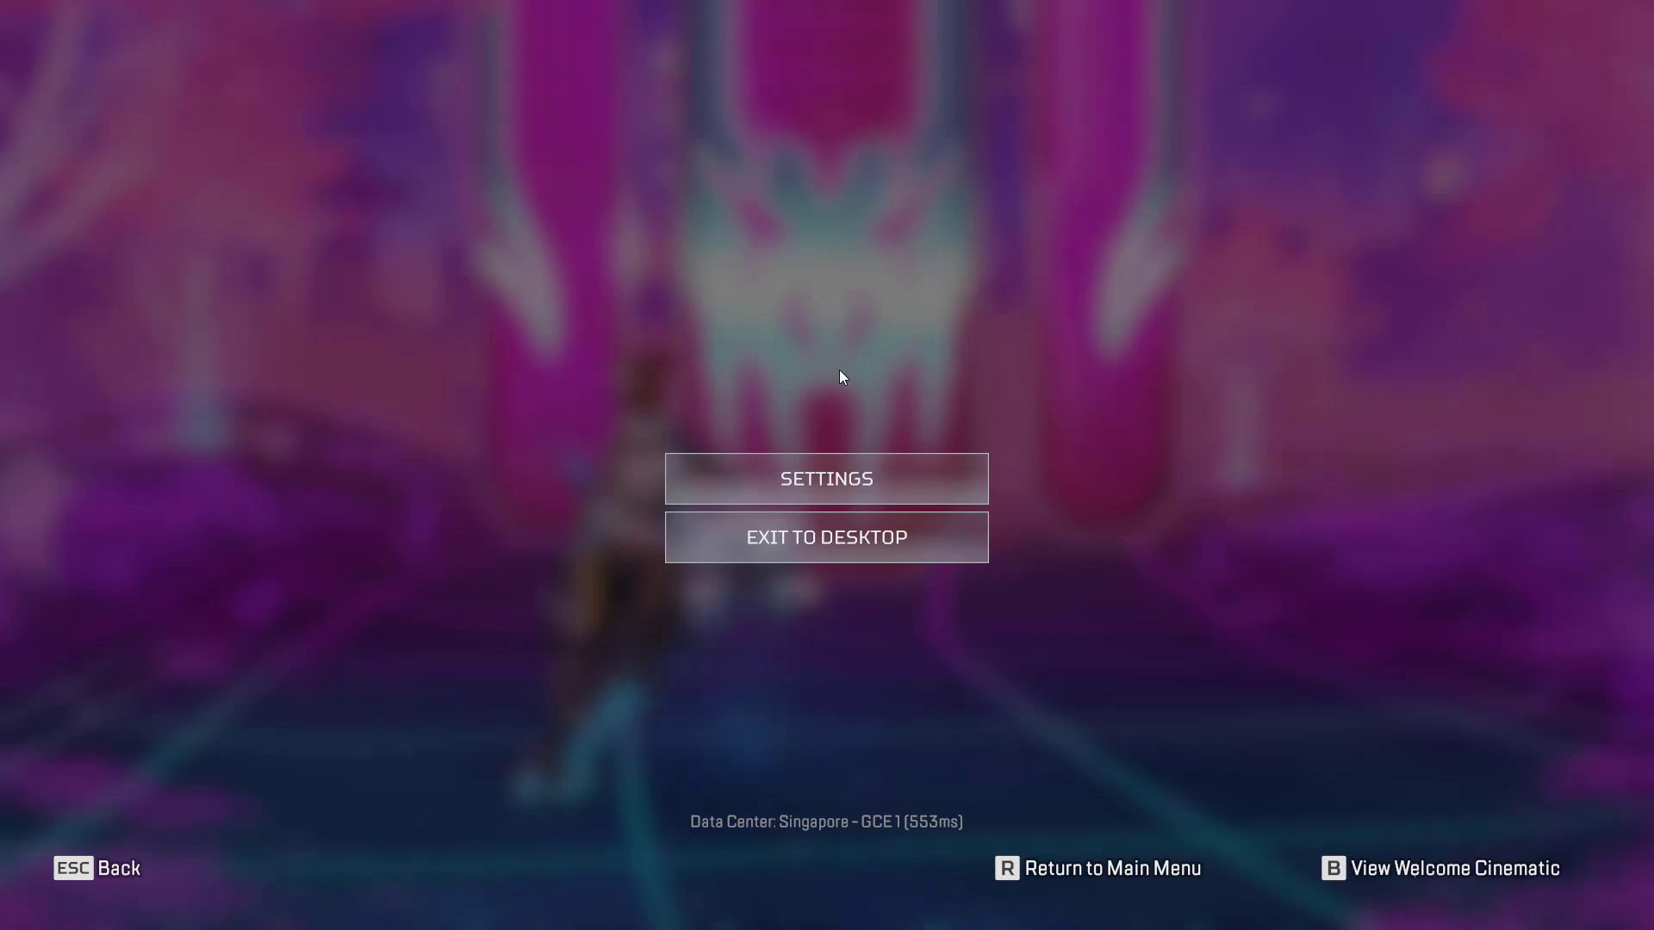
{"action": "left_click", "coordinate": [826, 478]}
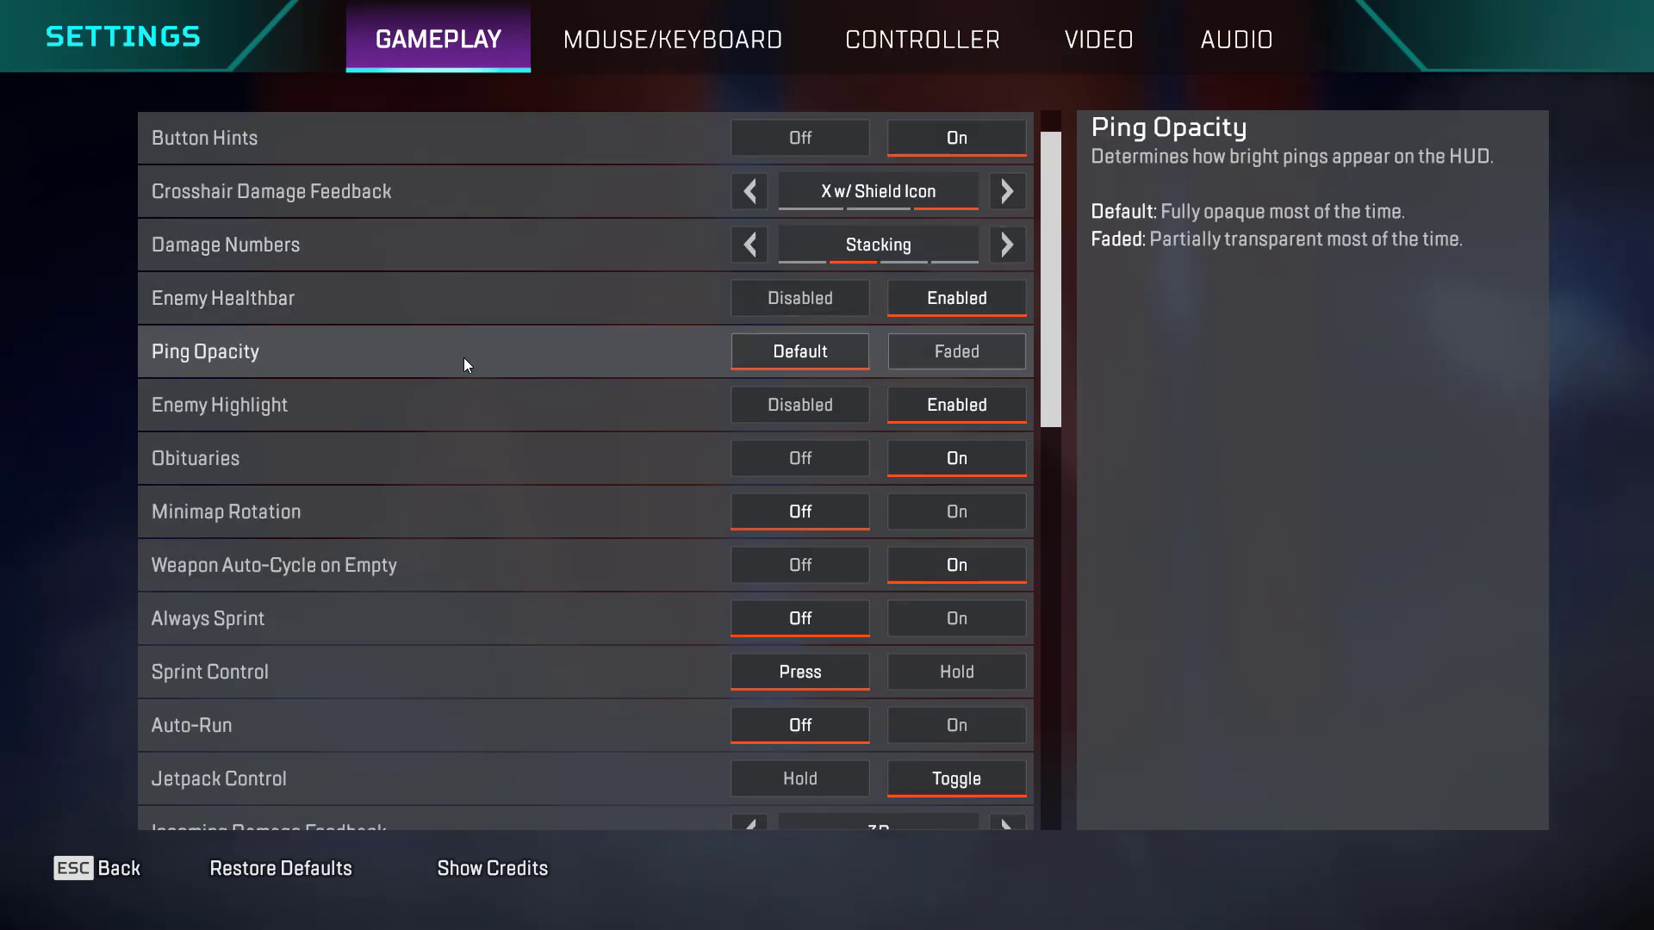
{"action": "scroll", "scroll_direction": "down", "scroll_amount": 3}
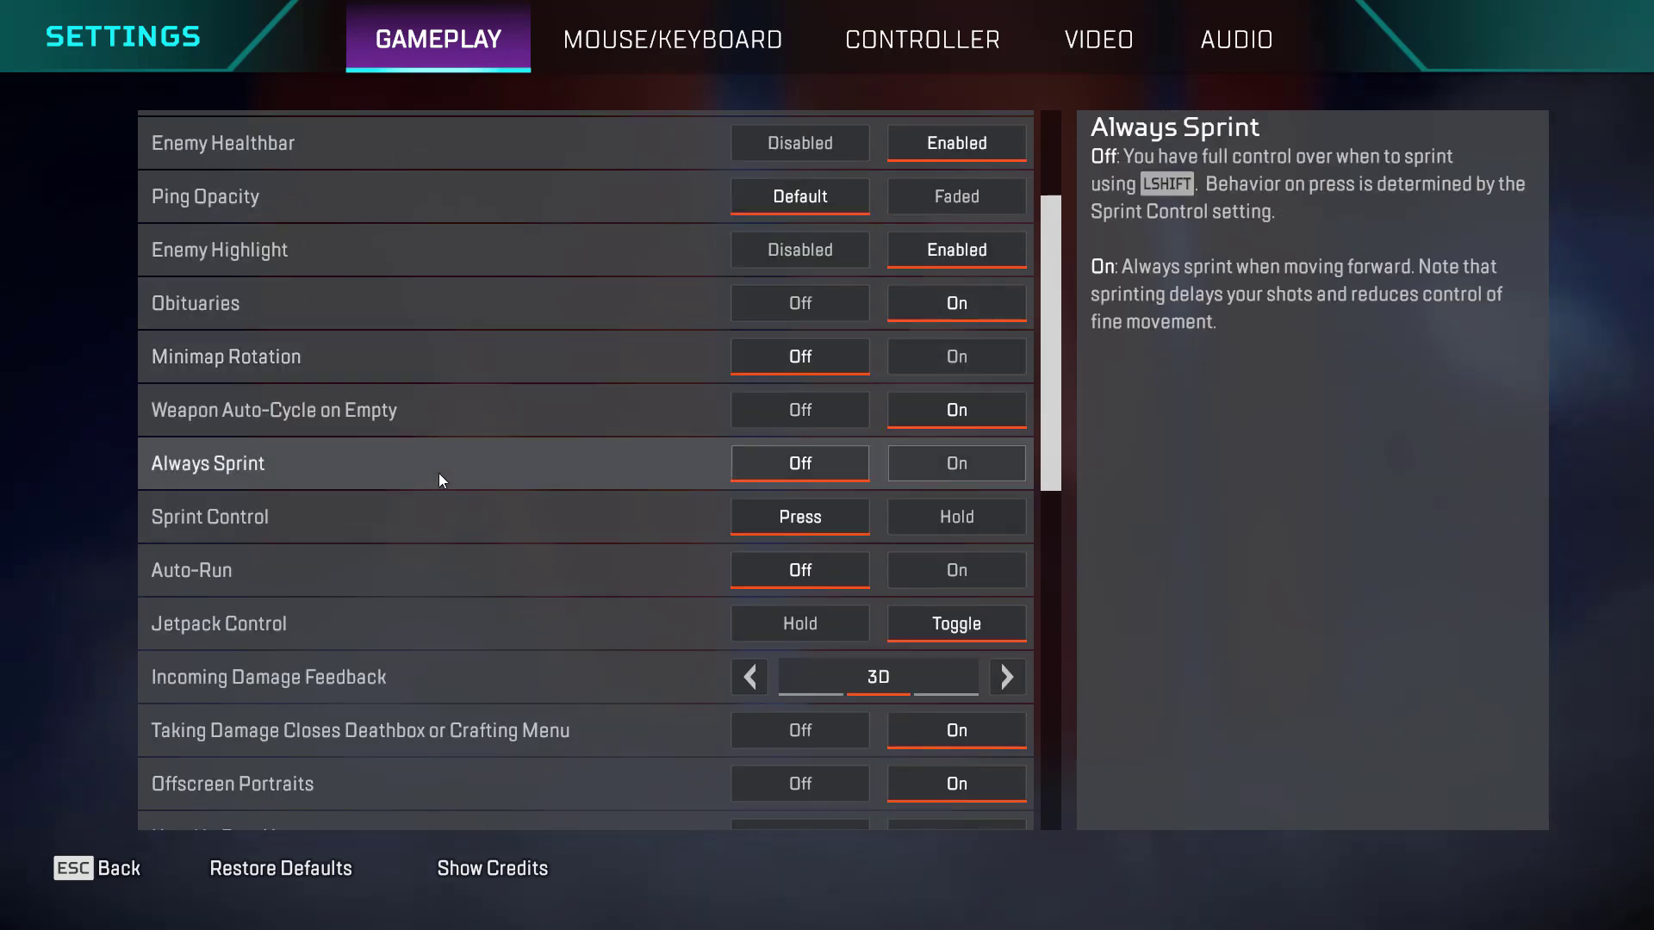
{"action": "scroll", "scroll_direction": "down", "scroll_amount": 3}
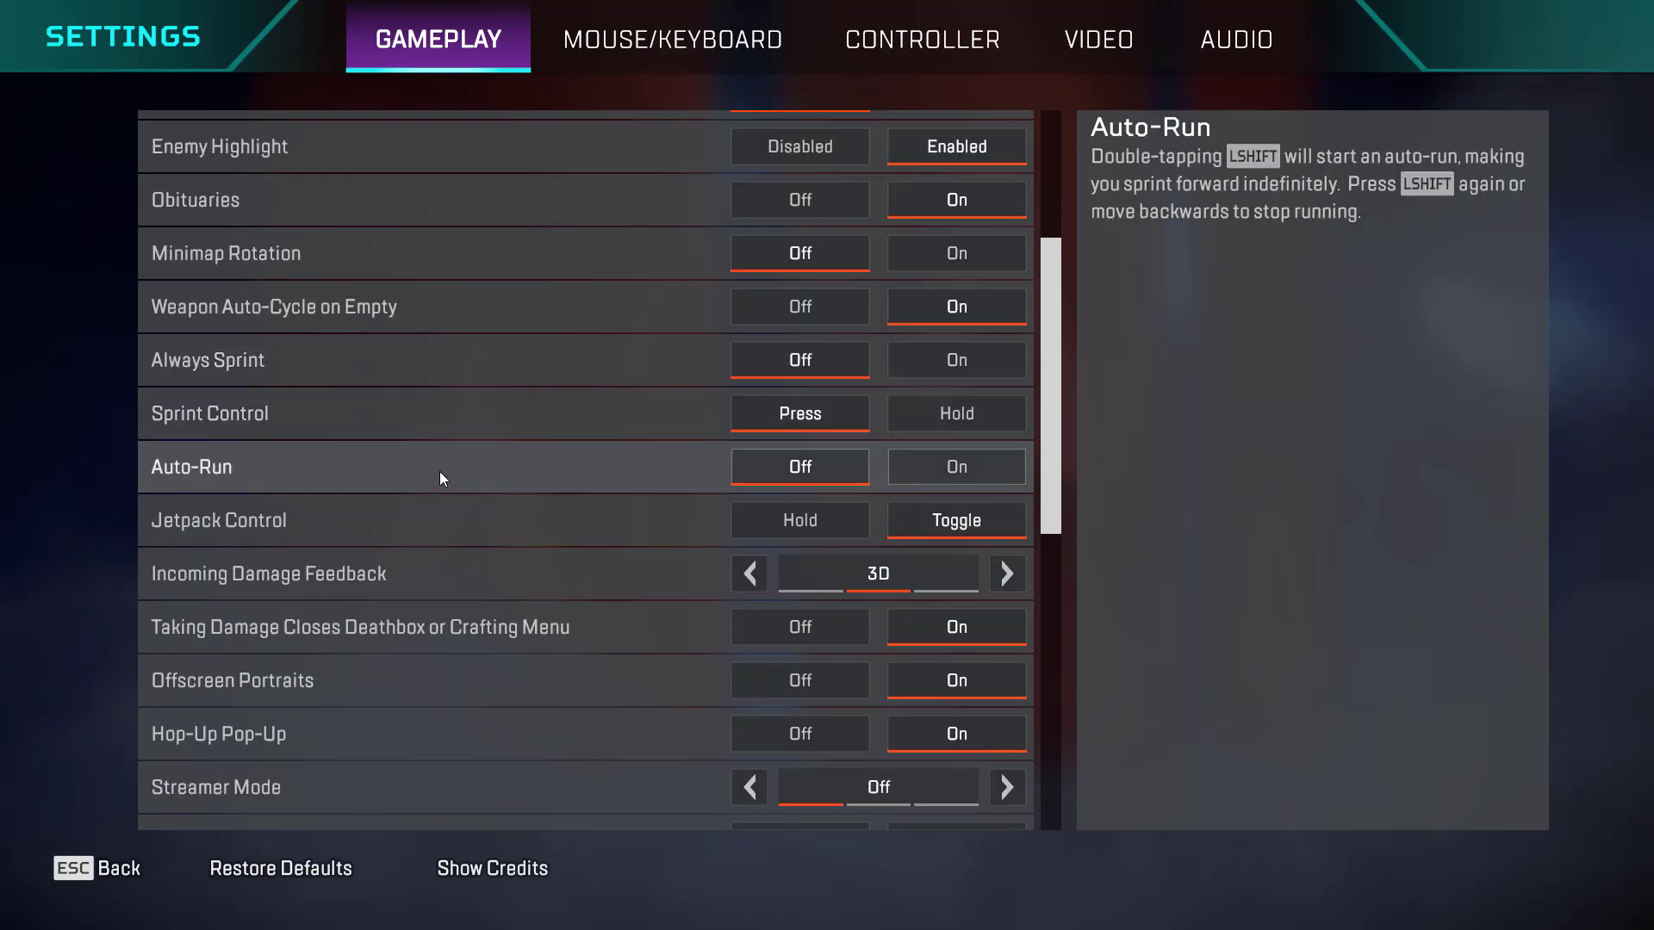
{"action": "scroll", "scroll_direction": "down", "scroll_amount": 3}
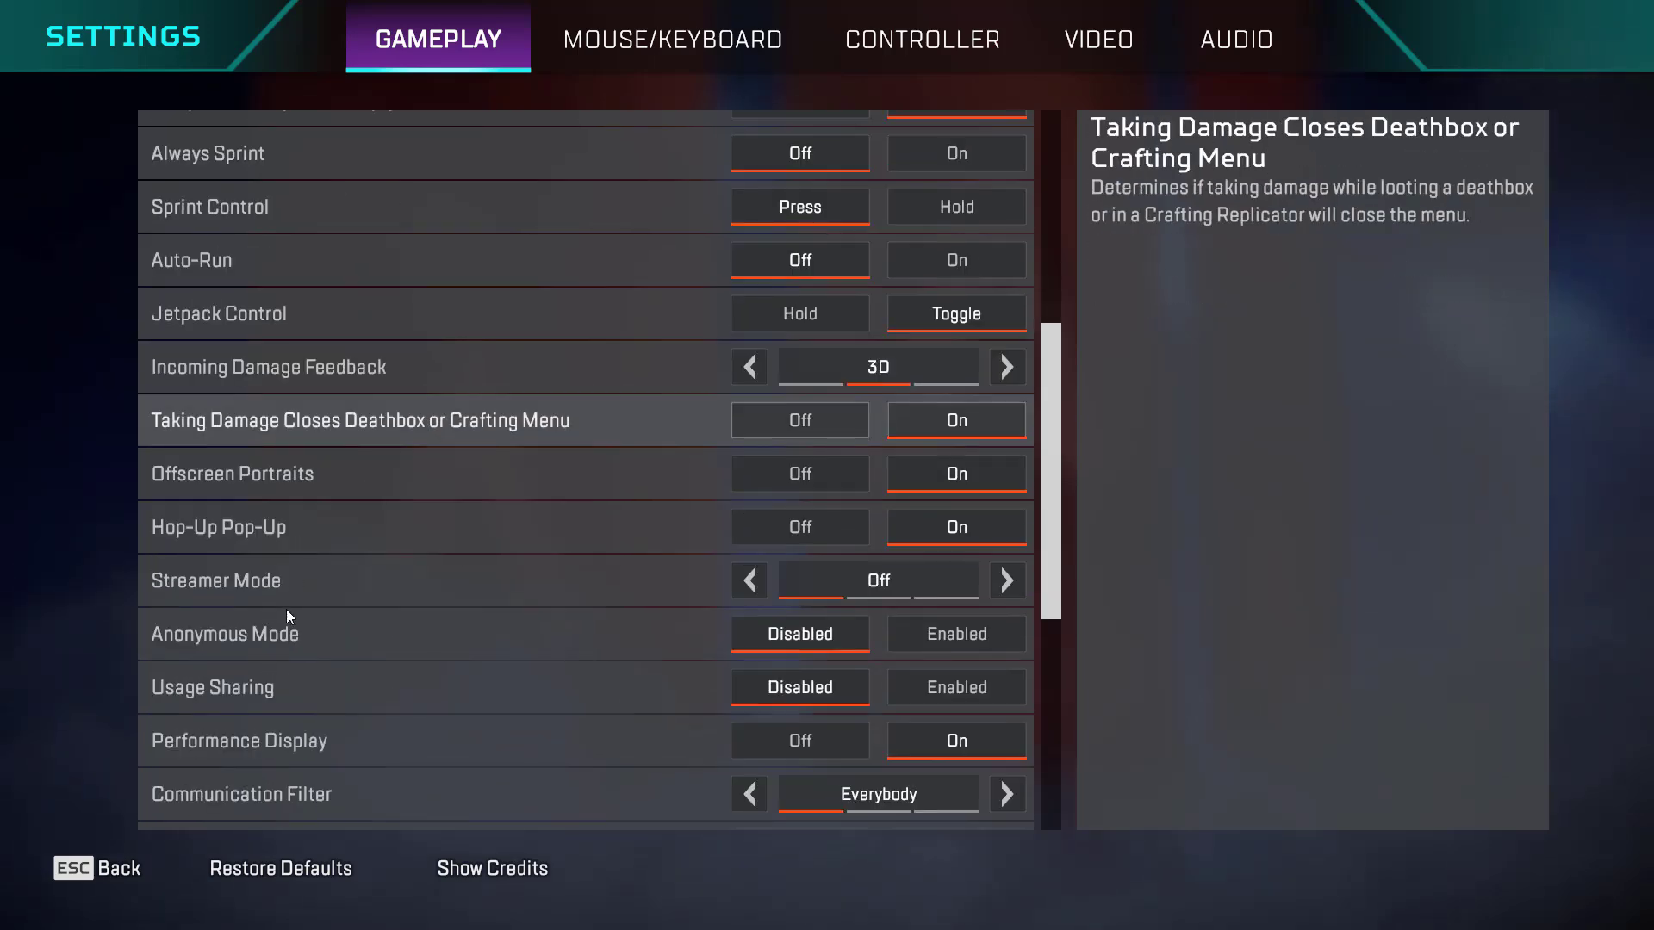
{"action": "mouse_move", "coordinate": [798, 687]}
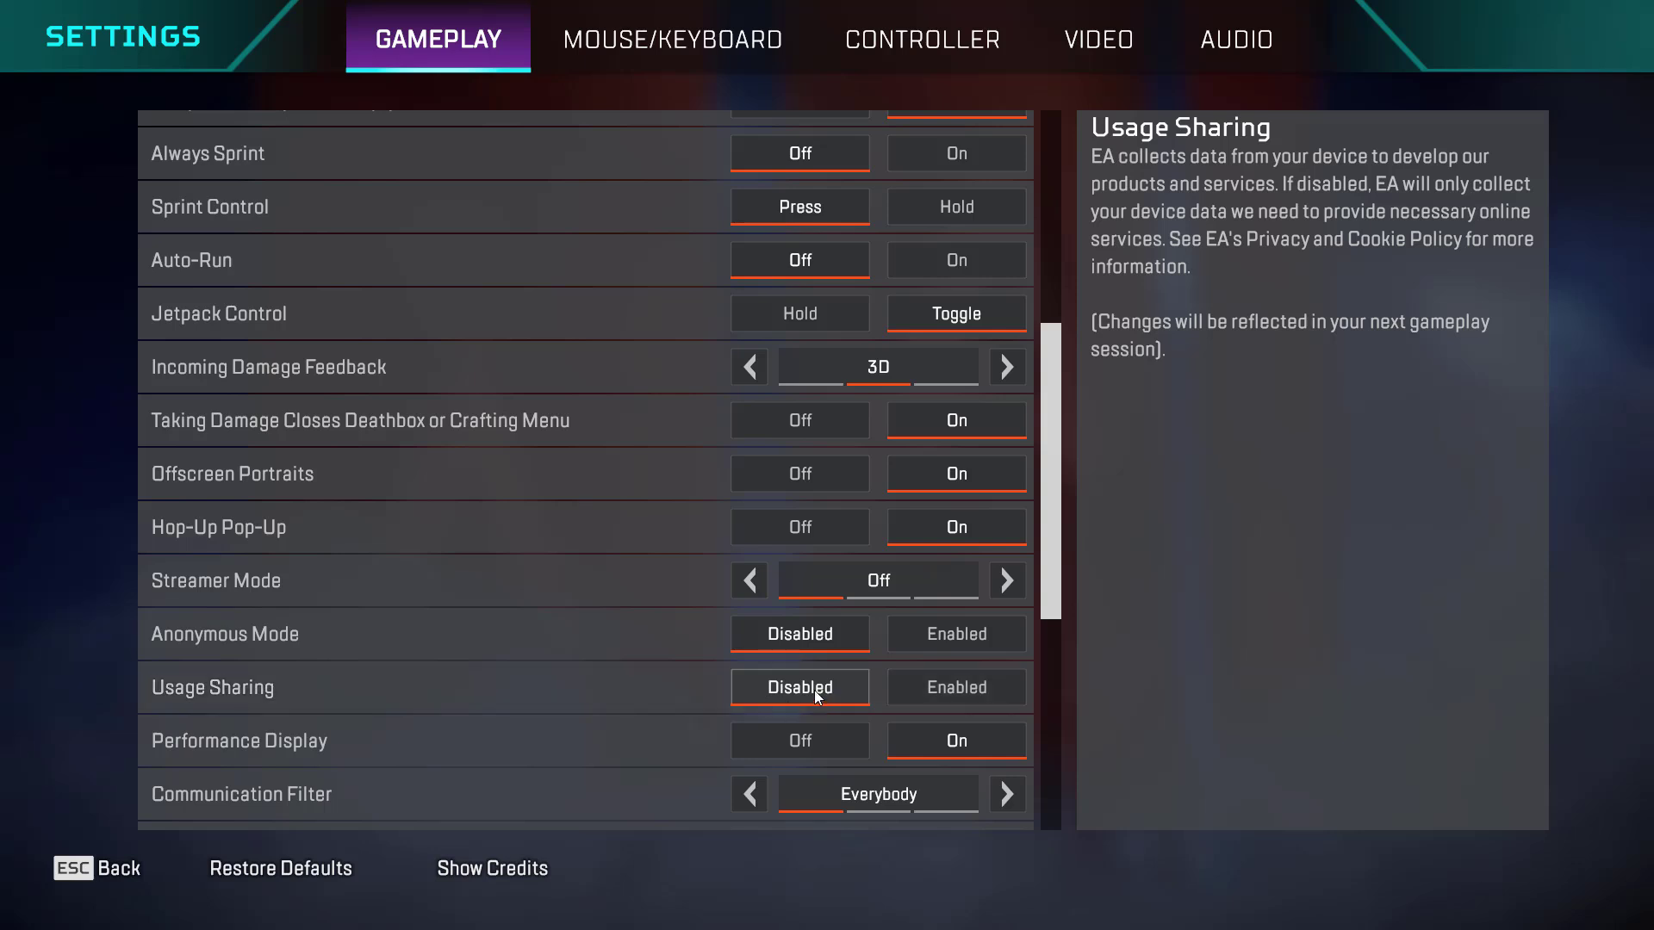
{"action": "mouse_move", "coordinate": [800, 739]}
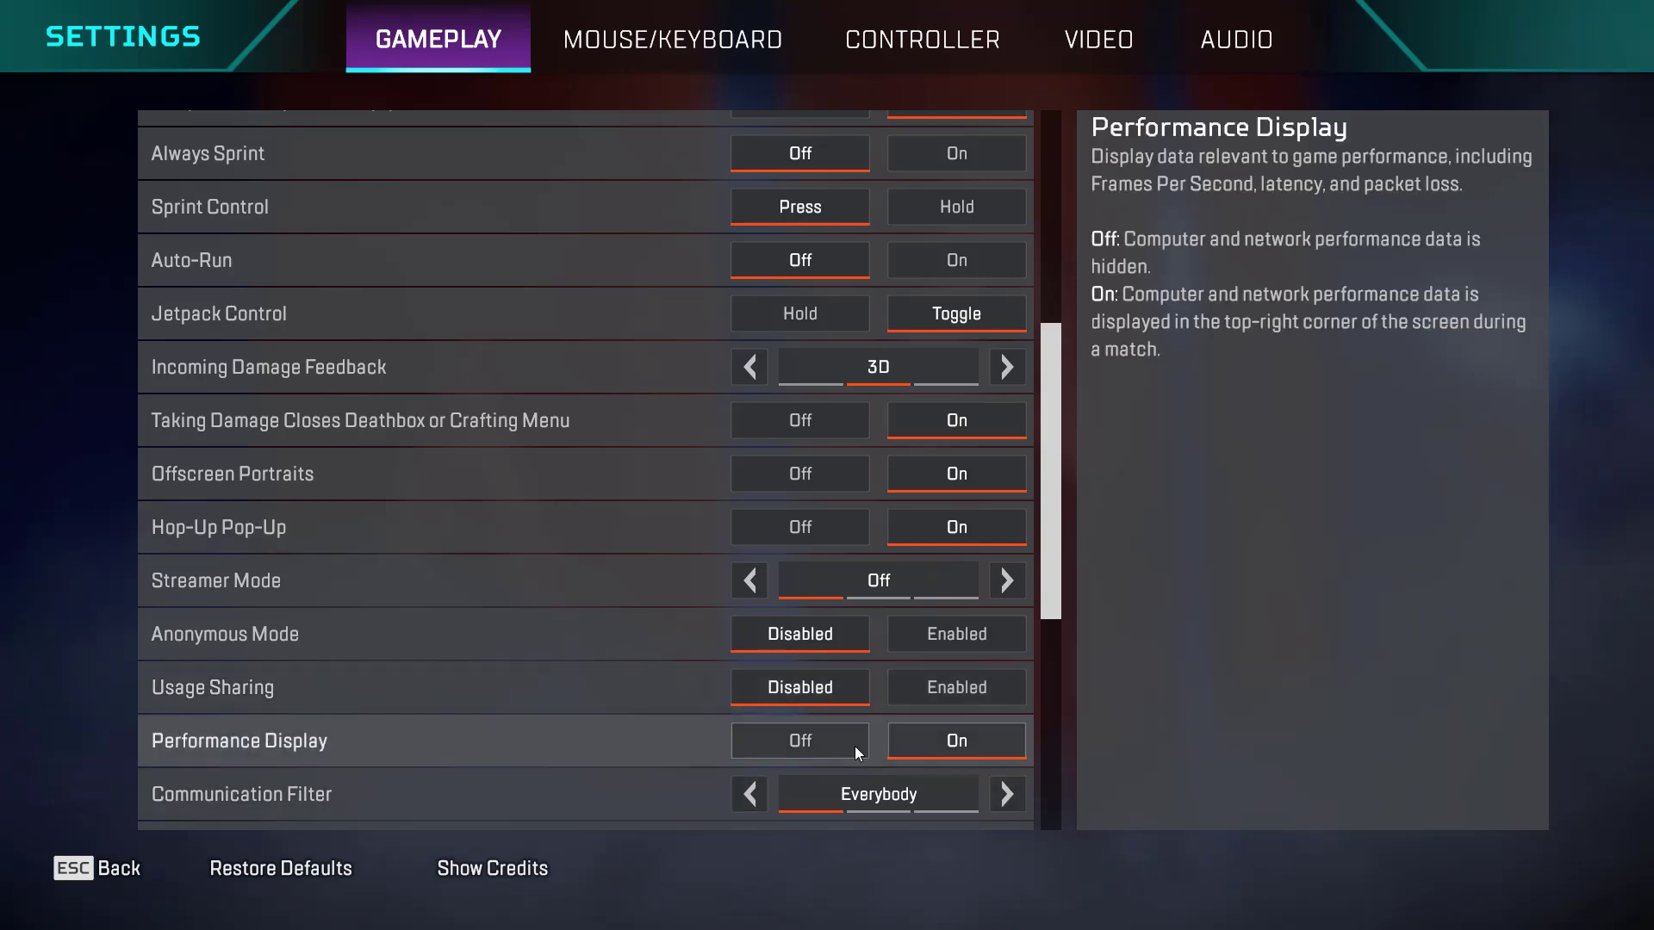
{"action": "left_click", "coordinate": [799, 741]}
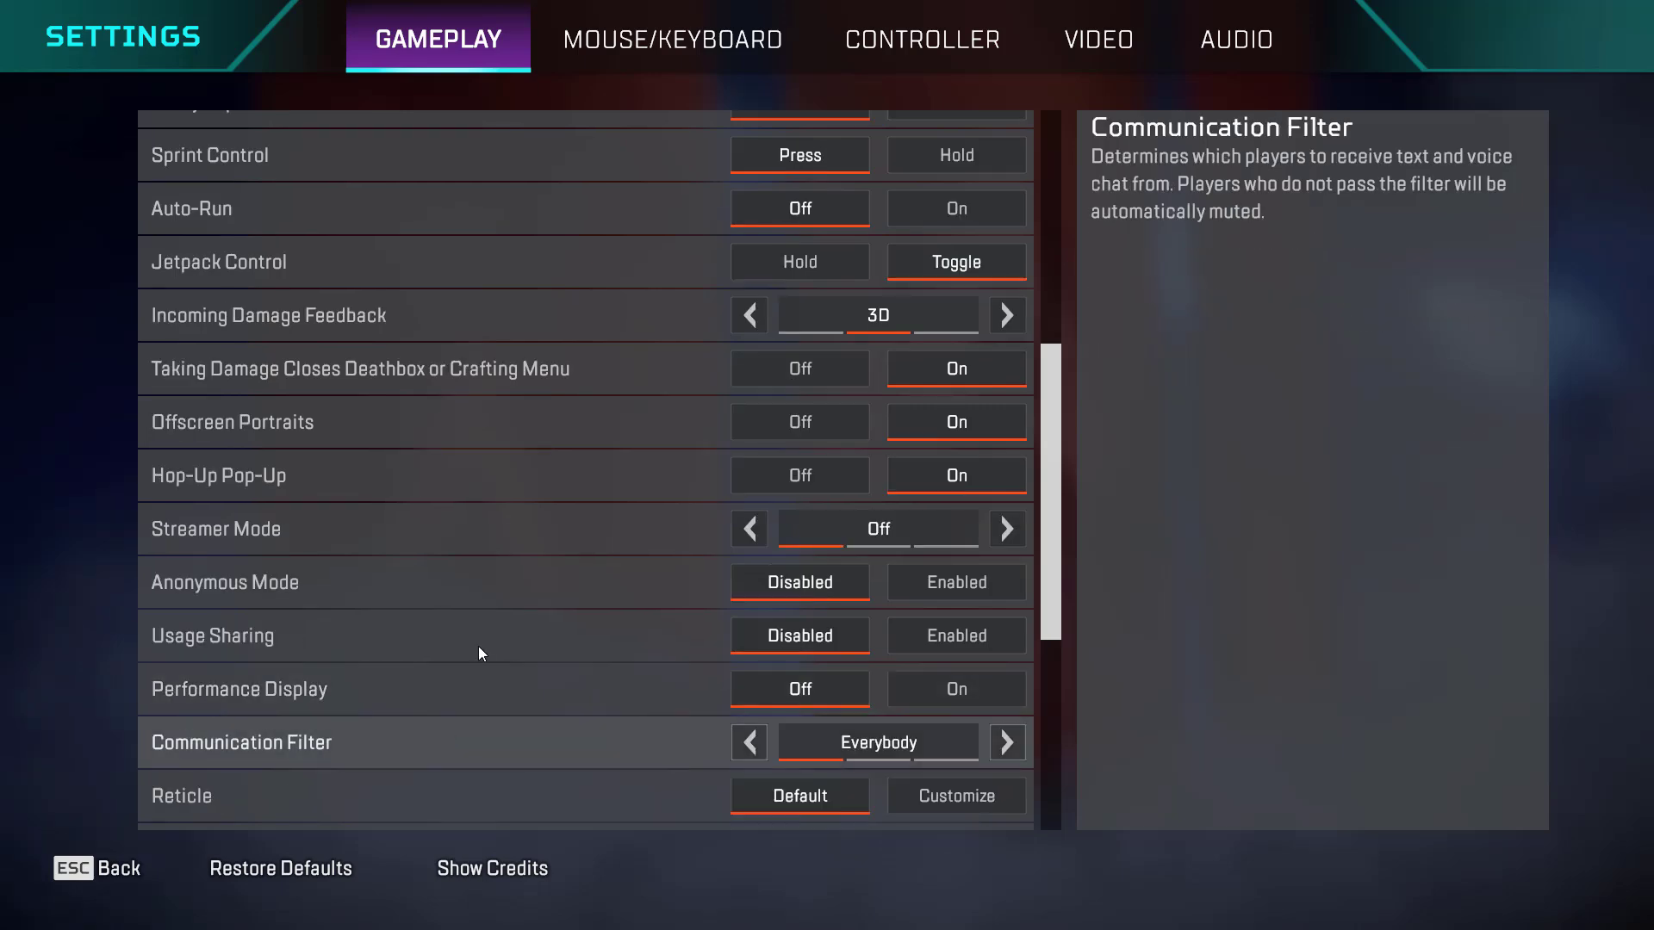
{"action": "scroll", "scroll_direction": "down", "scroll_amount": 3}
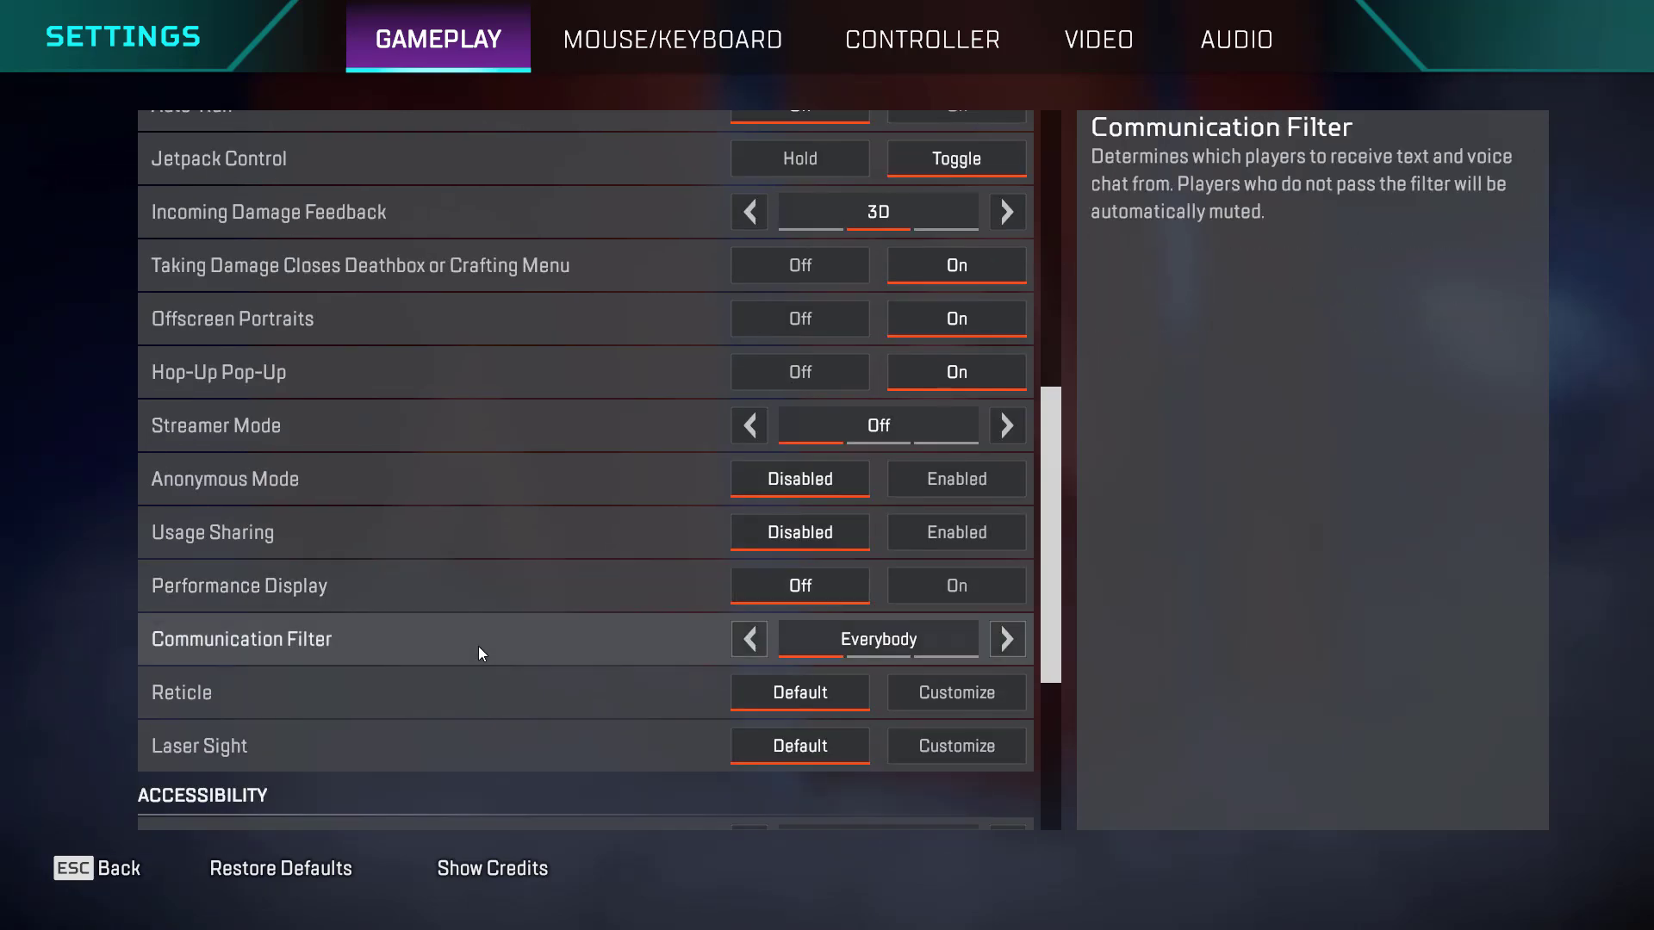
{"action": "scroll", "scroll_direction": "down", "scroll_amount": 3}
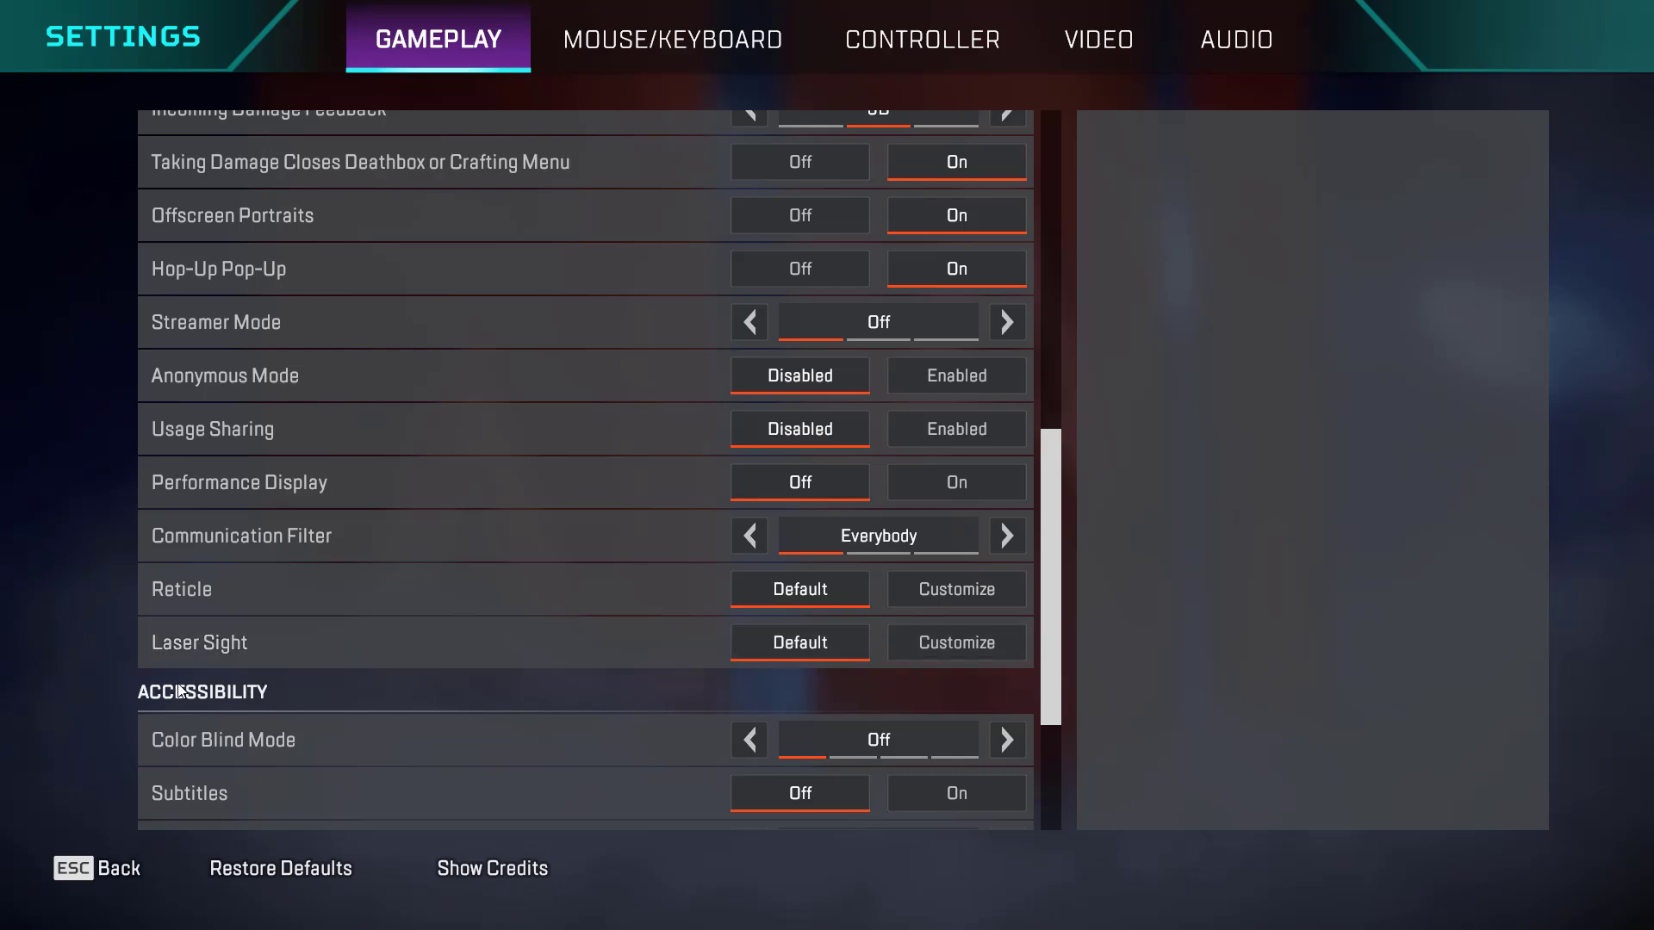
{"action": "mouse_move", "coordinate": [879, 739]}
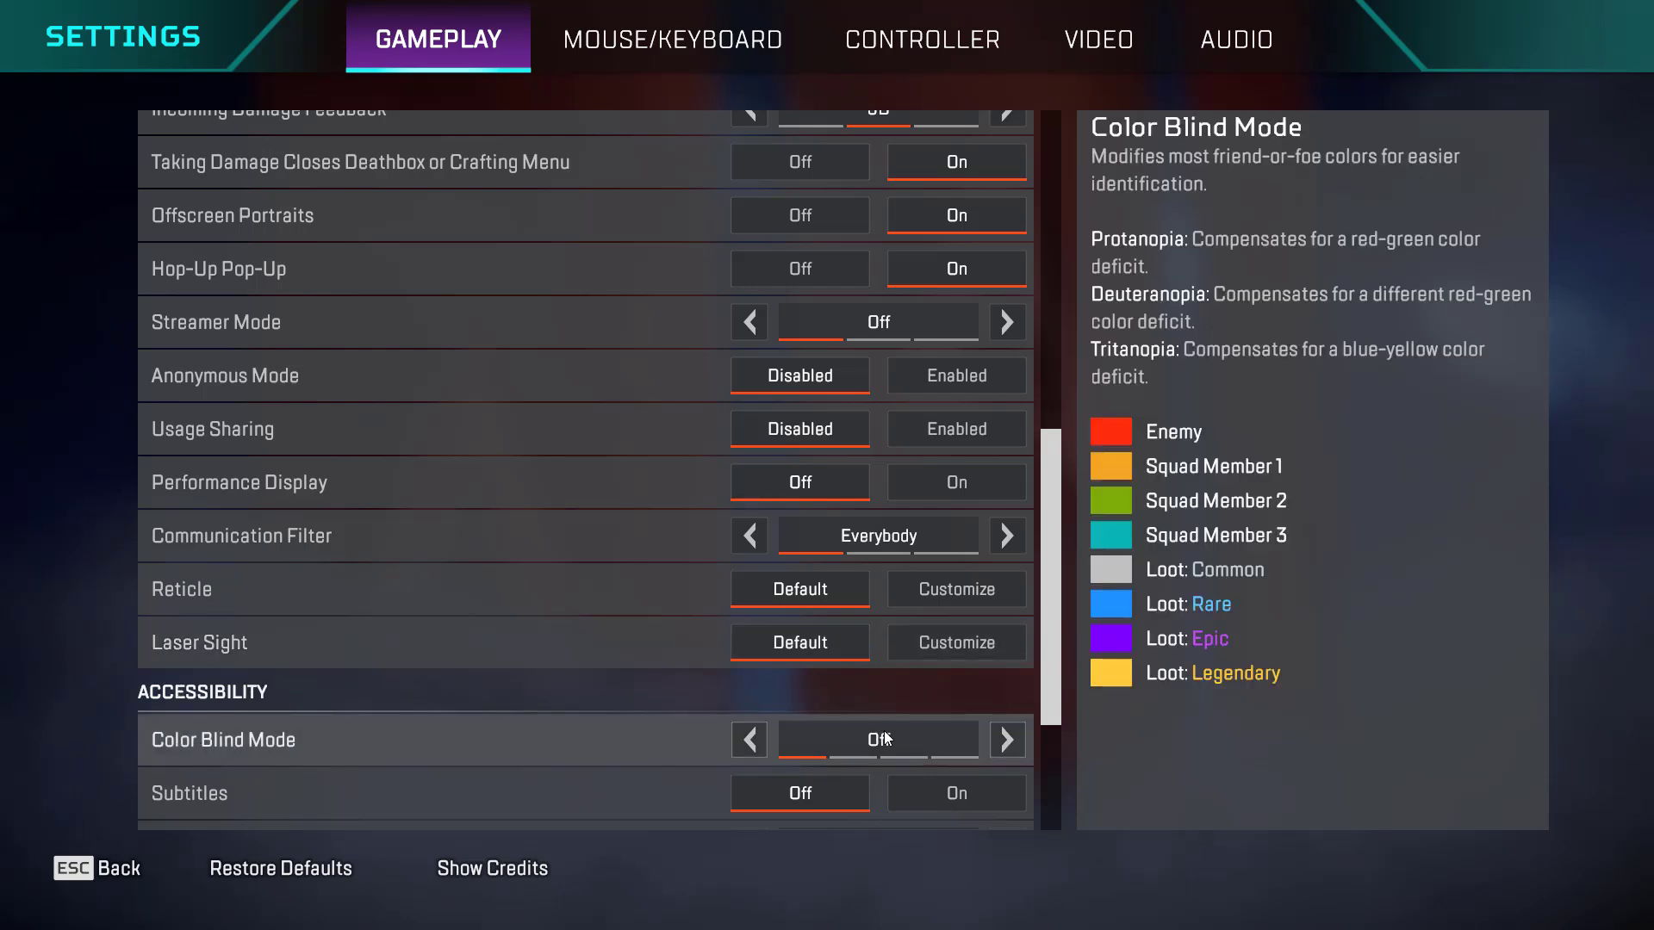
{"action": "scroll", "scroll_direction": "down", "scroll_amount": 3}
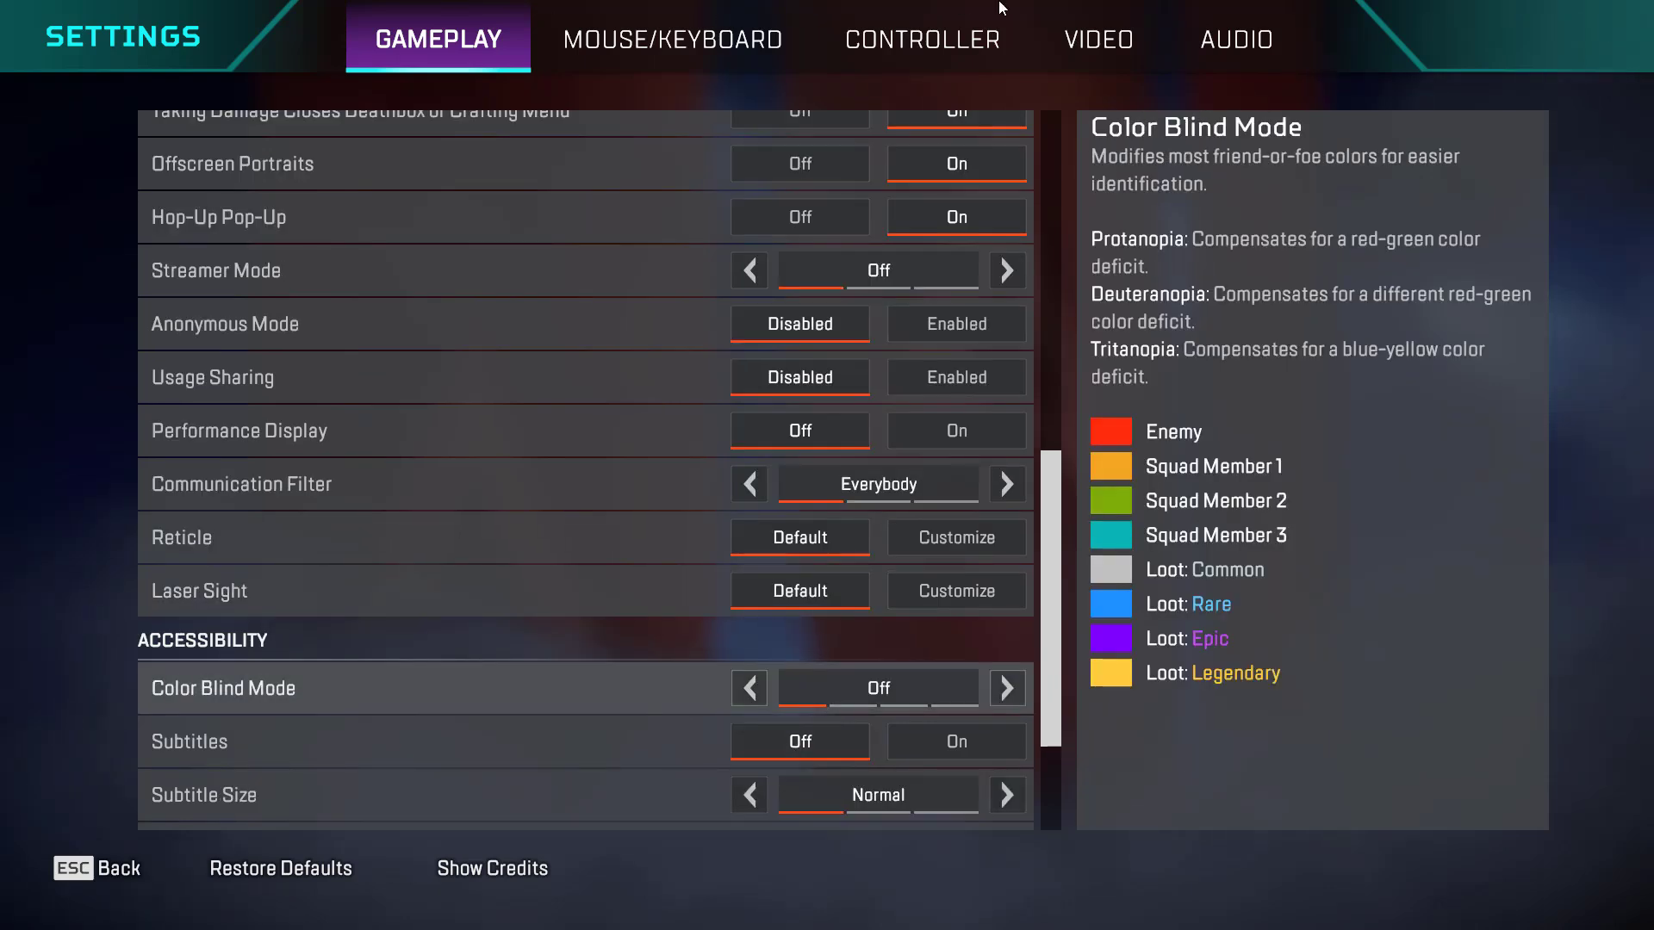
Step: In the Video settings, lower Field of View from 110 to 90
{"action": "left_click", "coordinate": [1096, 38]}
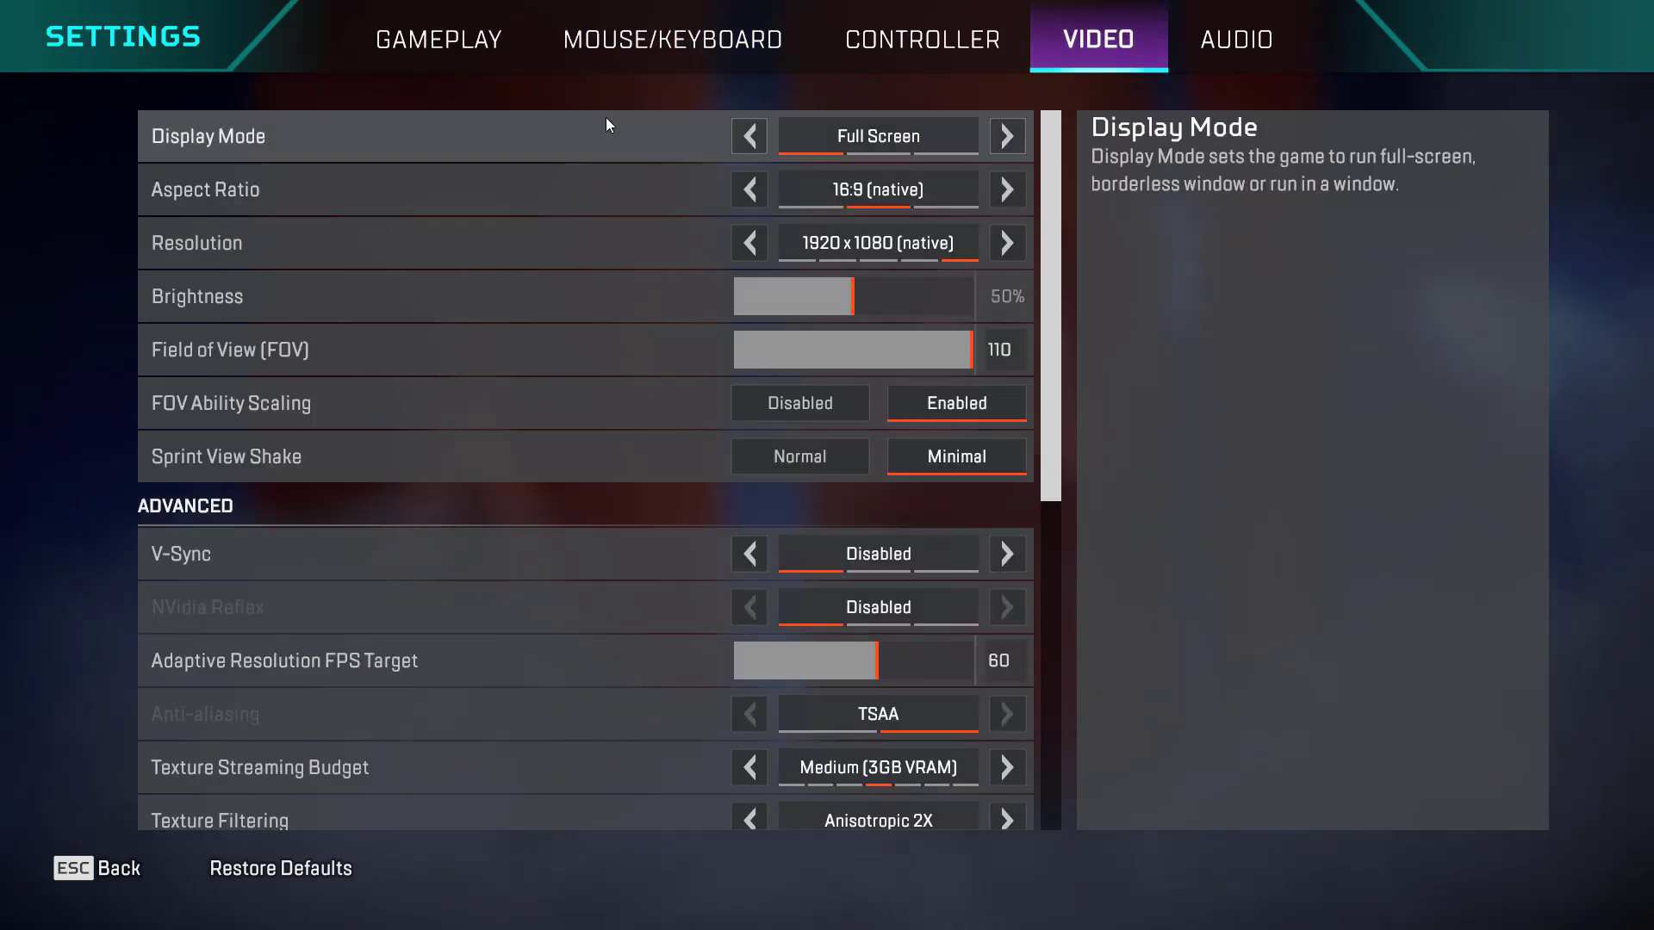
{"action": "mouse_move", "coordinate": [942, 375]}
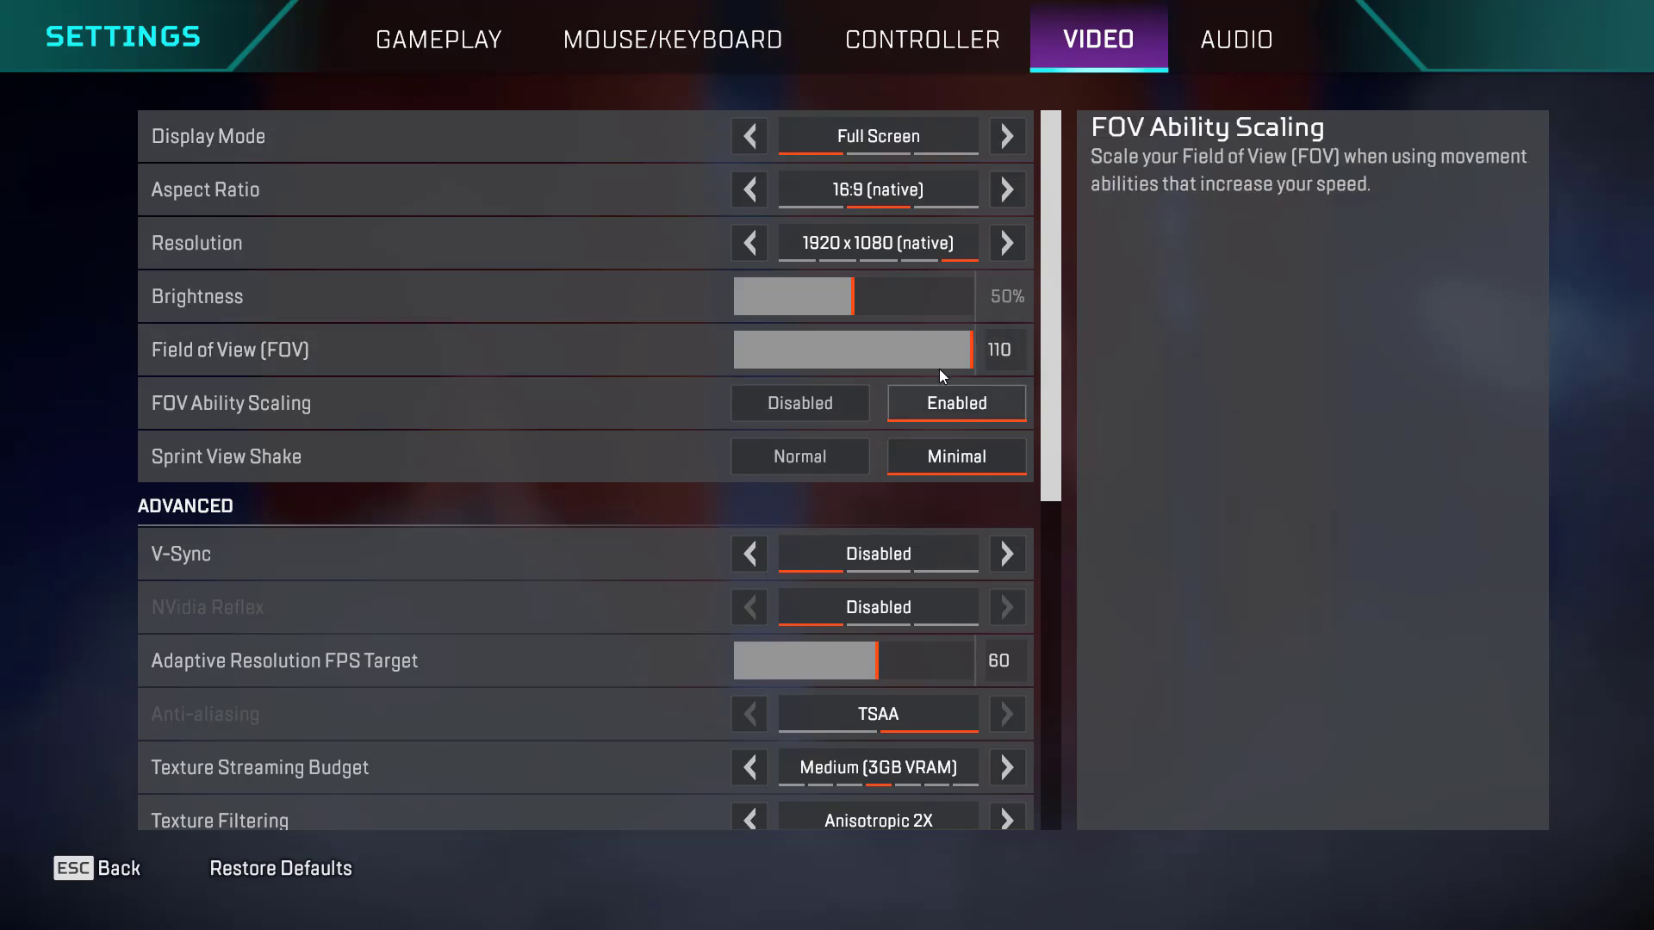
{"action": "left_click_drag", "start_coordinate": [955, 349], "coordinate": [949, 349]}
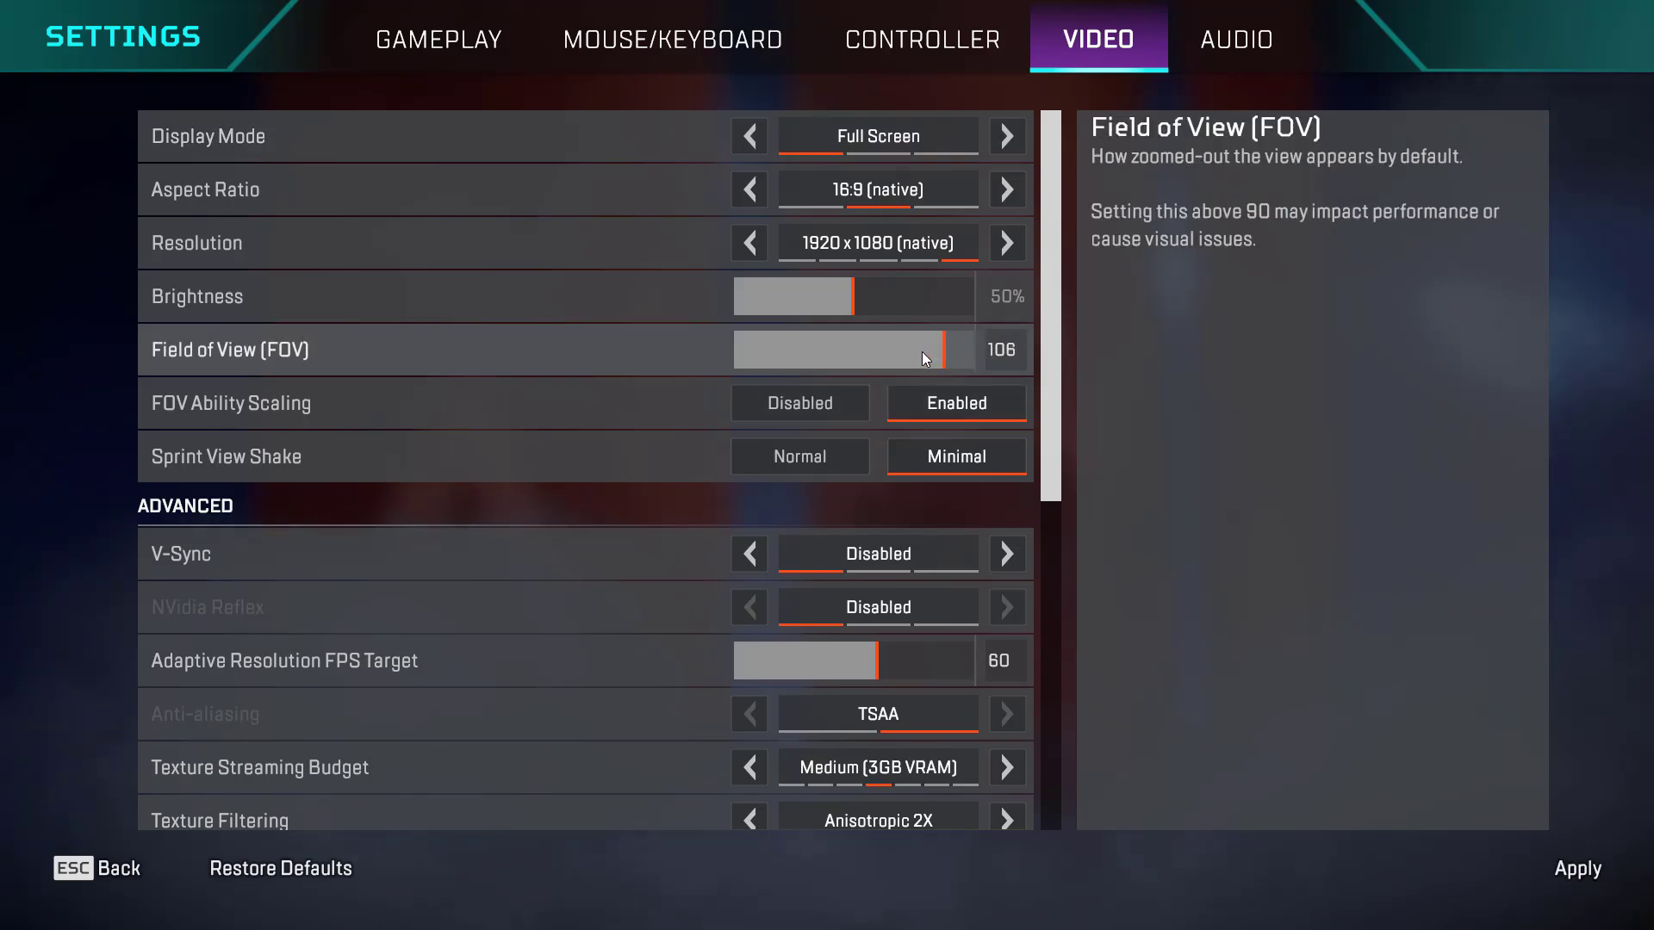
{"action": "left_click_drag", "start_coordinate": [947, 349], "coordinate": [907, 349]}
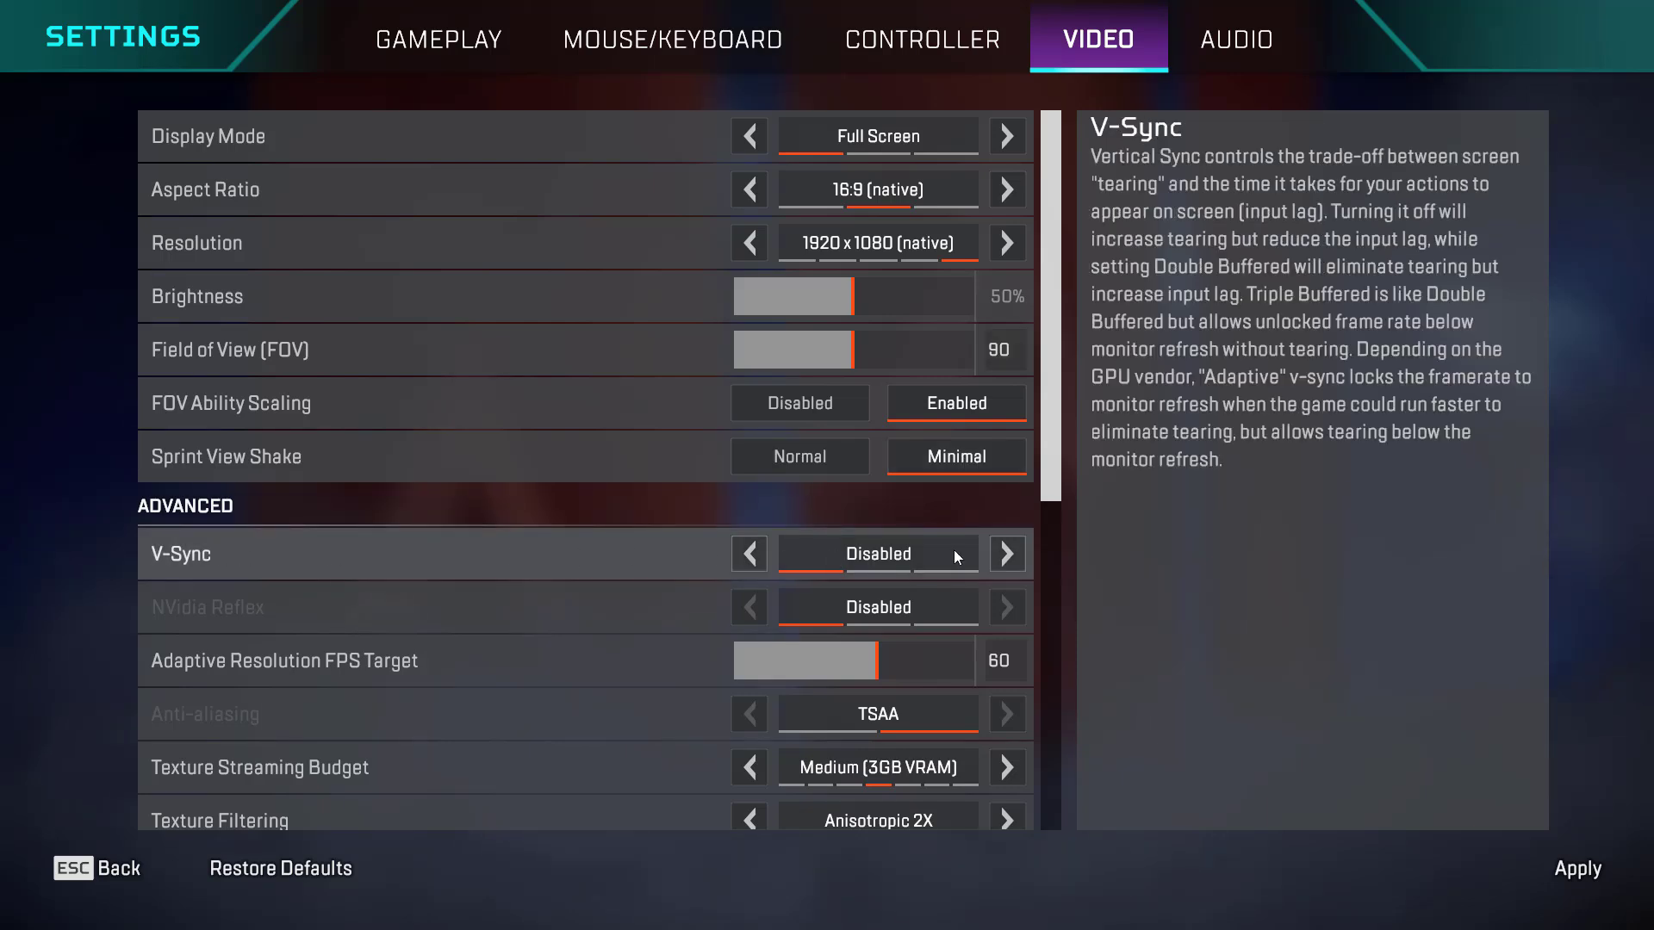
{"action": "mouse_move", "coordinate": [912, 546]}
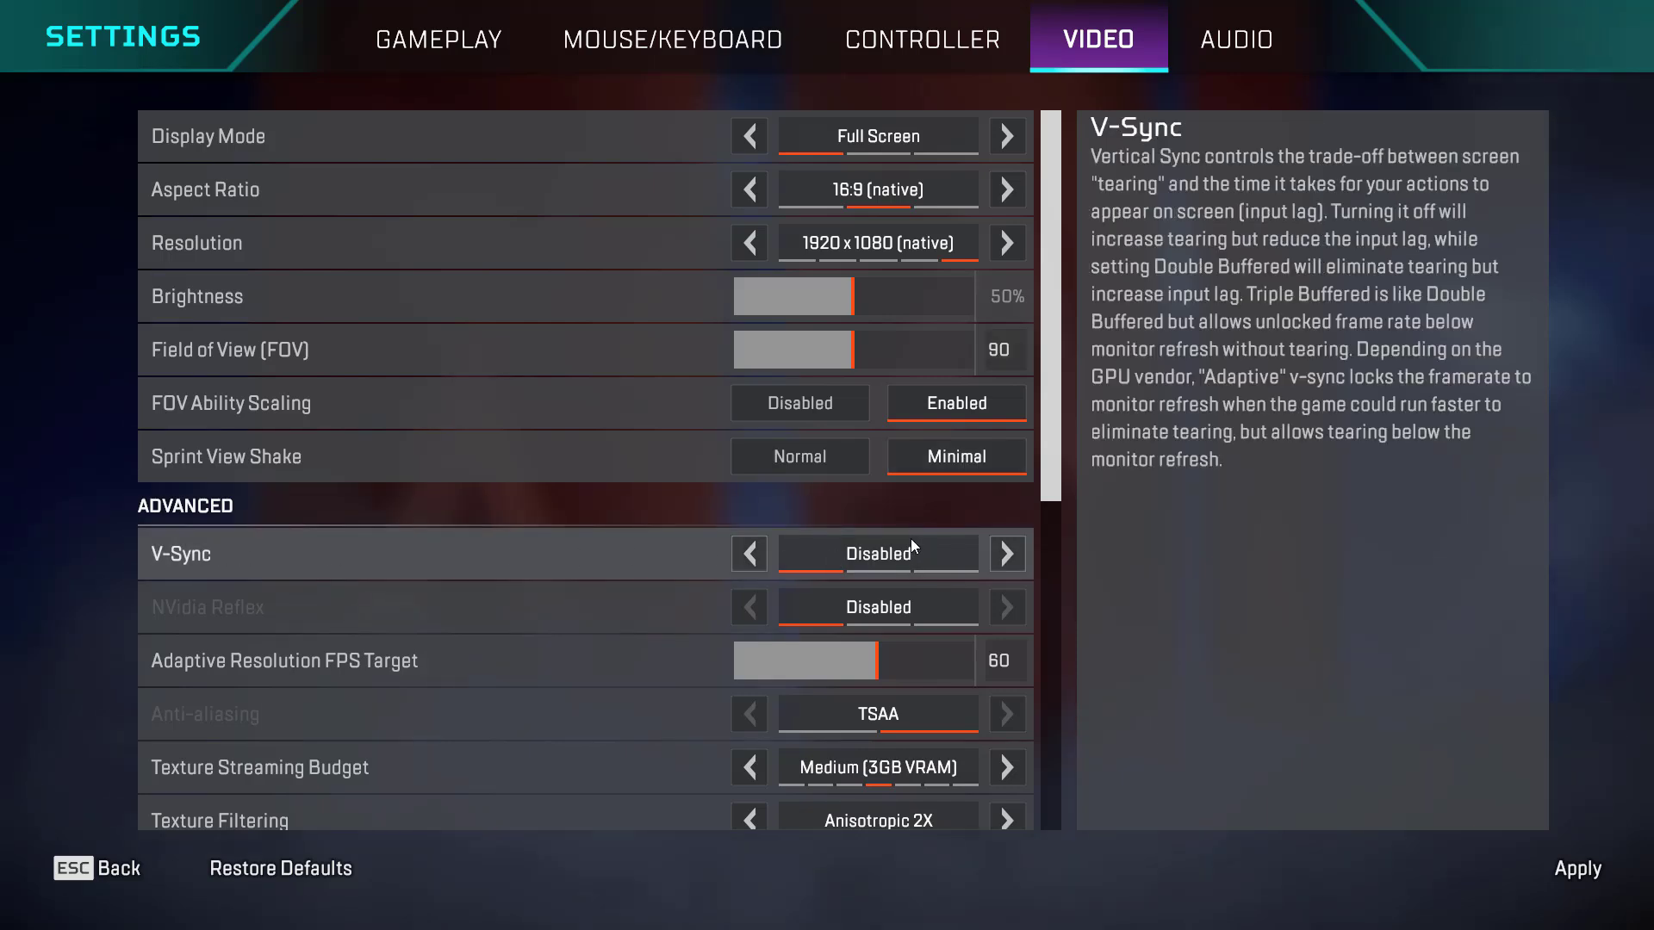
{"action": "mouse_move", "coordinate": [894, 608]}
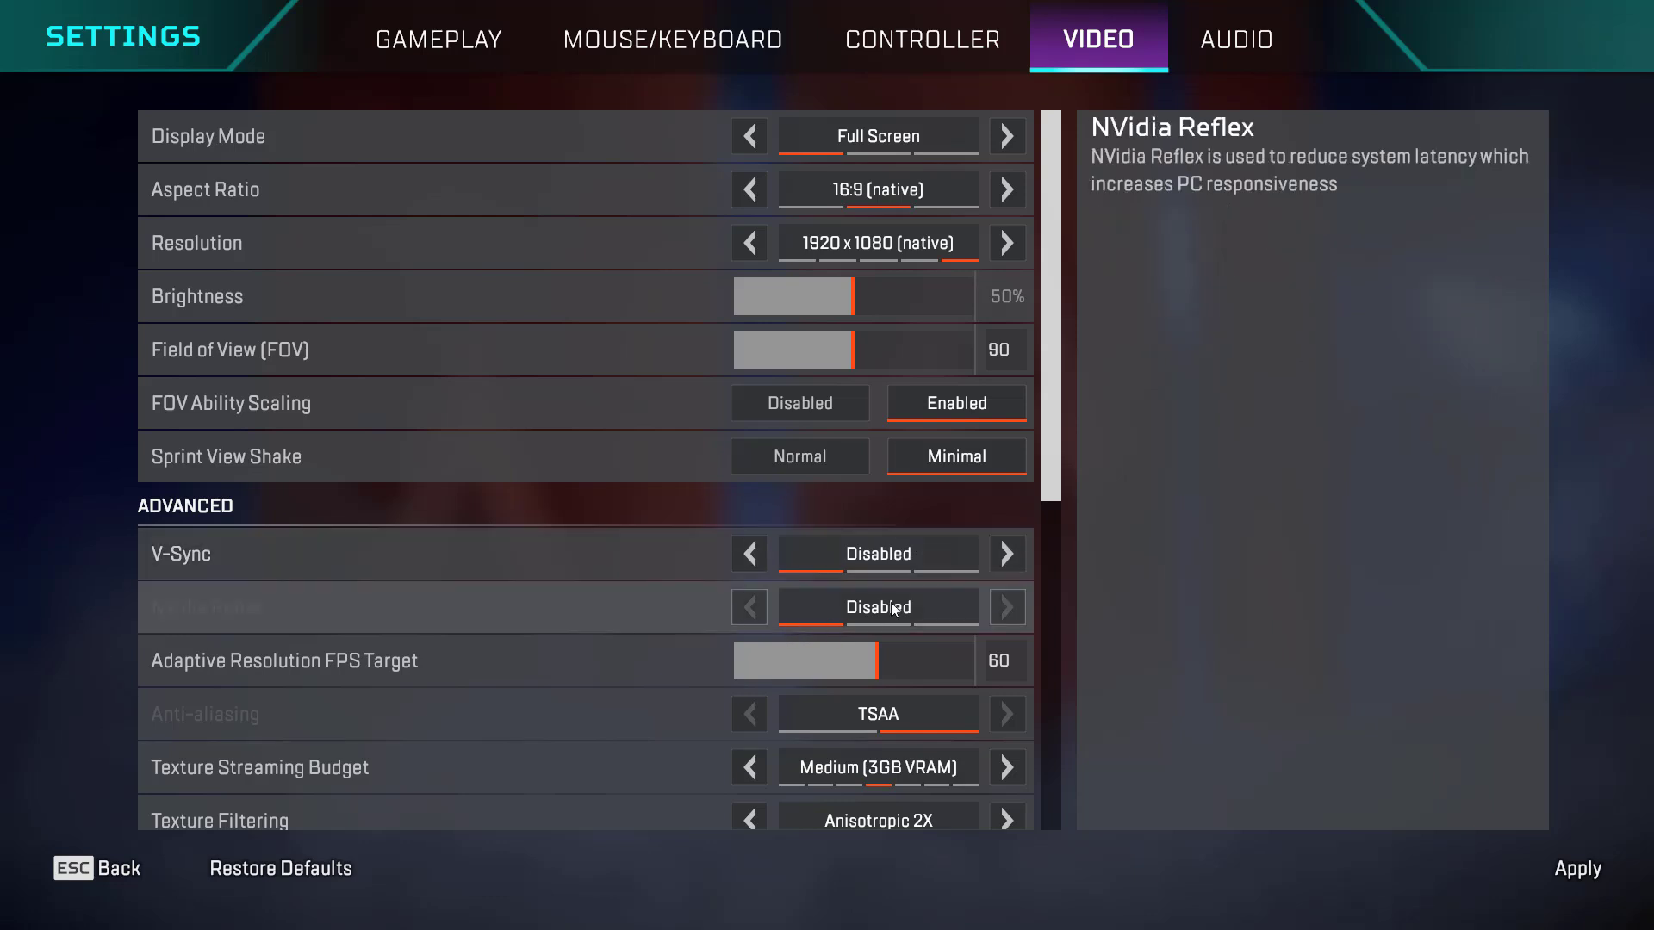
{"action": "mouse_move", "coordinate": [929, 614]}
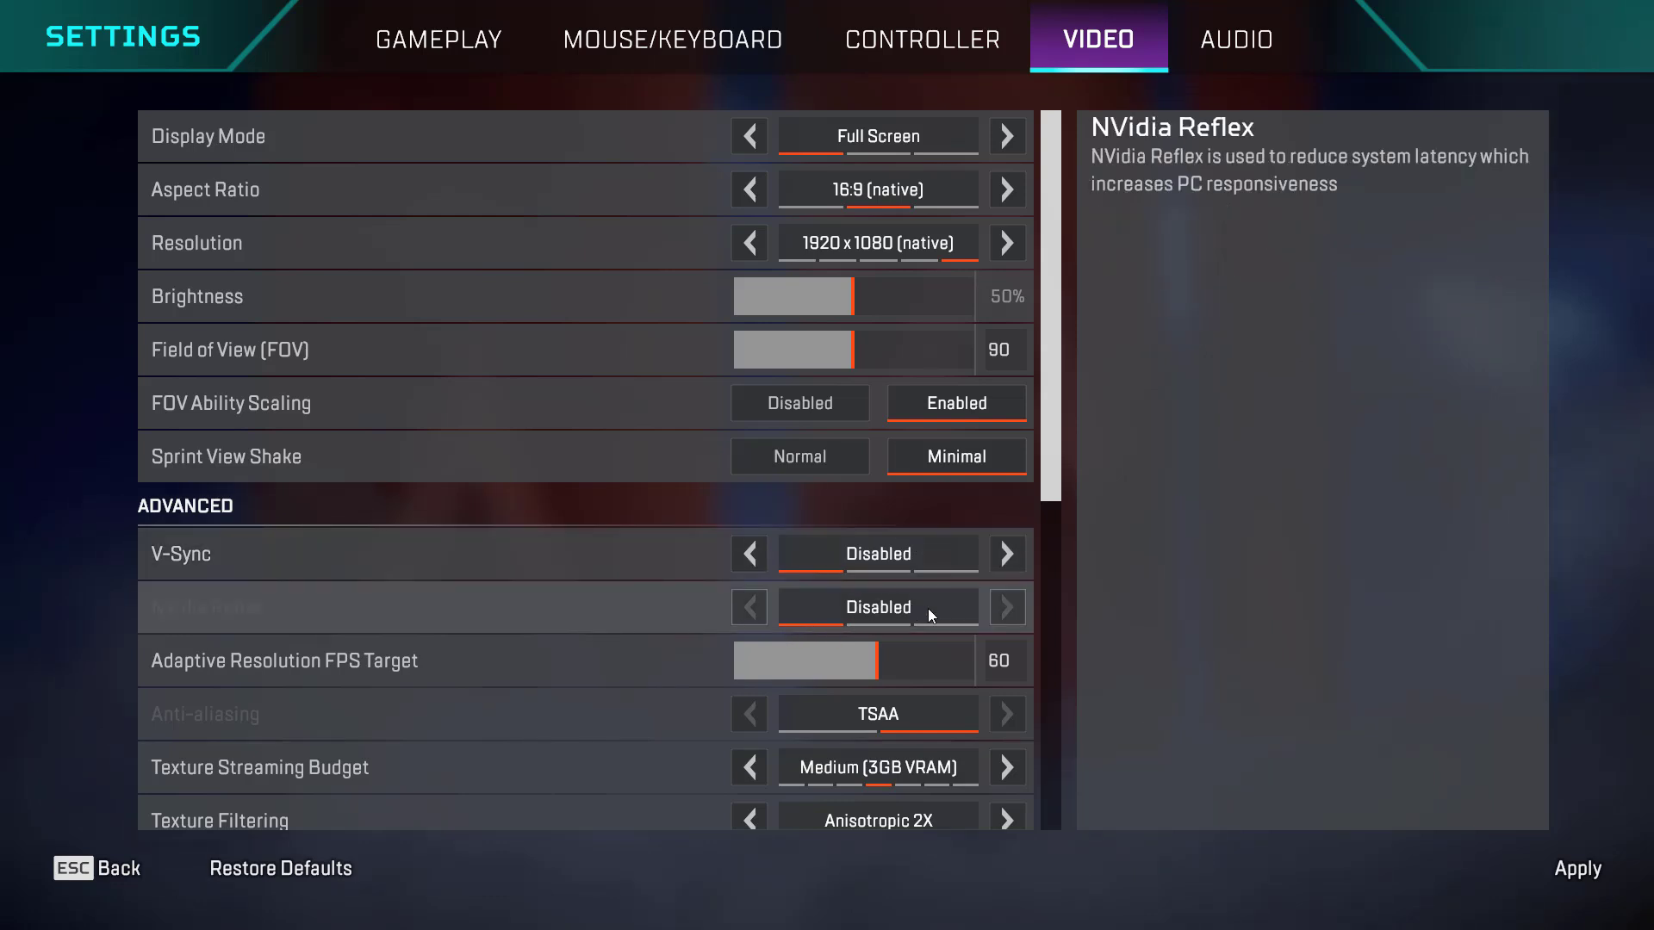
{"action": "mouse_move", "coordinate": [279, 728]}
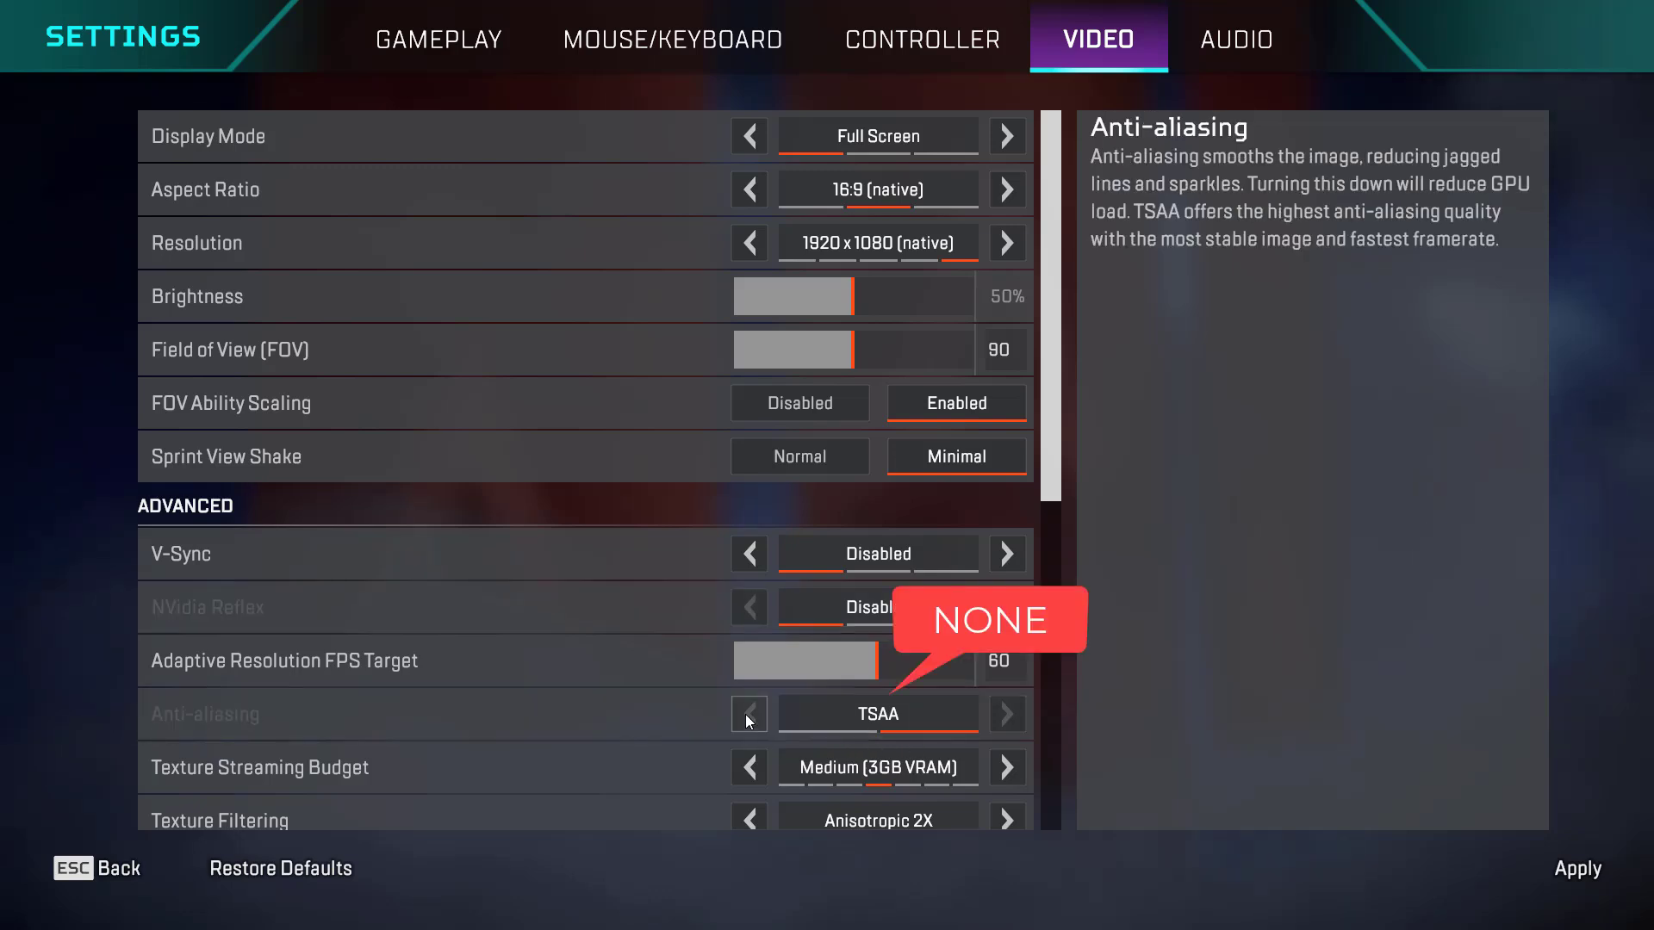
{"action": "mouse_move", "coordinate": [979, 719]}
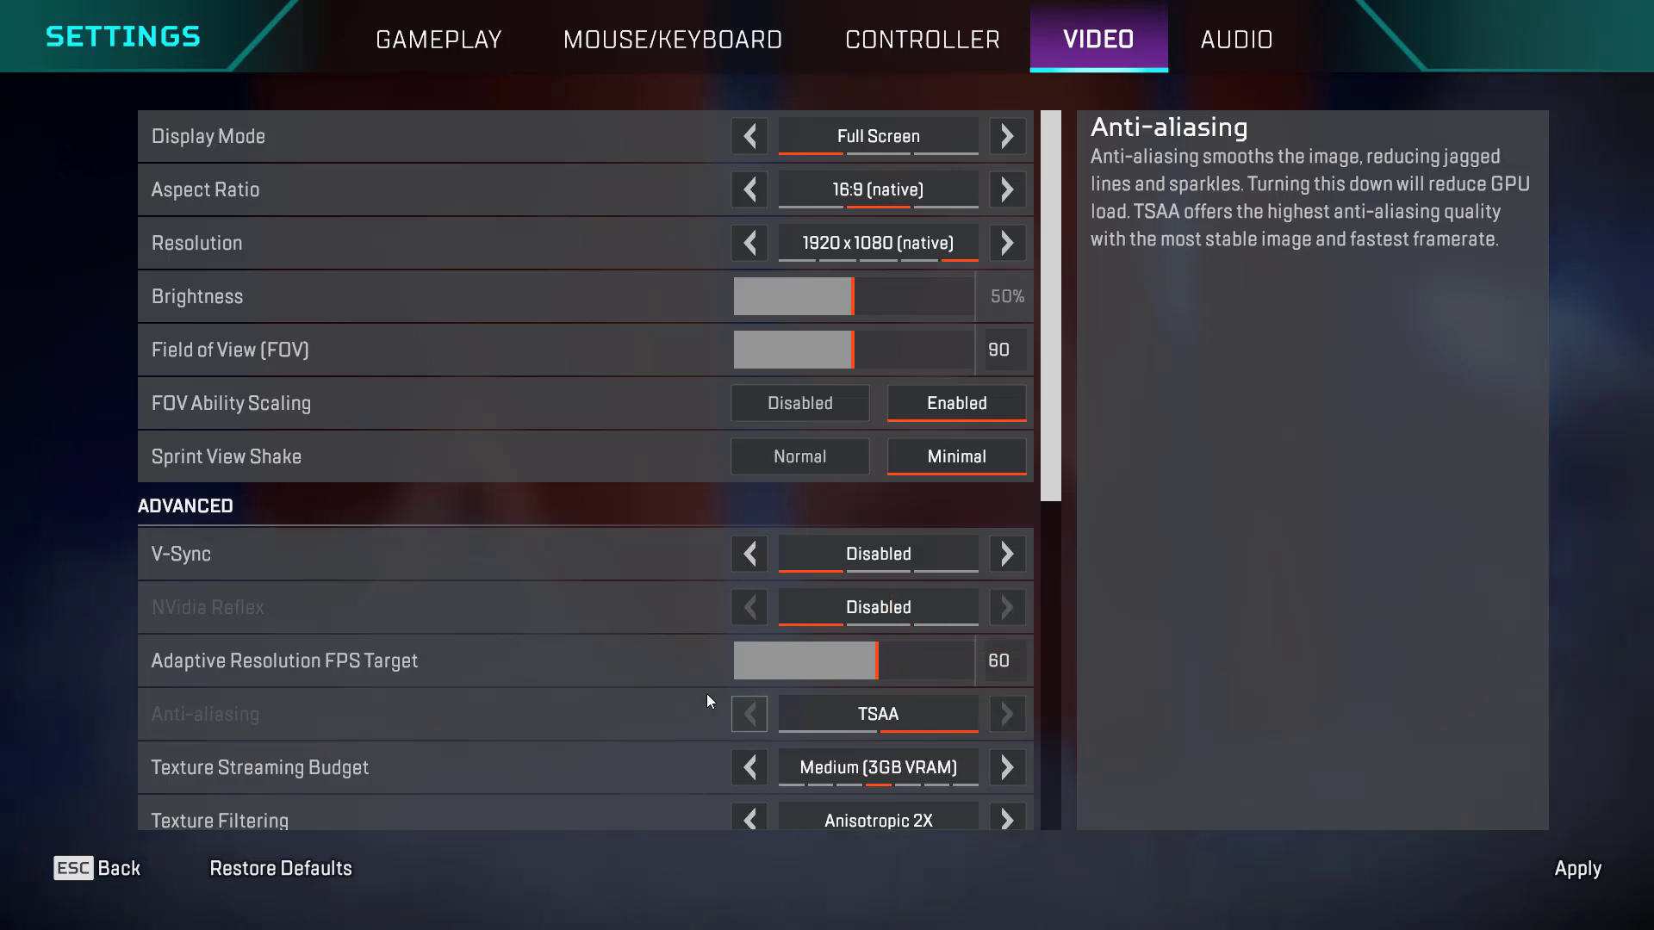
Step: Set Texture Streaming Budget to Low (2-3 GB VRAM) and scroll through the advanced video options
{"action": "scroll", "scroll_direction": "down", "scroll_amount": 3}
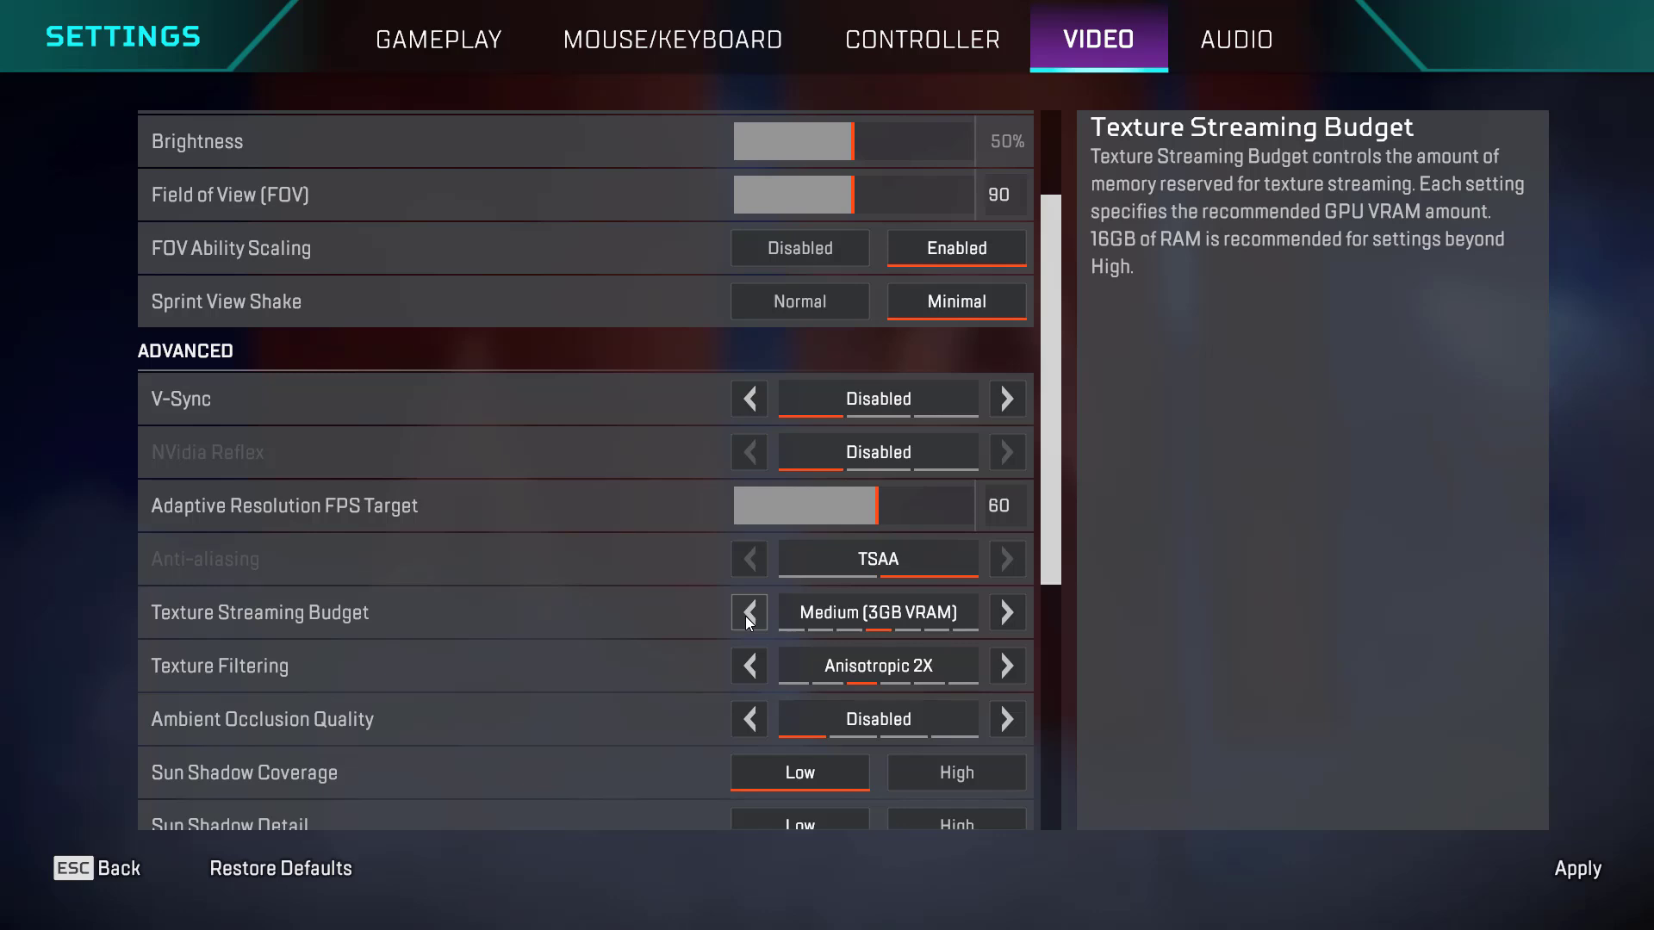
{"action": "left_click", "coordinate": [747, 612]}
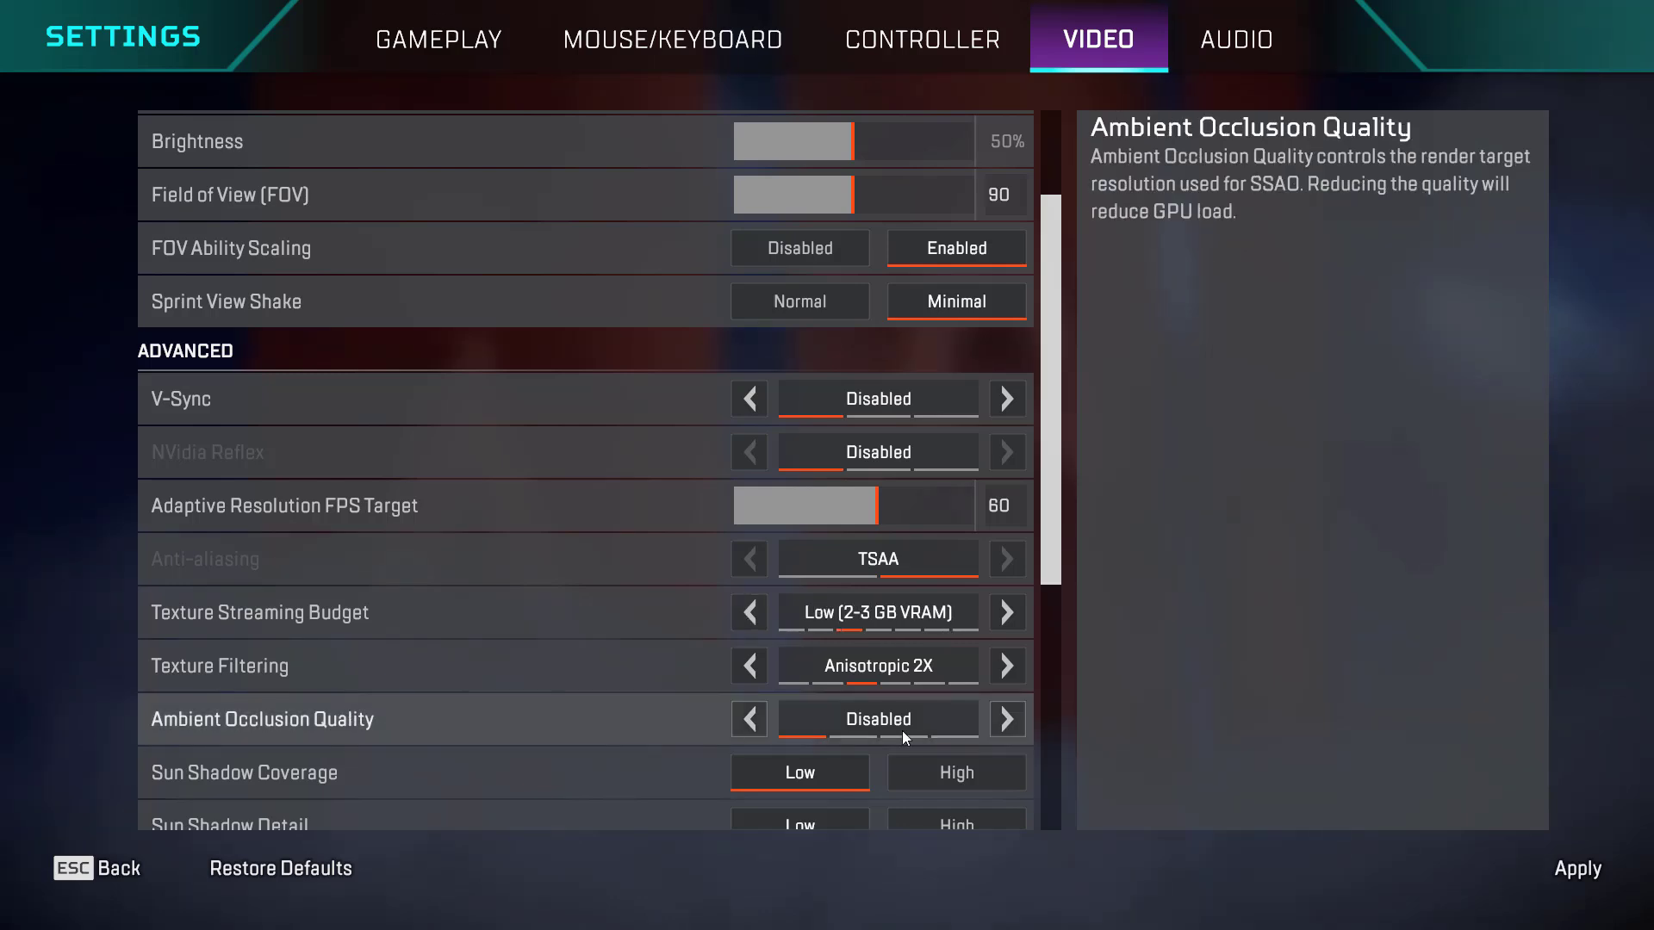
{"action": "mouse_move", "coordinate": [201, 780]}
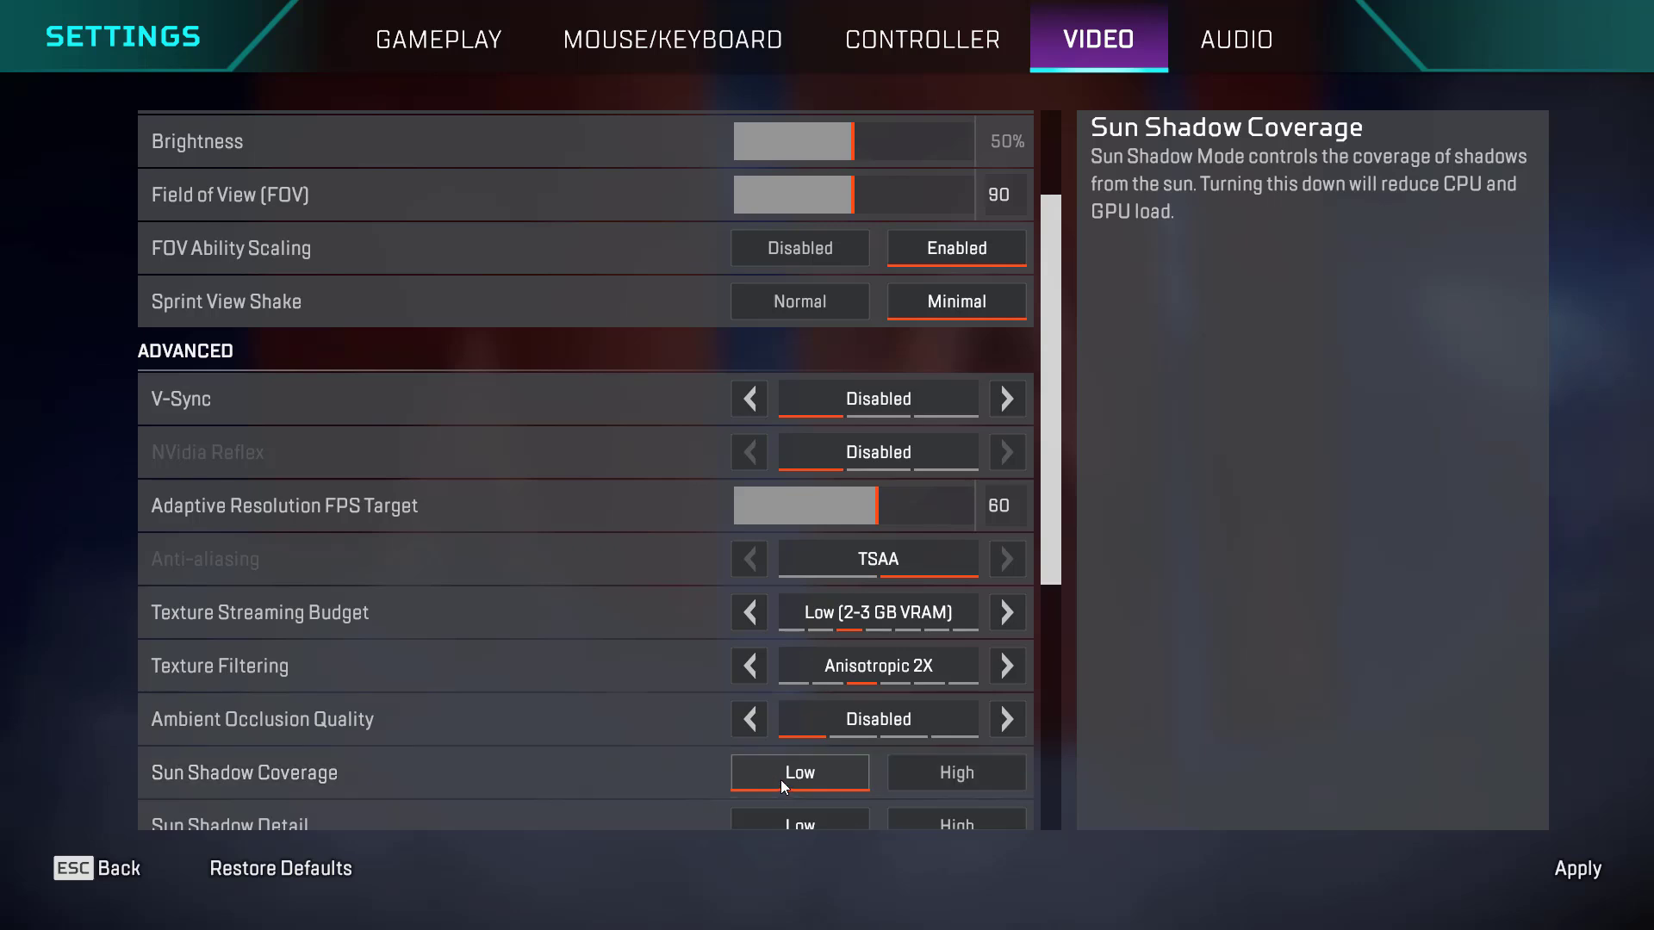
{"action": "scroll", "scroll_direction": "down", "scroll_amount": 3}
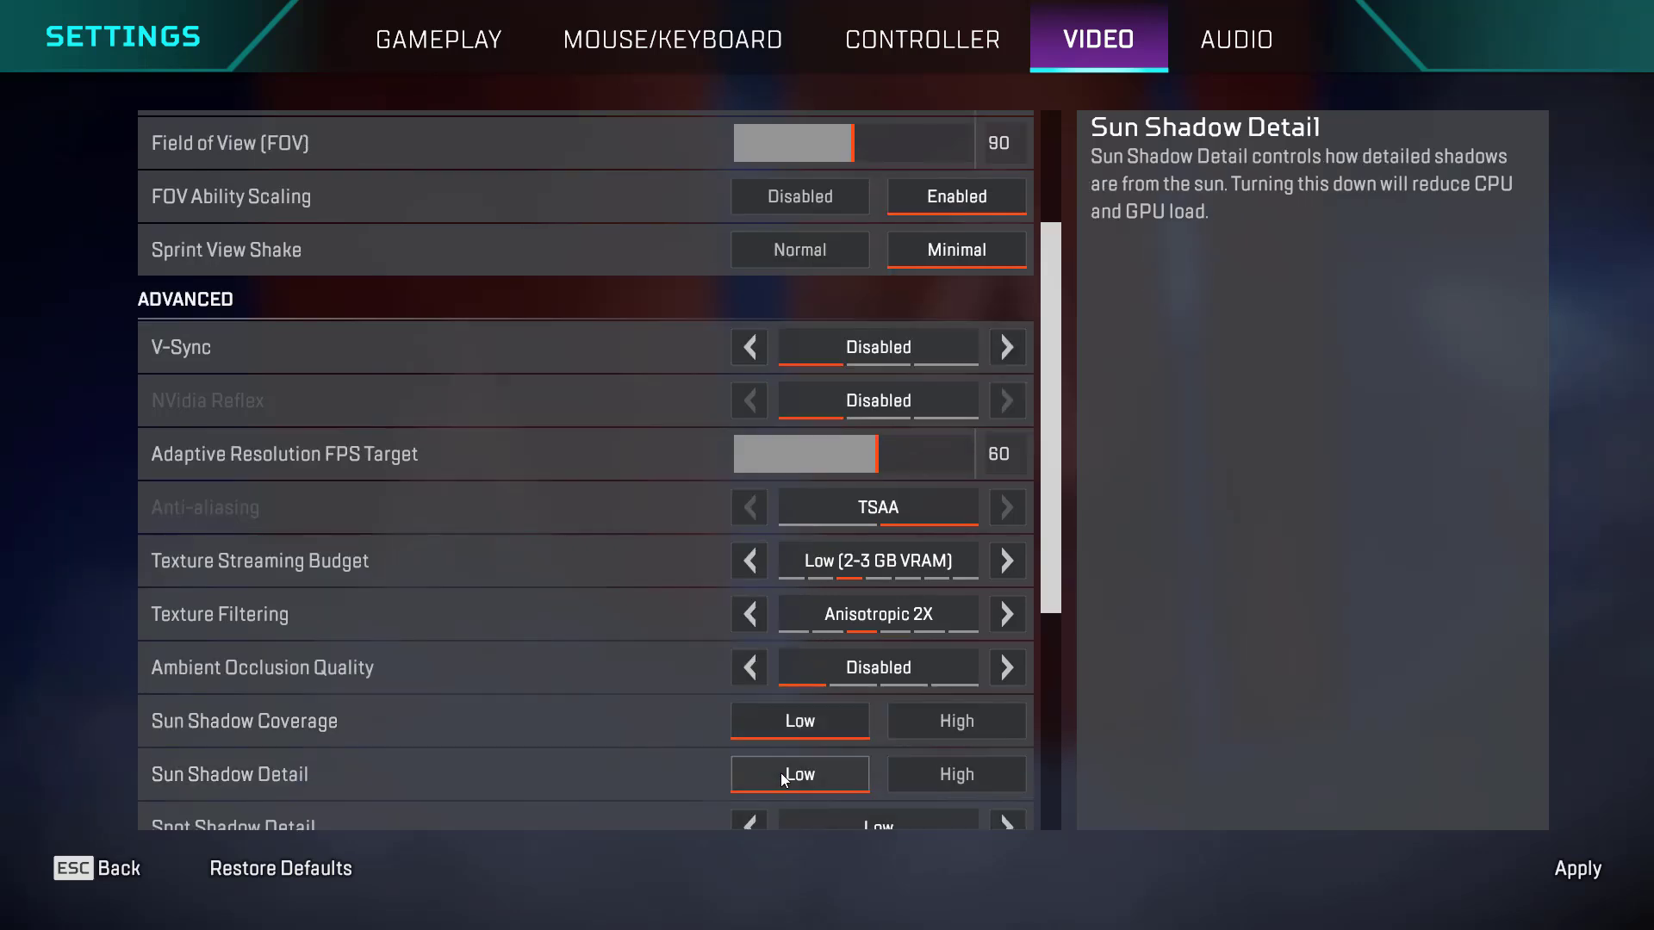
{"action": "scroll", "scroll_direction": "down", "scroll_amount": 3}
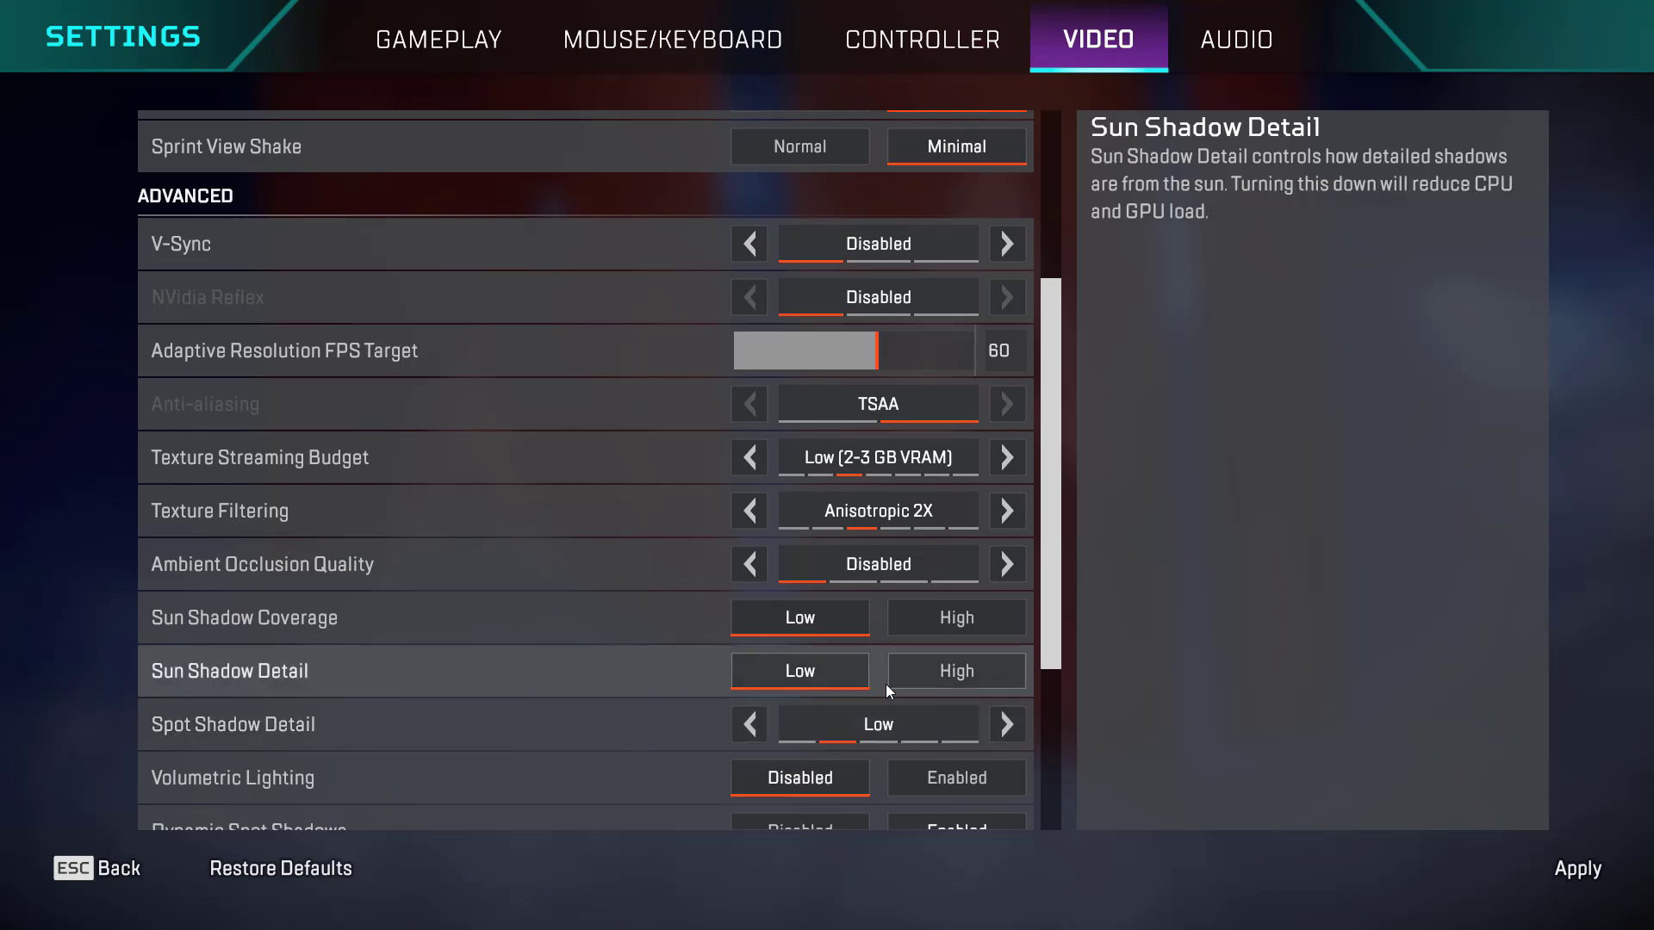
{"action": "mouse_move", "coordinate": [243, 724]}
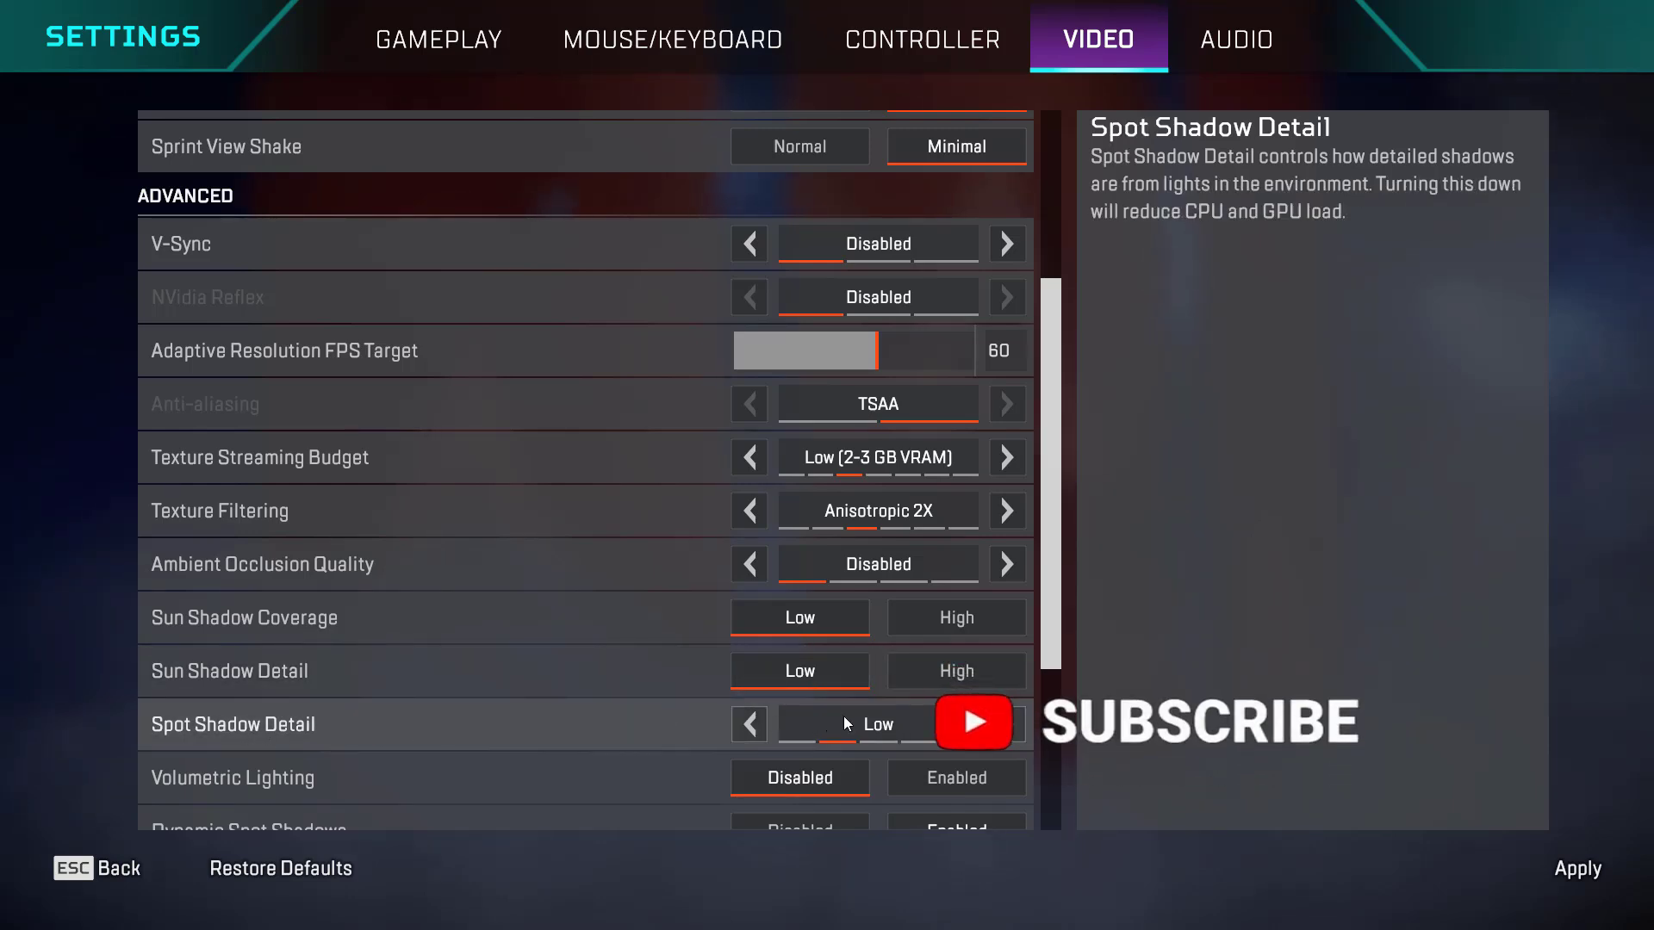
{"action": "mouse_move", "coordinate": [790, 789]}
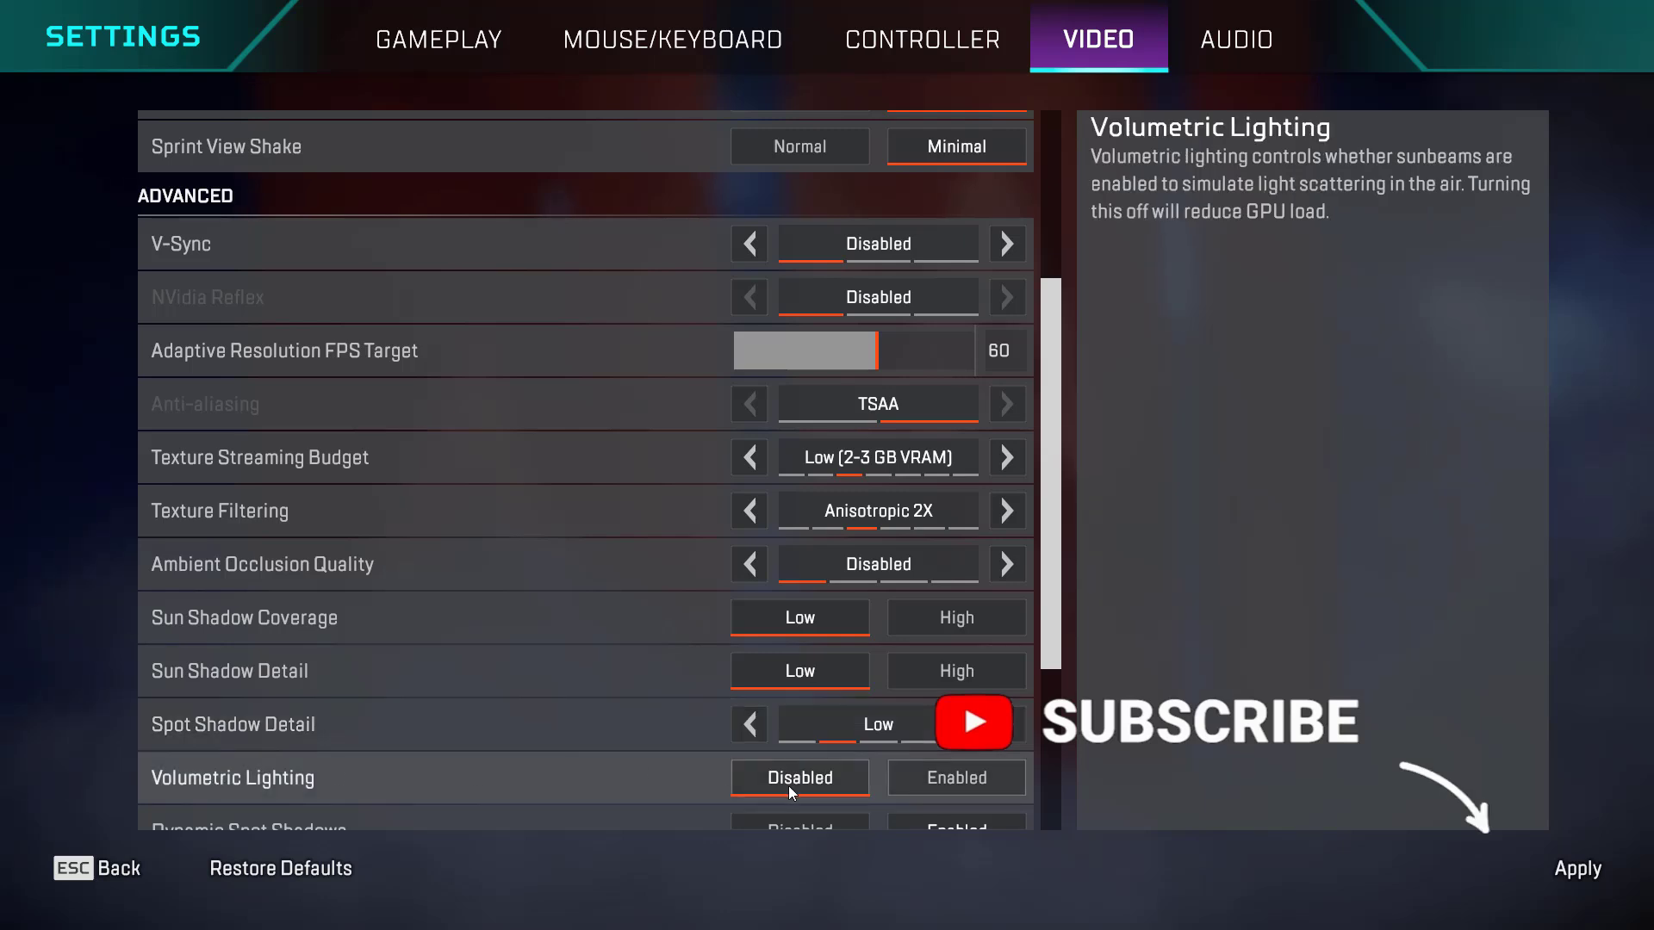
{"action": "scroll", "scroll_direction": "down", "scroll_amount": 3}
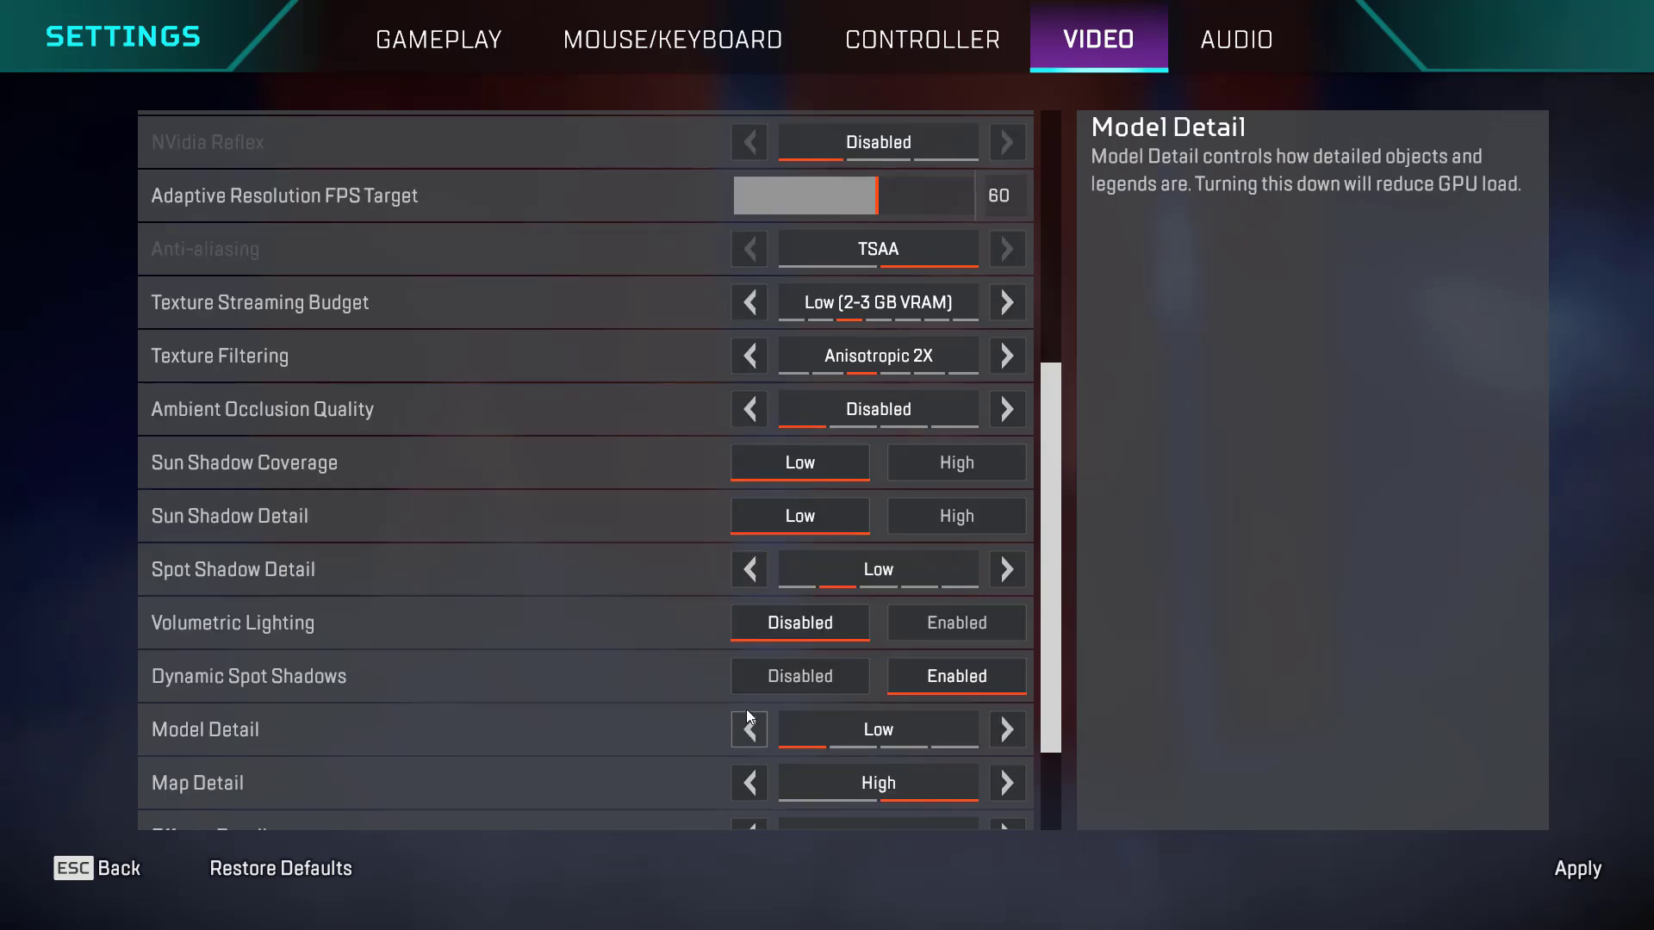
{"action": "scroll", "scroll_direction": "down", "scroll_amount": 3}
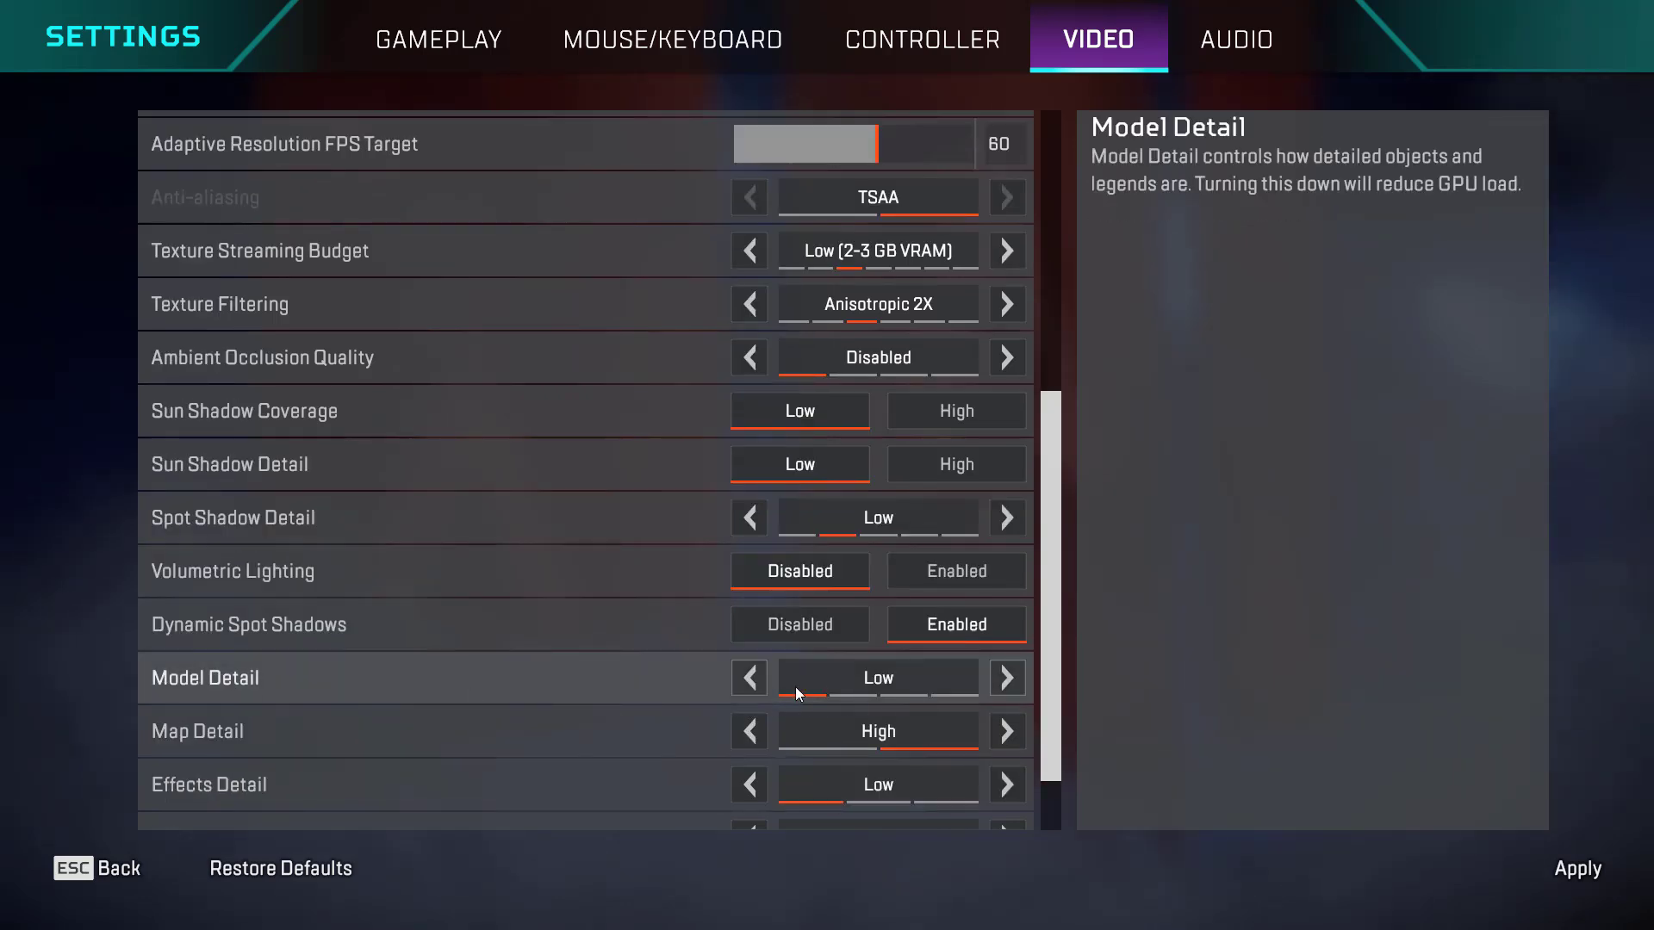
{"action": "mouse_move", "coordinate": [657, 781]}
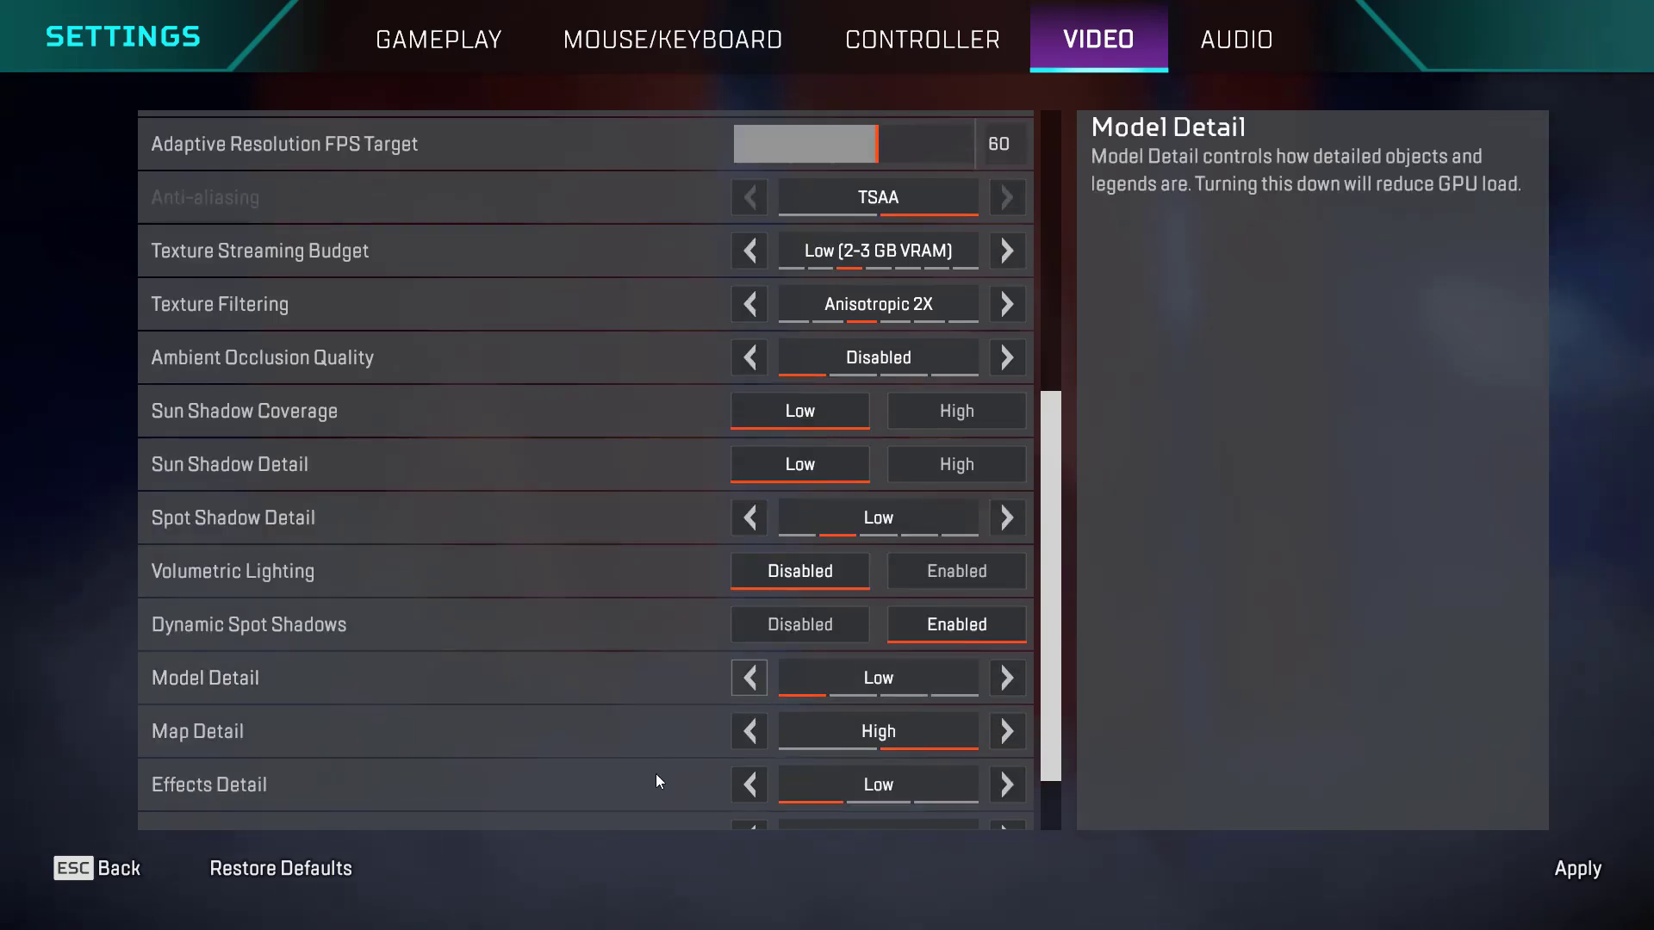